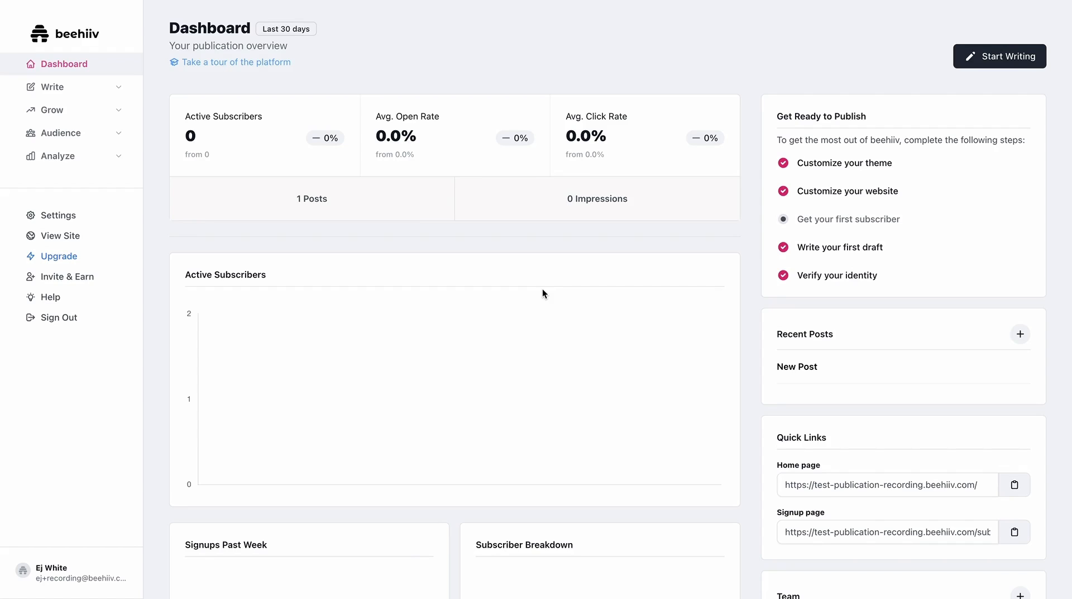
{"action": "mouse_move", "coordinate": [400, 261]}
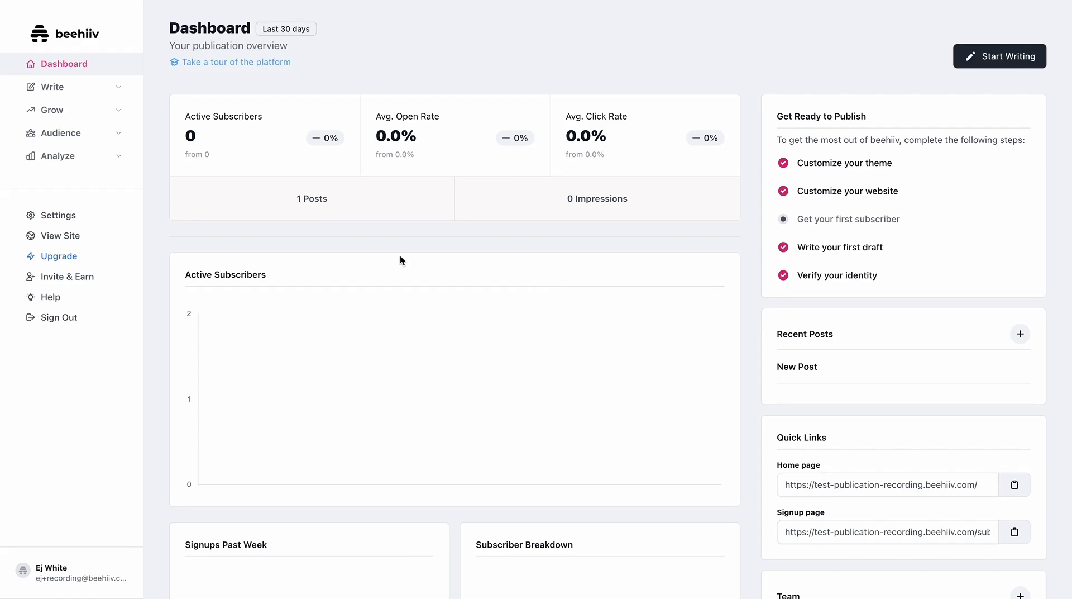
Open the New Post draft from Write > Posts in the post editor
{"action": "left_click", "coordinate": [49, 87]}
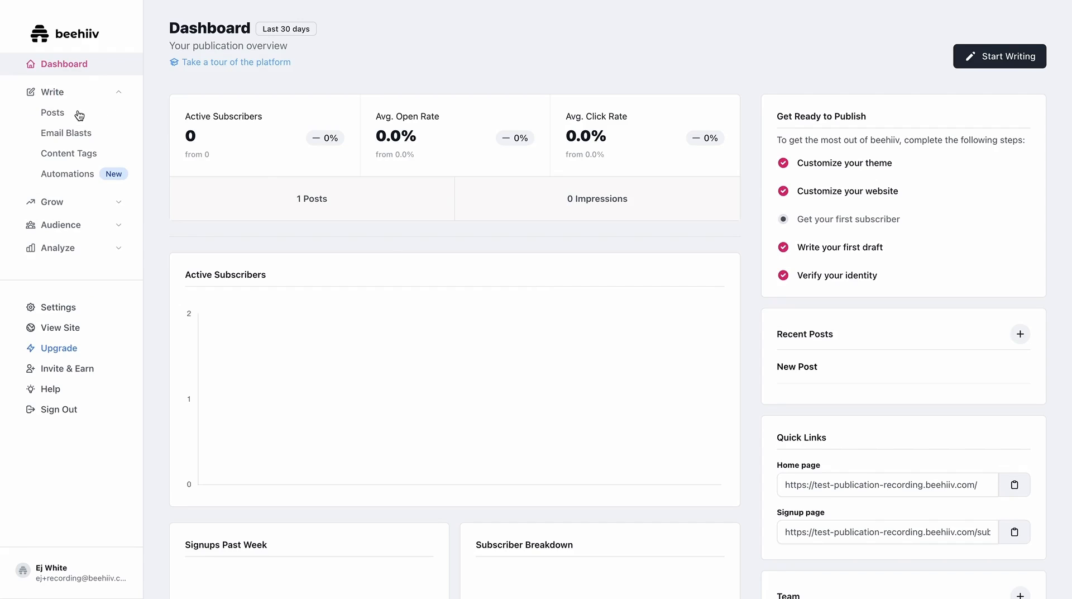
{"action": "left_click", "coordinate": [53, 112]}
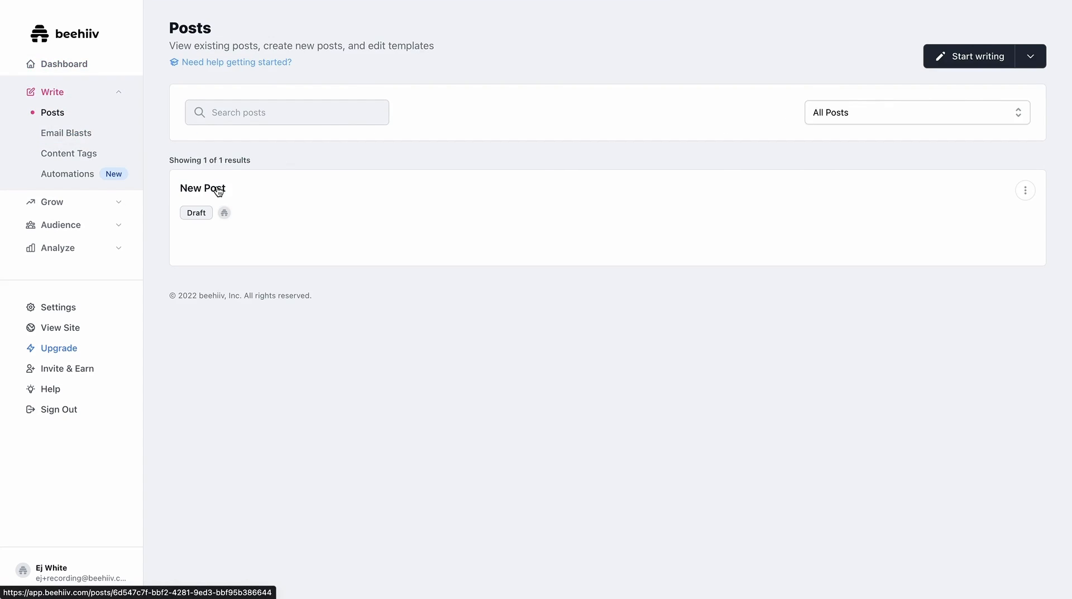
{"action": "left_click", "coordinate": [202, 188]}
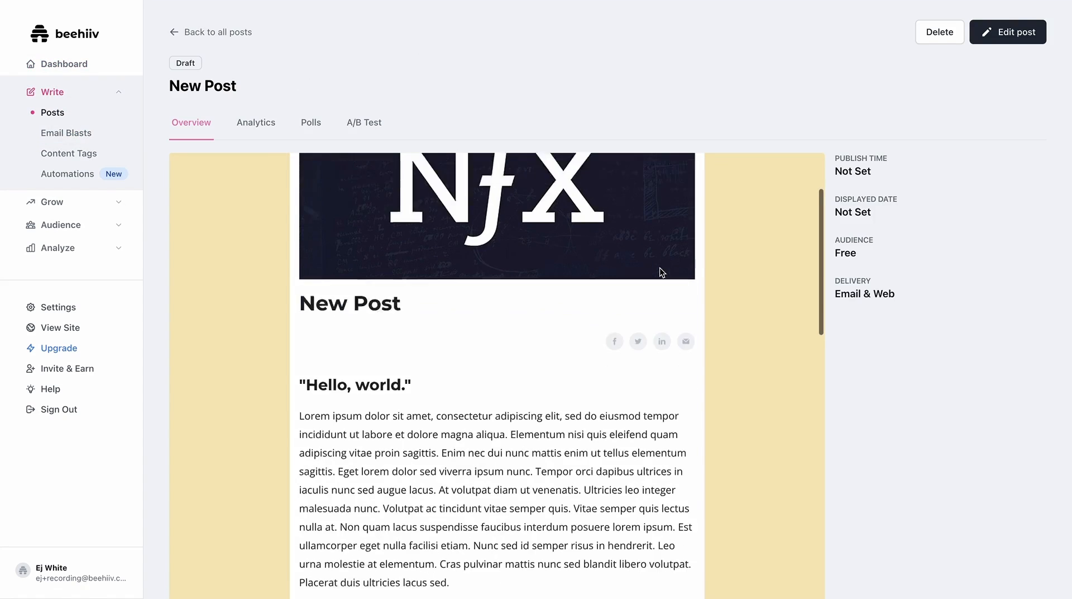
{"action": "left_click", "coordinate": [1007, 31]}
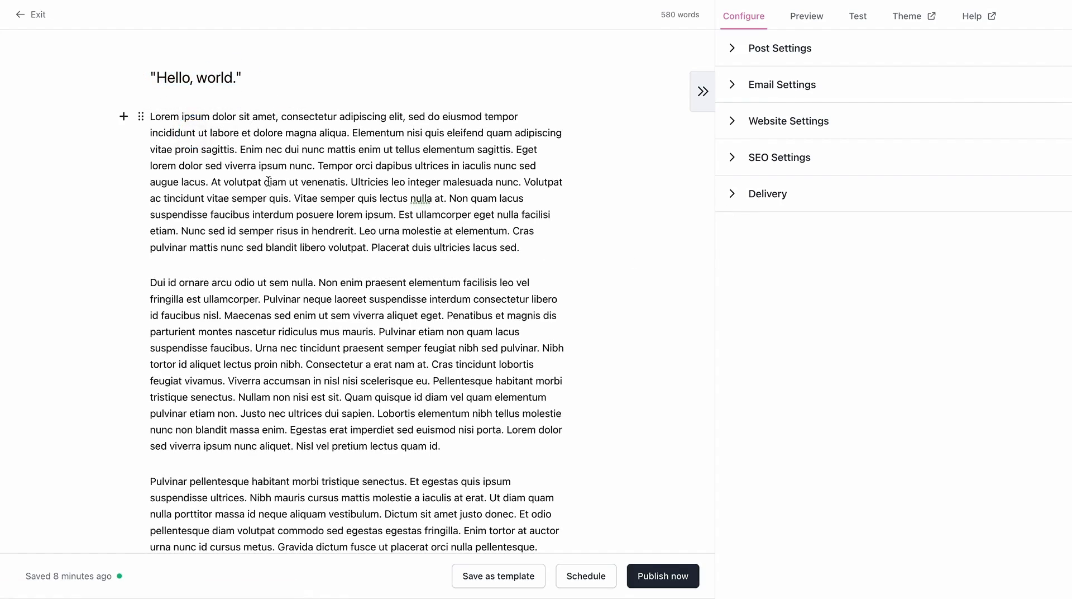
Upload Placeholder.png from Downloads as a 1200×630 image block at the post's end
{"action": "scroll", "scroll_direction": "down", "scroll_amount": 3}
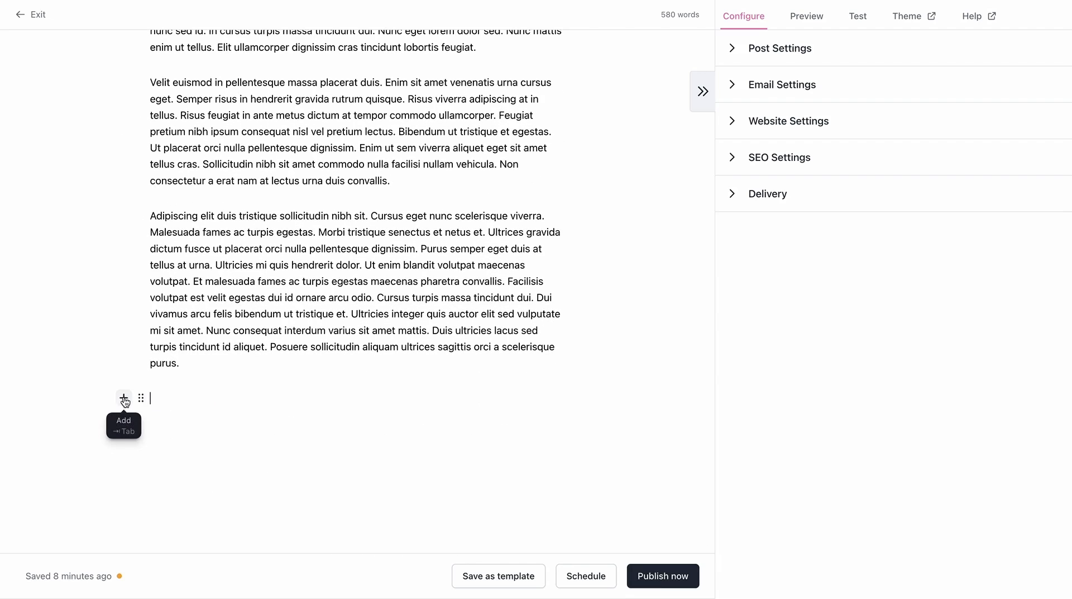
{"action": "left_click", "coordinate": [124, 398]}
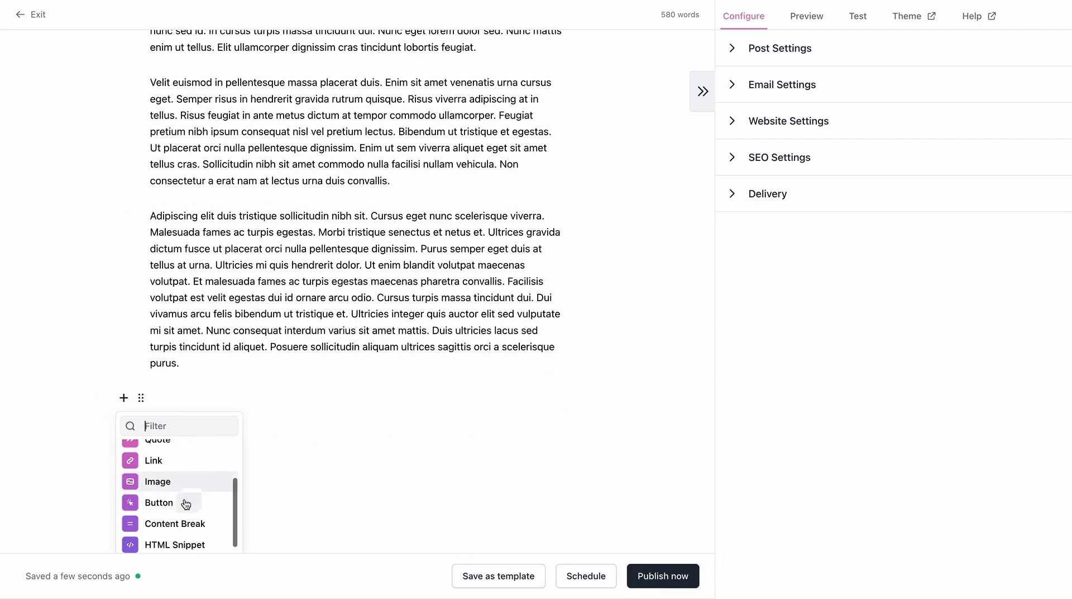
{"action": "left_click", "coordinate": [158, 481]}
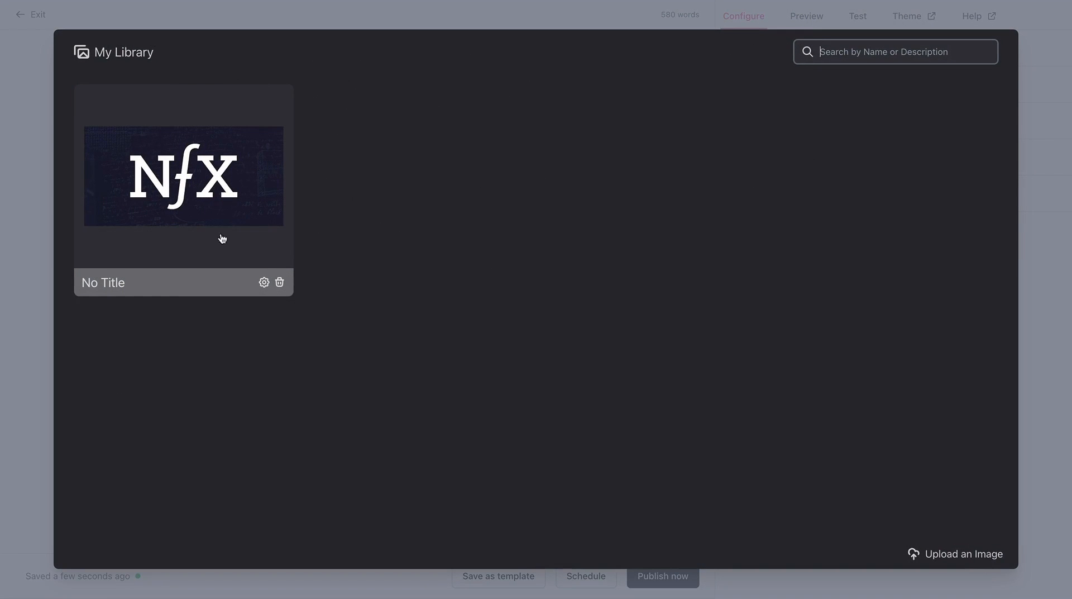
{"action": "left_click", "coordinate": [963, 553]}
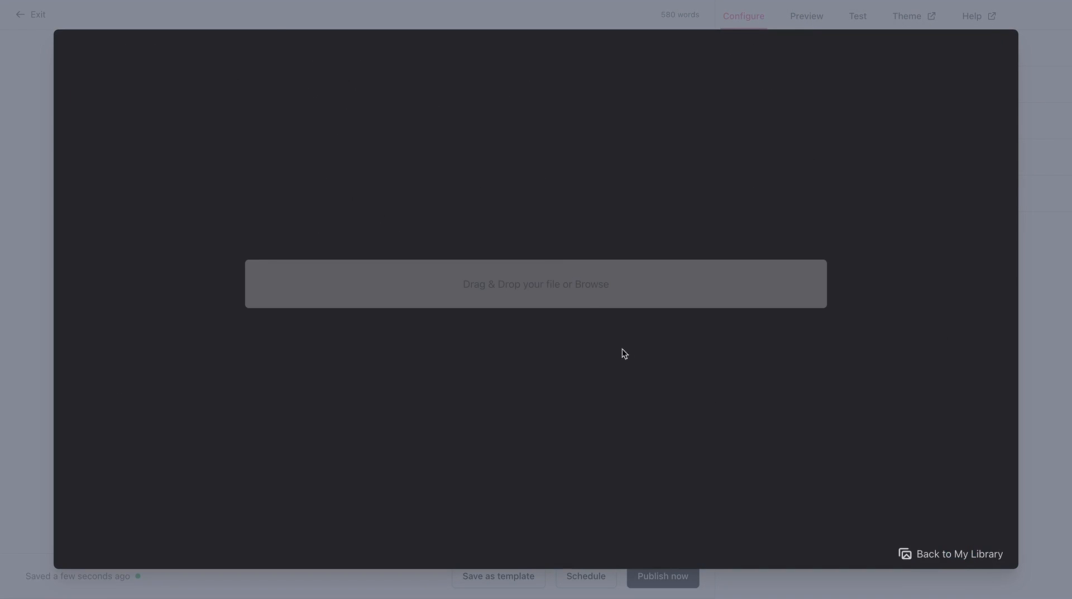
{"action": "left_click", "coordinate": [535, 283]}
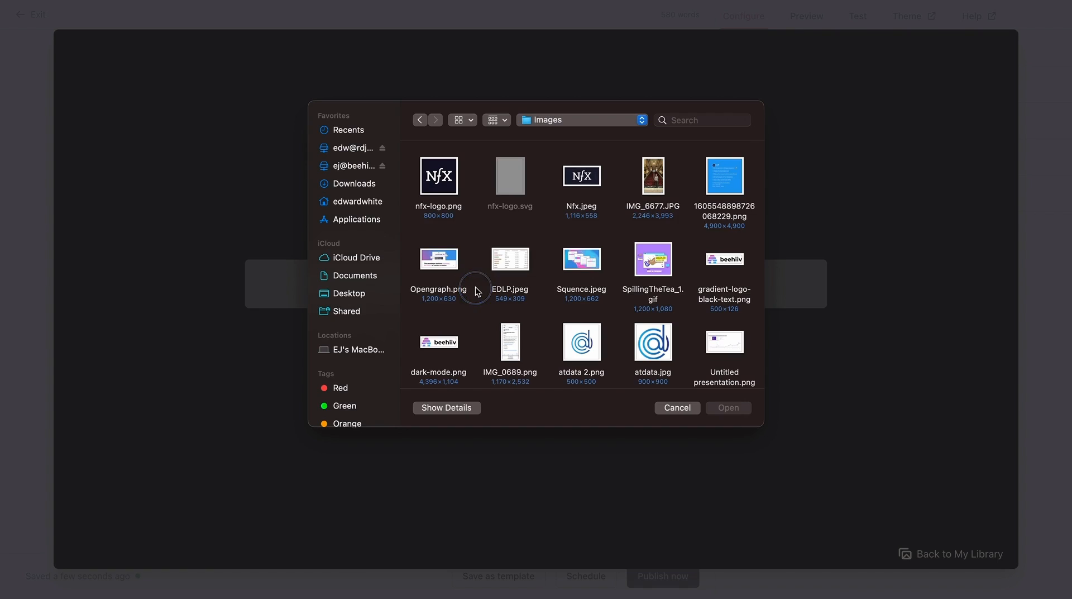
{"action": "left_click", "coordinate": [354, 183]}
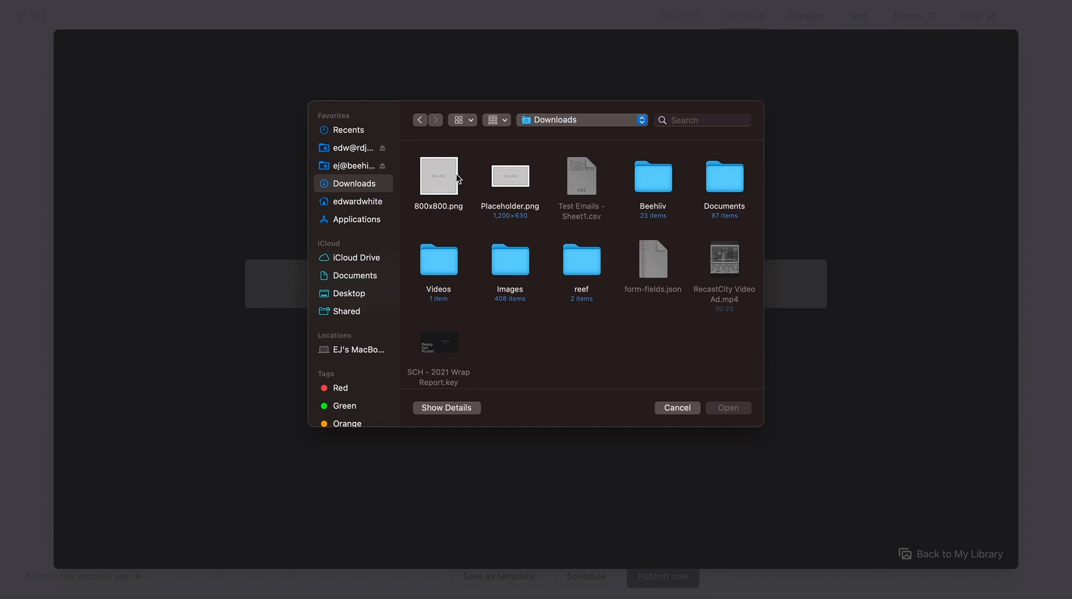
{"action": "left_click", "coordinate": [728, 407]}
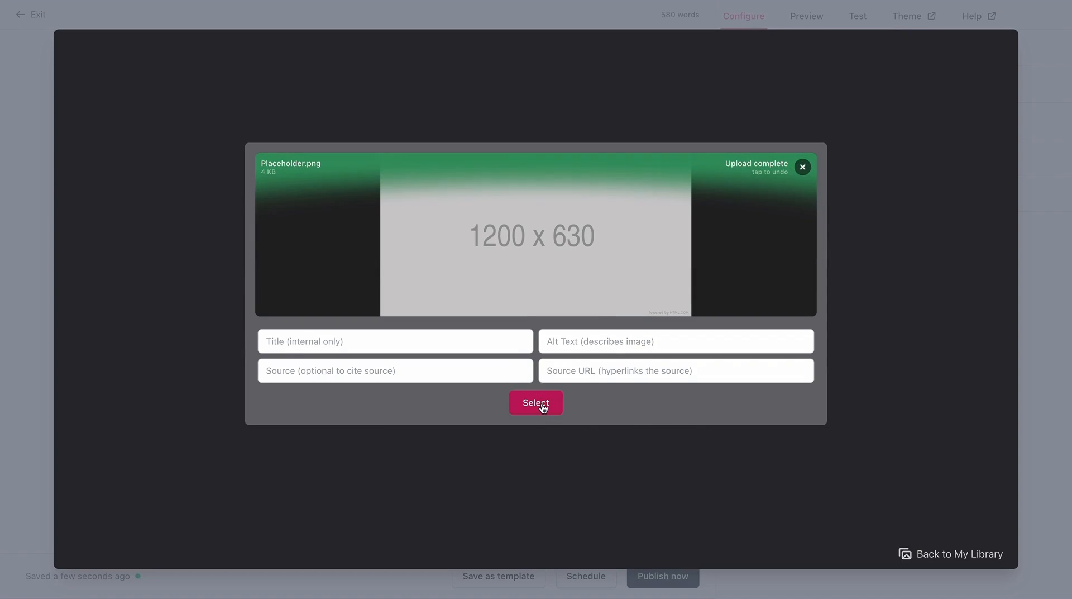
{"action": "left_click", "coordinate": [536, 402]}
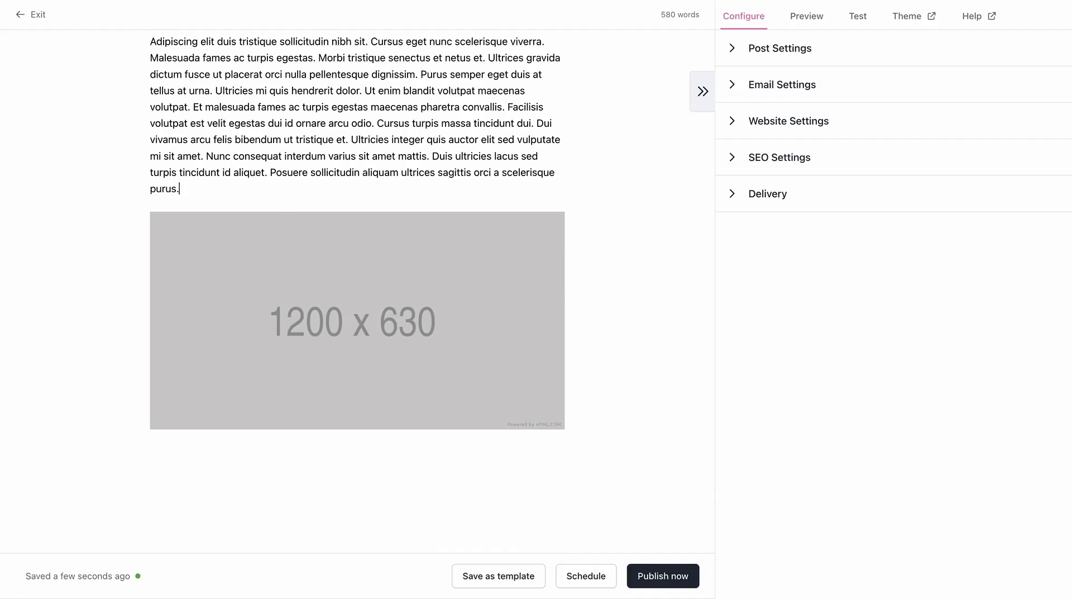
{"action": "scroll", "scroll_direction": "up", "scroll_amount": 3}
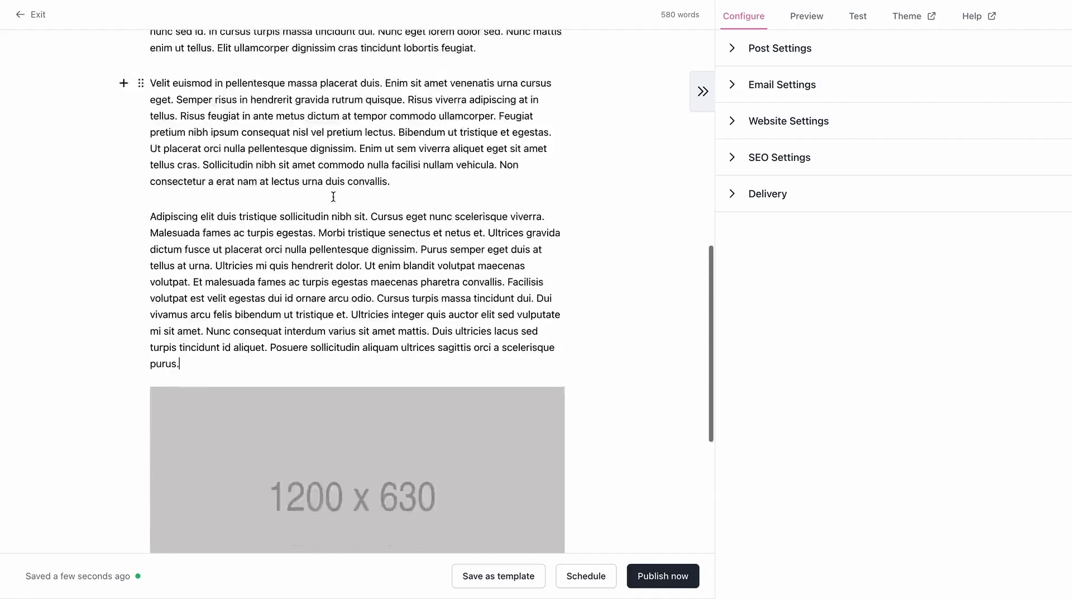
{"action": "scroll", "scroll_direction": "up", "scroll_amount": 3}
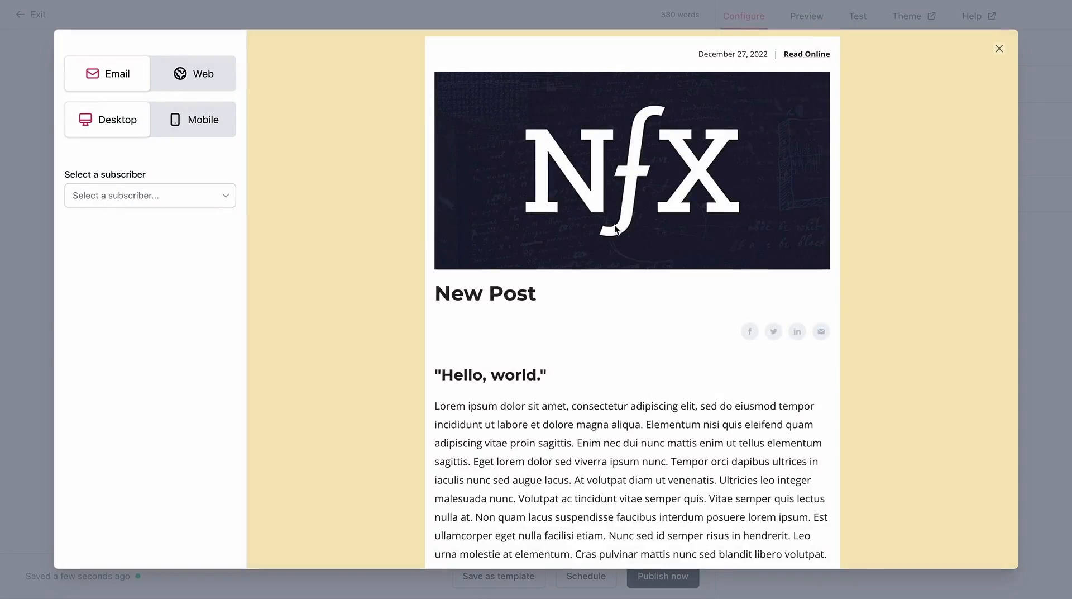
{"action": "scroll", "scroll_direction": "down", "scroll_amount": 3}
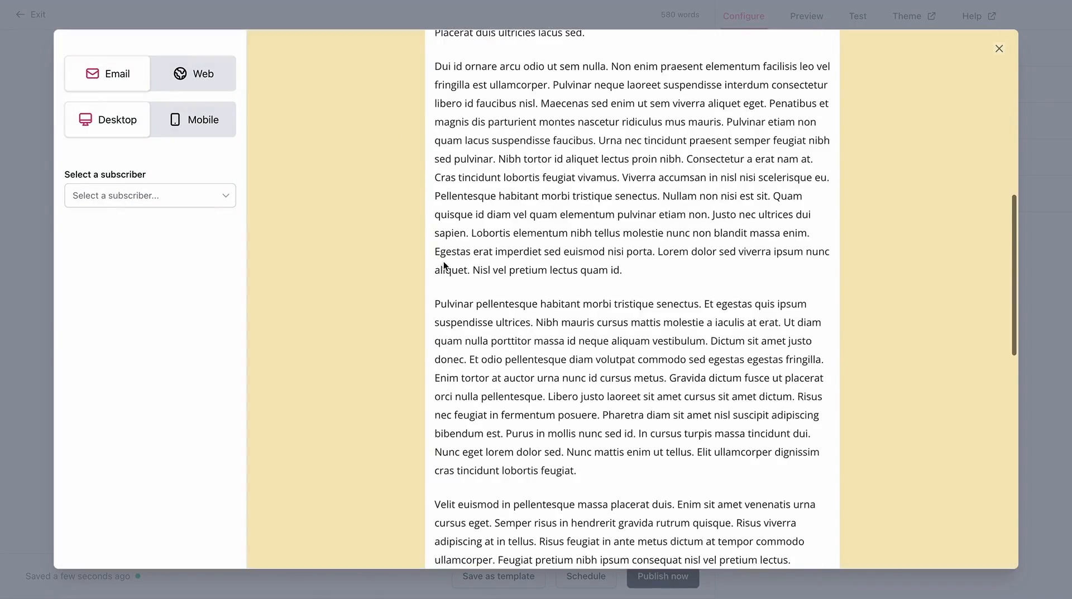
{"action": "scroll", "scroll_direction": "down", "scroll_amount": 3}
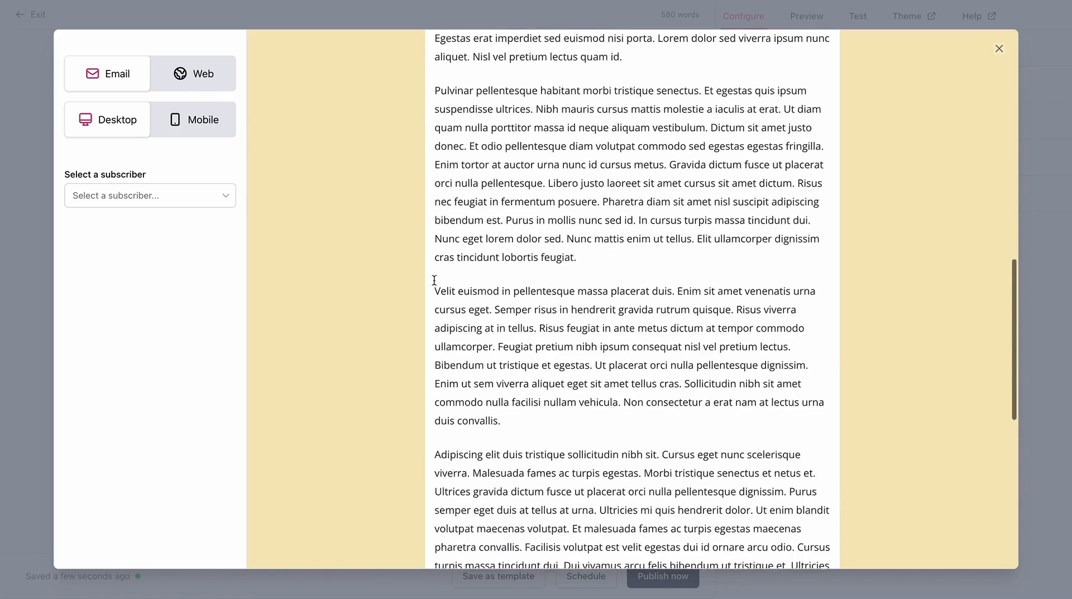
{"action": "scroll", "scroll_direction": "down", "scroll_amount": 3}
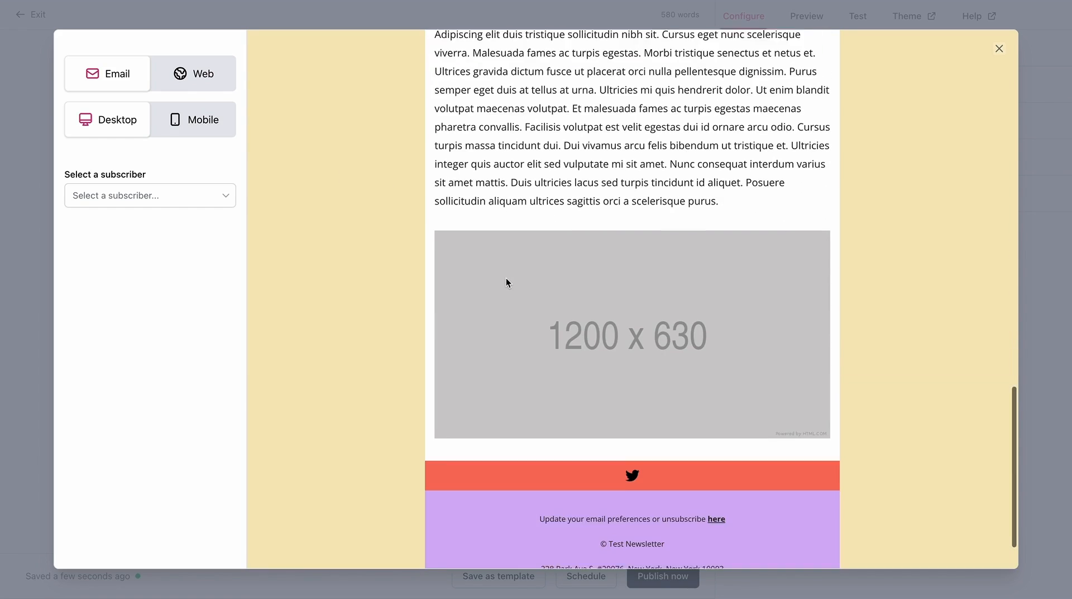
{"action": "scroll", "scroll_direction": "down", "scroll_amount": 3}
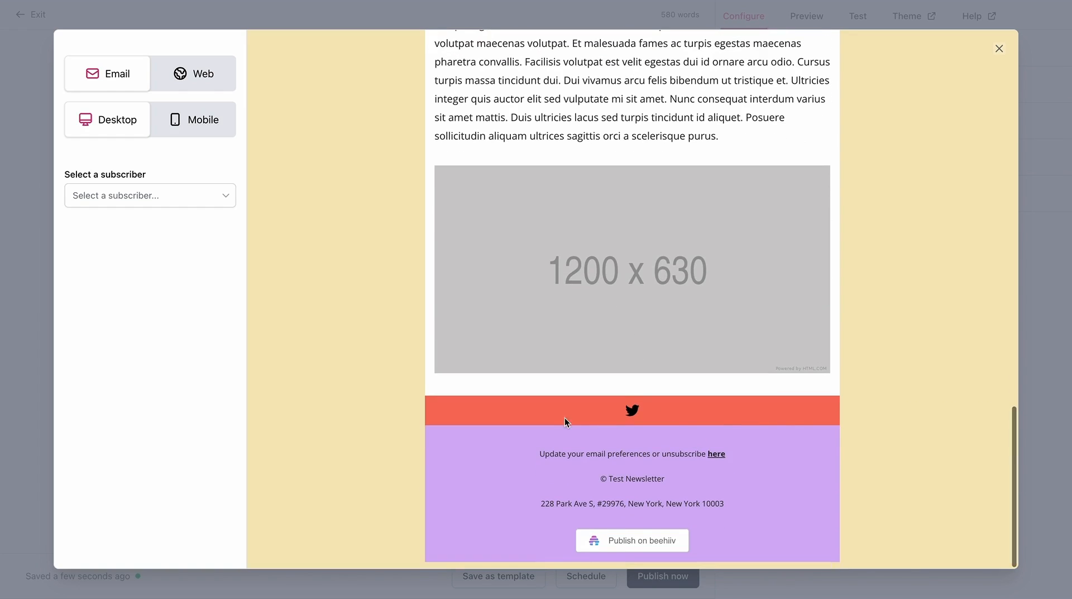
{"action": "mouse_move", "coordinate": [668, 441]}
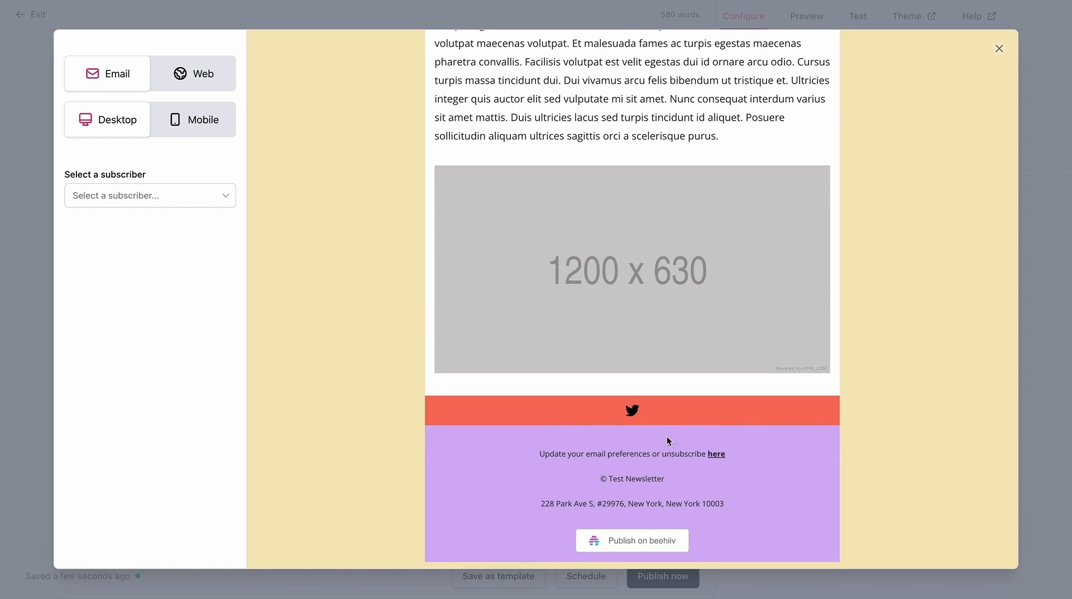
{"action": "scroll", "scroll_direction": "up", "scroll_amount": 3}
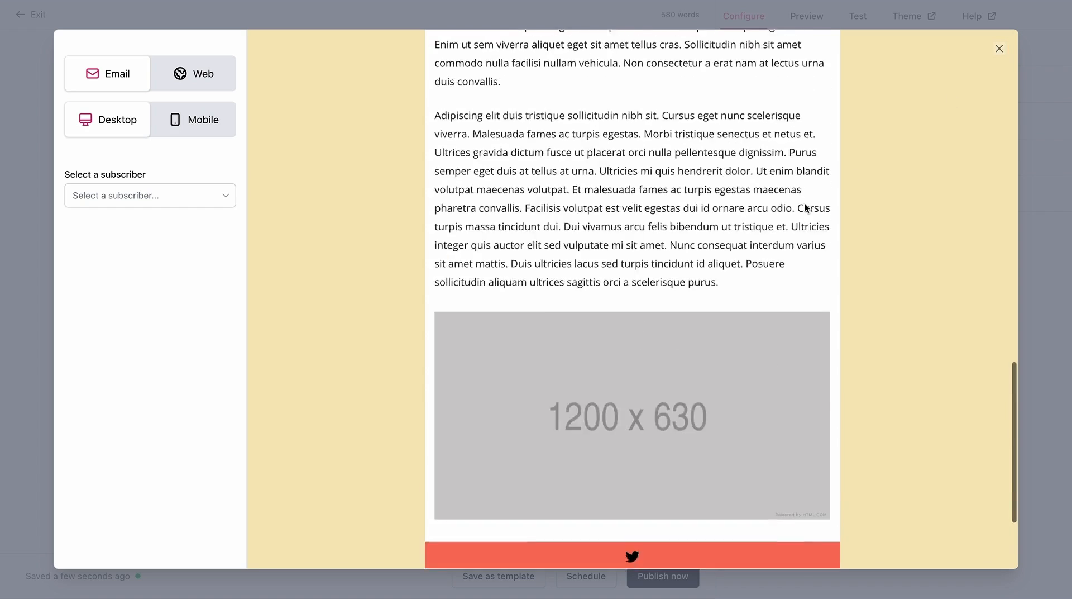
{"action": "scroll", "scroll_direction": "up", "scroll_amount": 3}
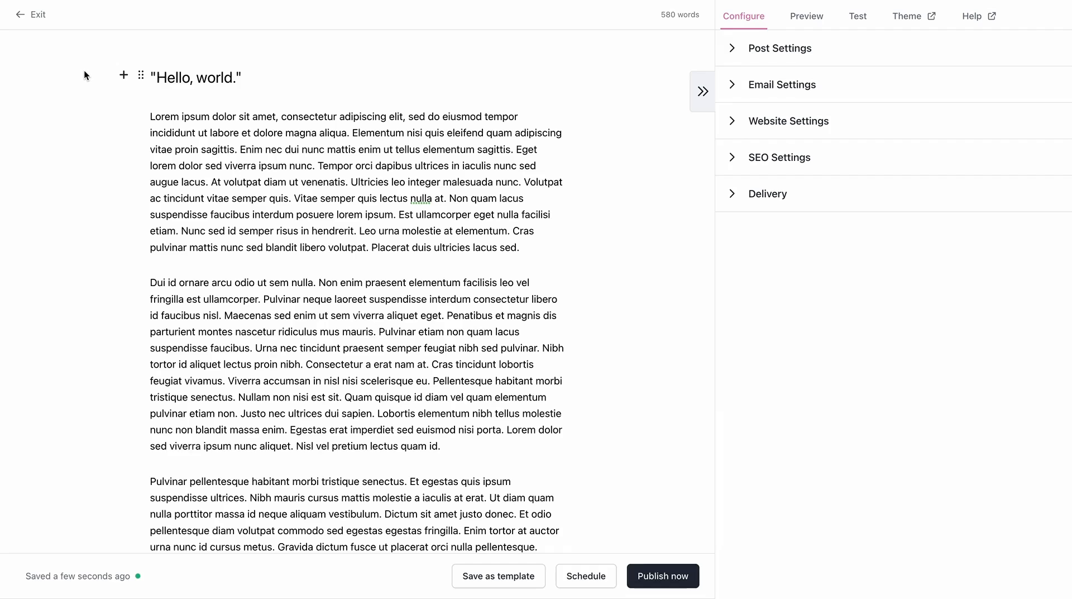
{"action": "mouse_move", "coordinate": [43, 27]}
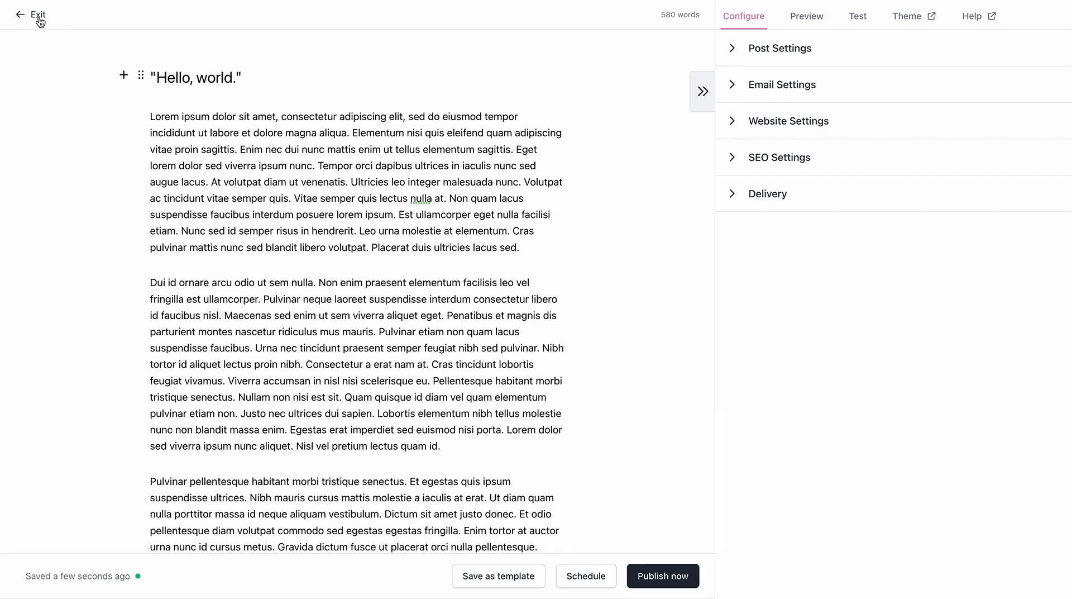
Exit the editor to the post overview and open the Settings profile page
{"action": "left_click", "coordinate": [33, 15]}
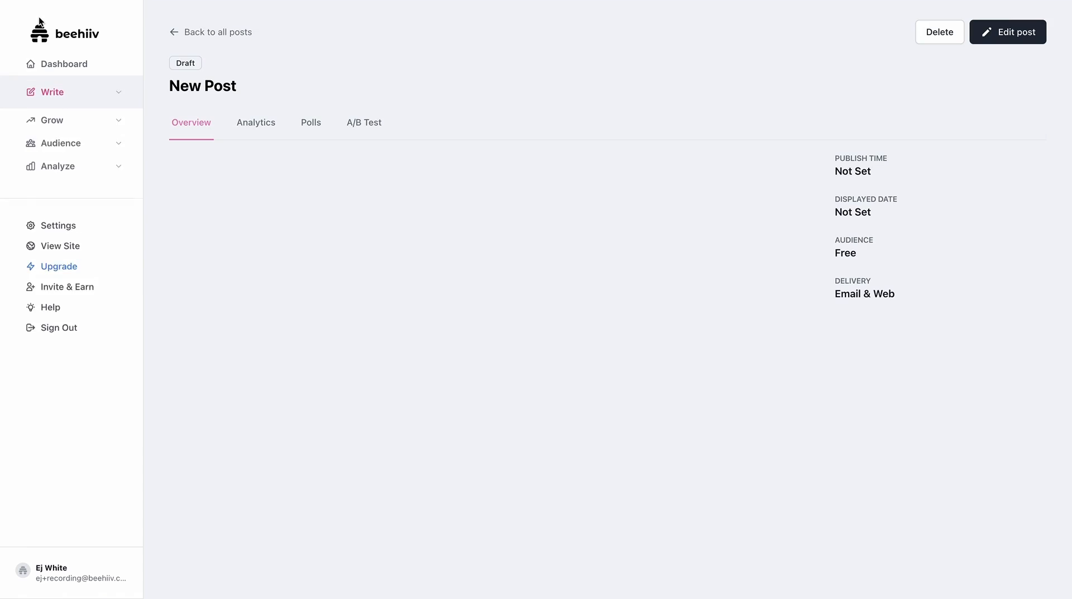
{"action": "left_click", "coordinate": [51, 92]}
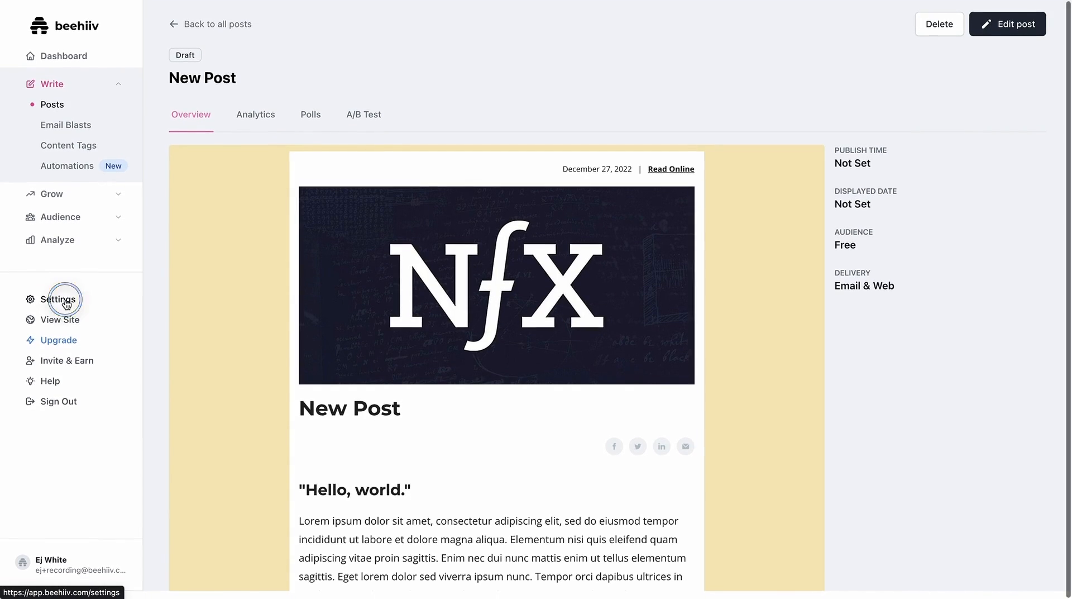
{"action": "left_click", "coordinate": [57, 298]}
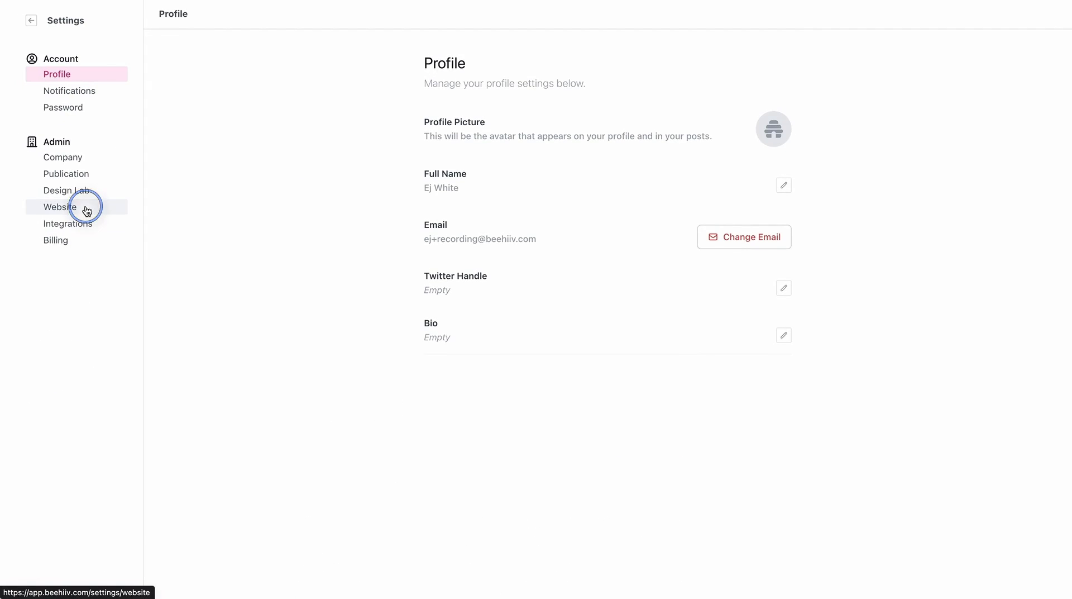
Open Website settings under Admin, showing the Color Palette, layouts and themes
{"action": "left_click", "coordinate": [61, 207]}
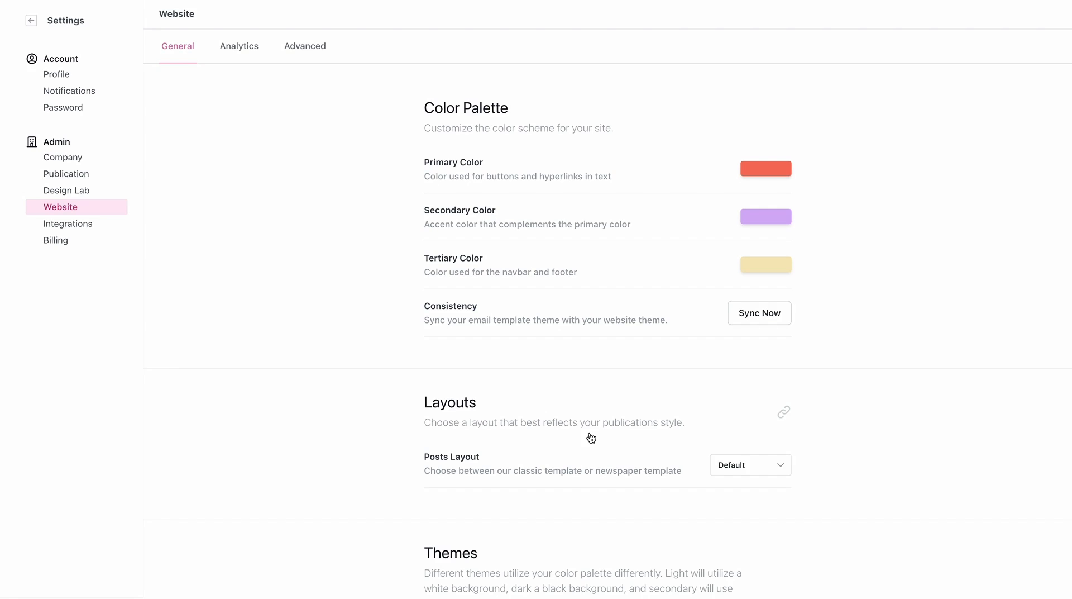
{"action": "mouse_move", "coordinate": [783, 349]}
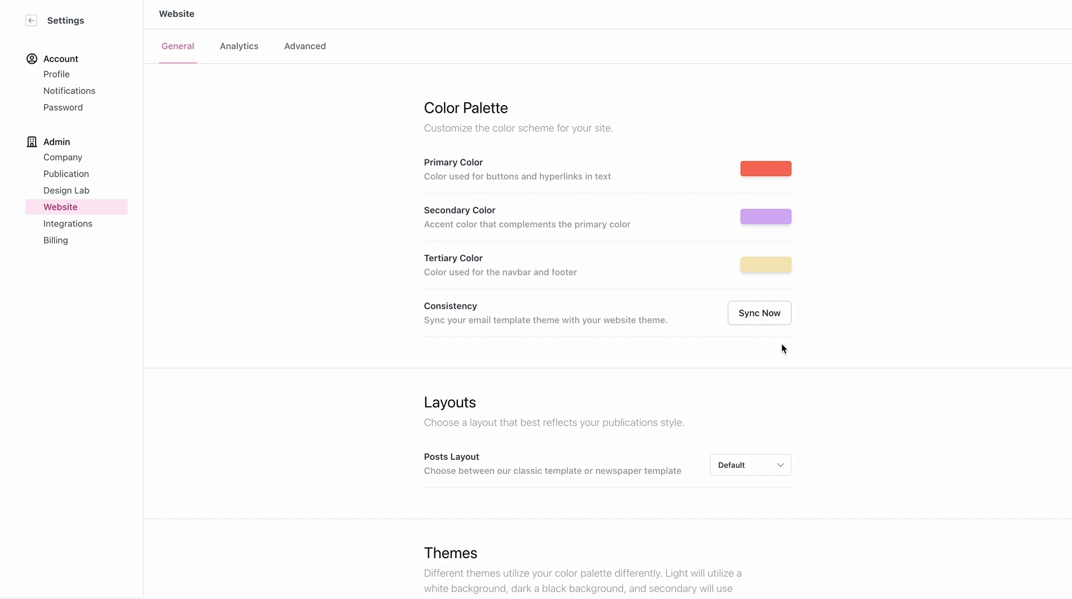
{"action": "mouse_move", "coordinate": [730, 265]}
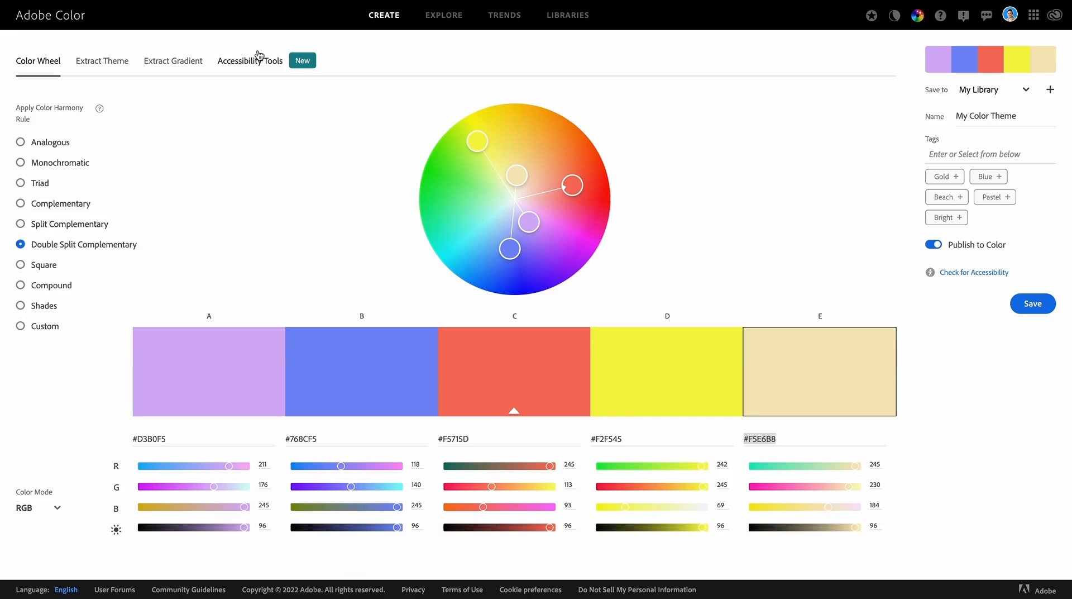
{"action": "mouse_move", "coordinate": [124, 97]}
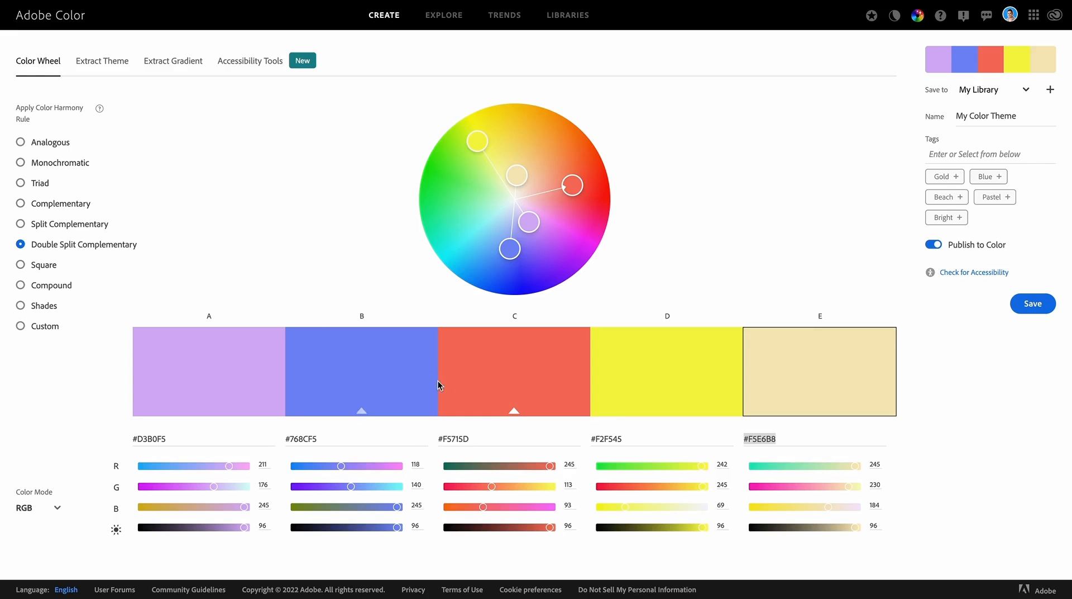
{"action": "mouse_move", "coordinate": [57, 215]}
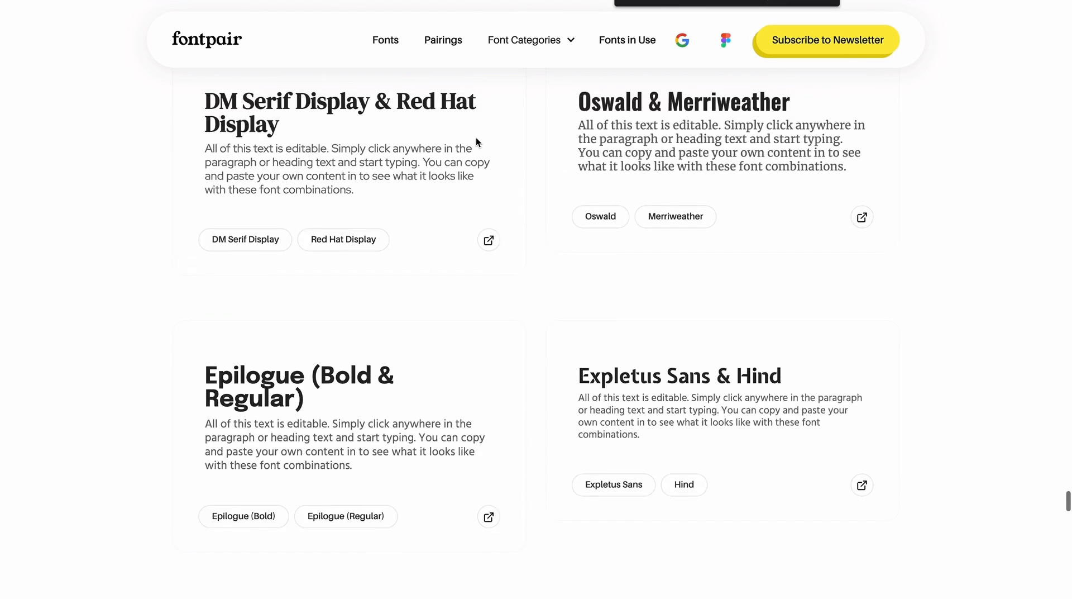
Scroll fontpair's pairings, including DM Serif Display & Red Hat Display and Epilogue
{"action": "scroll", "scroll_direction": "up", "scroll_amount": 3}
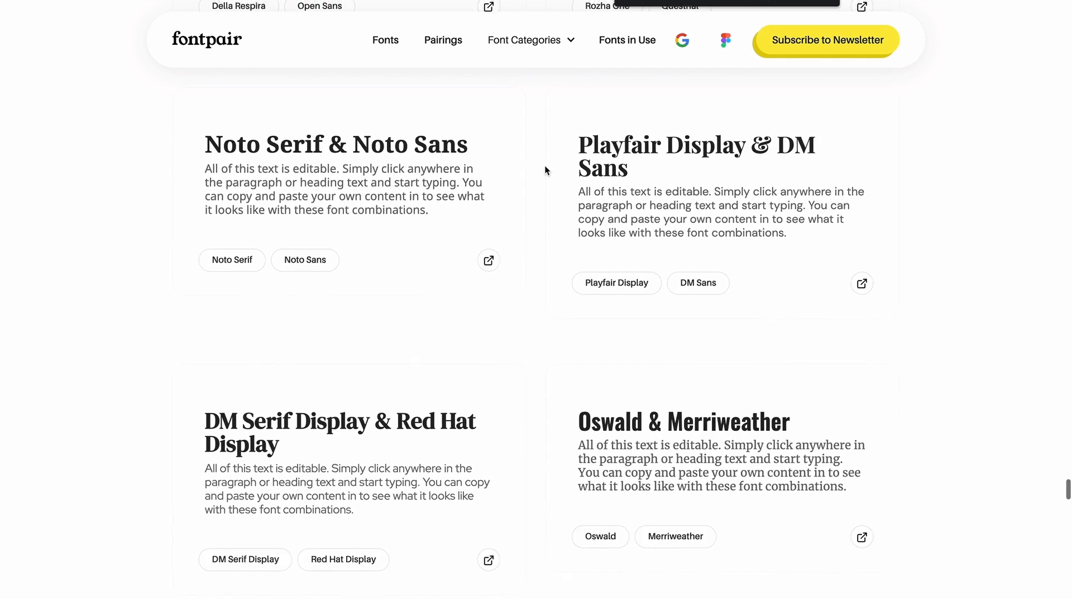
{"action": "scroll", "scroll_direction": "down", "scroll_amount": 3}
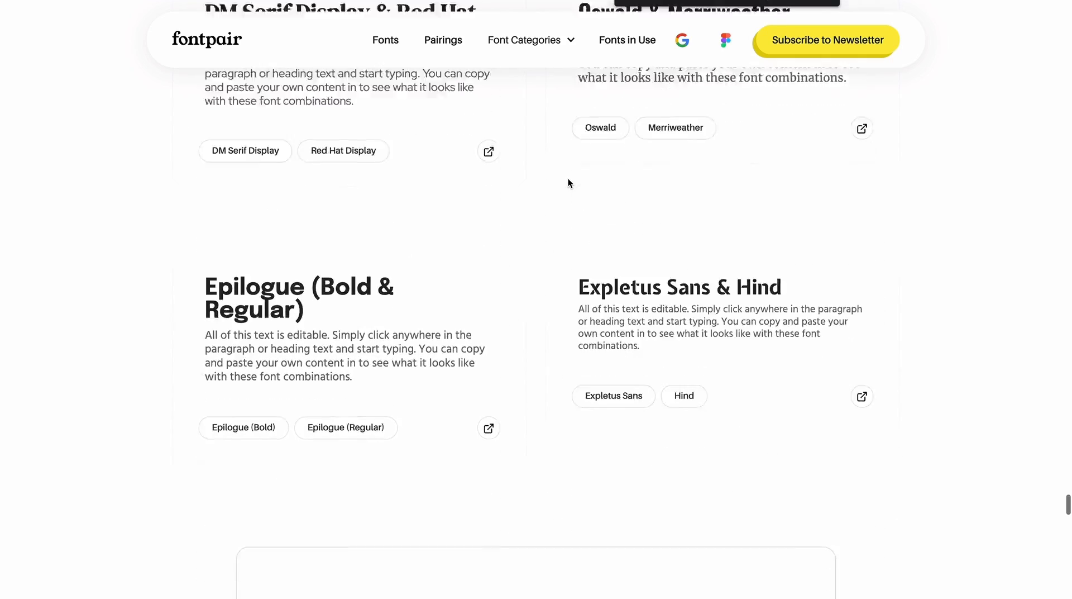
{"action": "scroll", "scroll_direction": "down", "scroll_amount": 3}
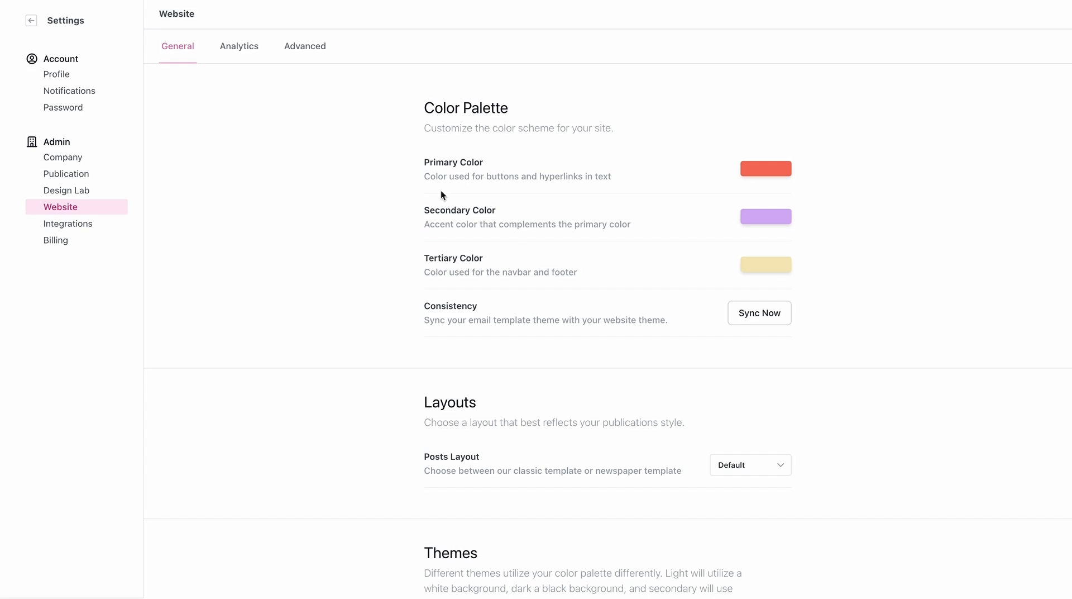
Sync the email theme to the website's coral, lavender and cream palette
{"action": "scroll", "scroll_direction": "down", "scroll_amount": 3}
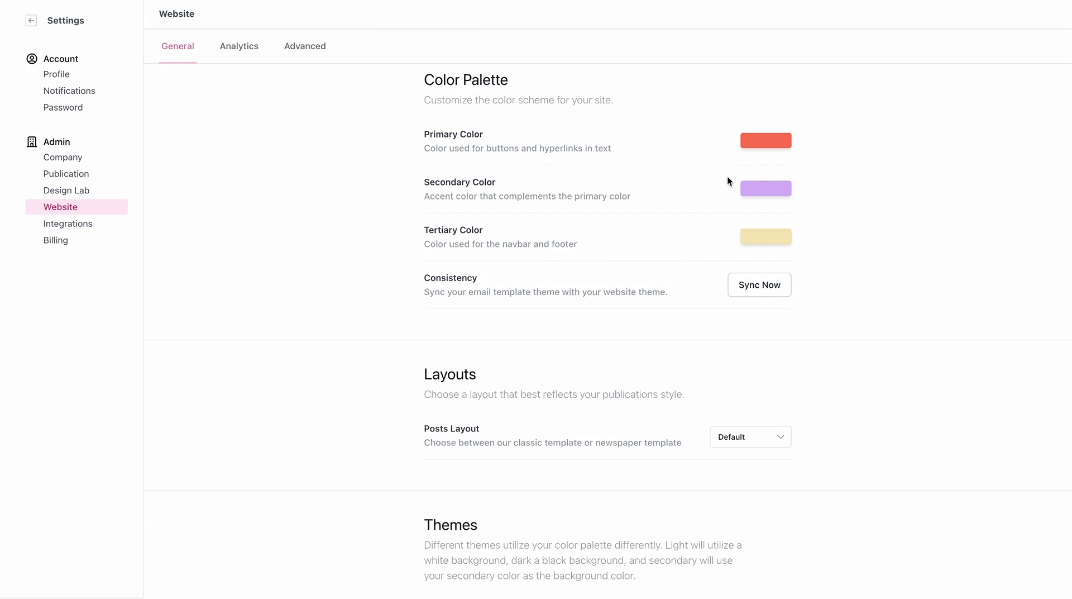
{"action": "left_click", "coordinate": [759, 284]}
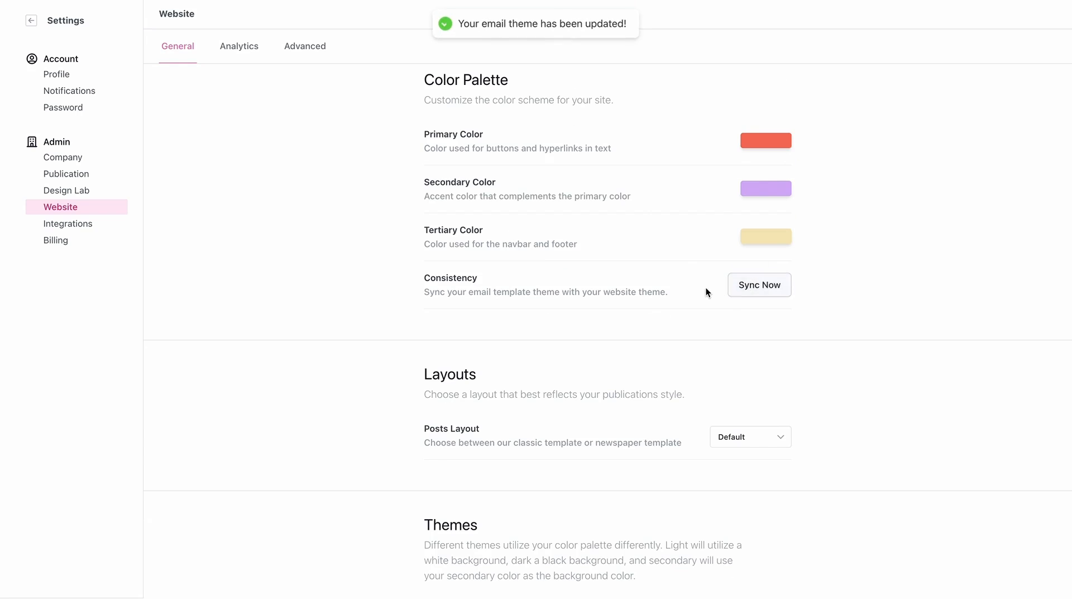
{"action": "scroll", "scroll_direction": "down", "scroll_amount": 3}
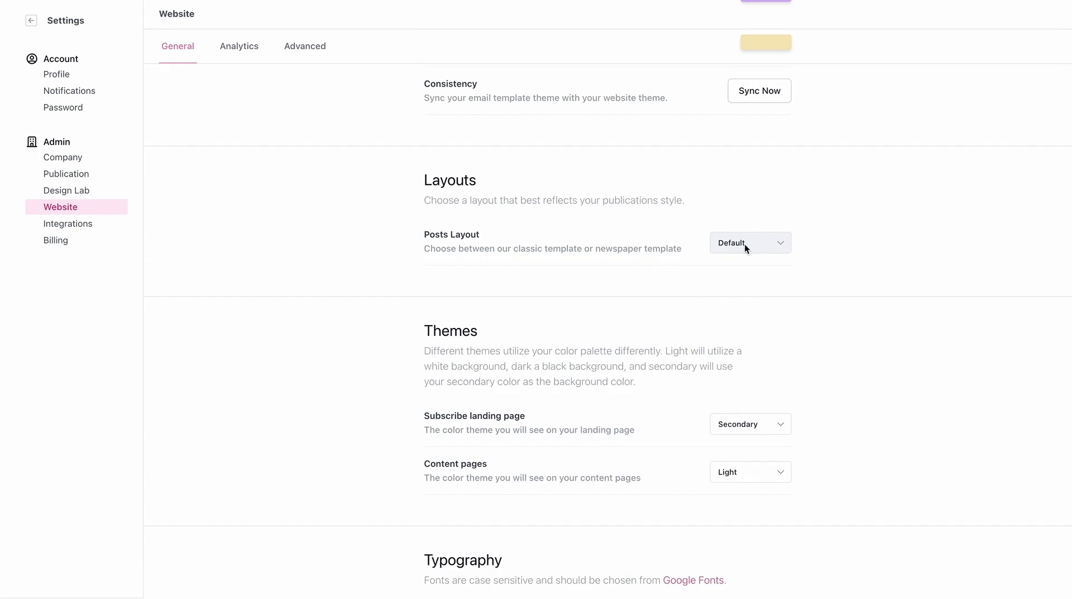
{"action": "scroll", "scroll_direction": "down", "scroll_amount": 3}
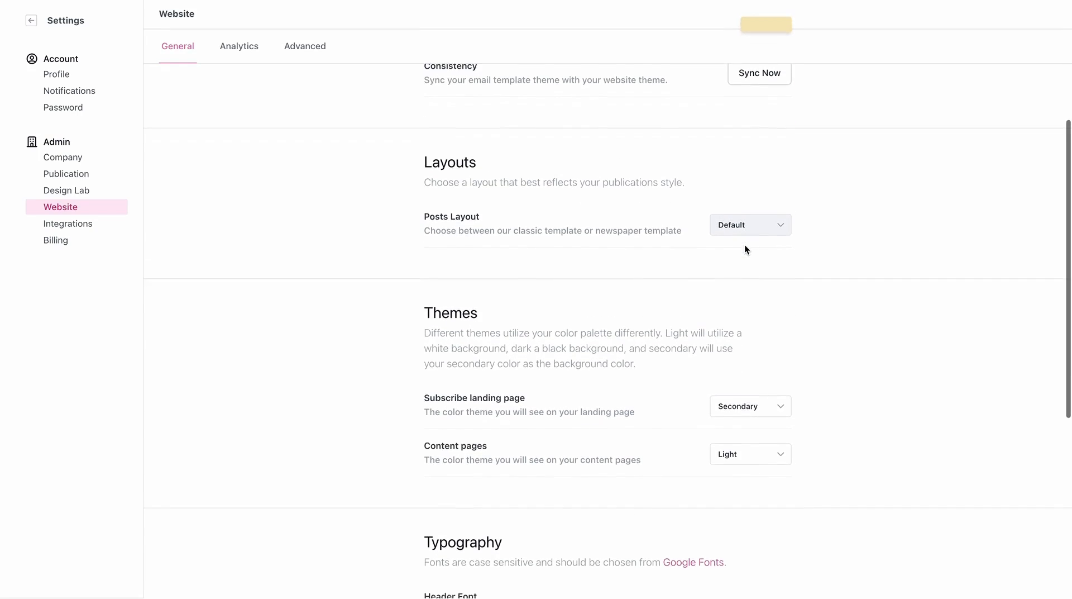
{"action": "scroll", "scroll_direction": "down", "scroll_amount": 3}
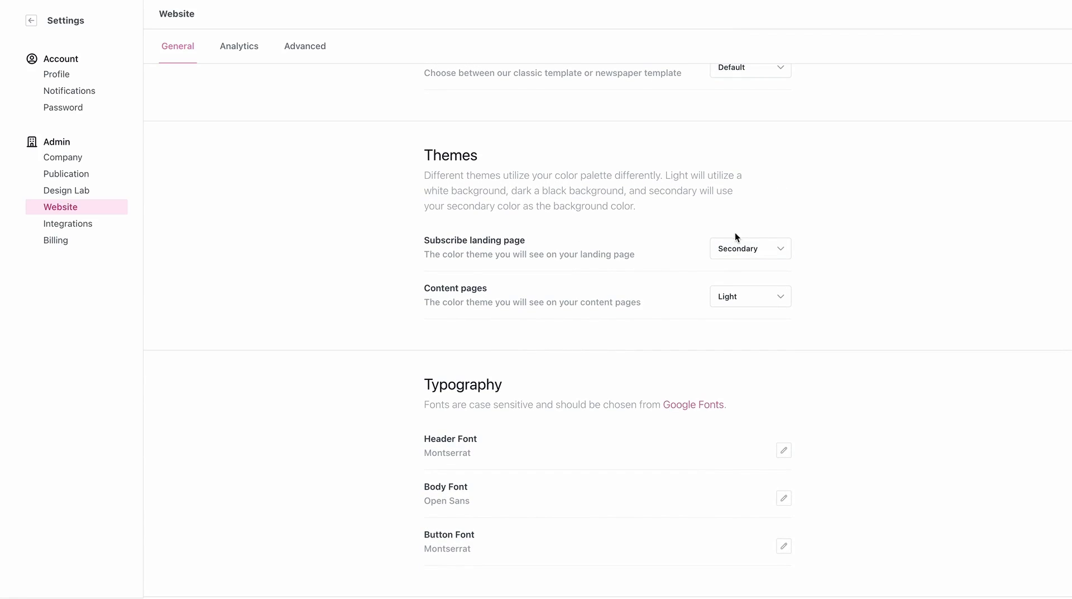
{"action": "mouse_move", "coordinate": [567, 244]}
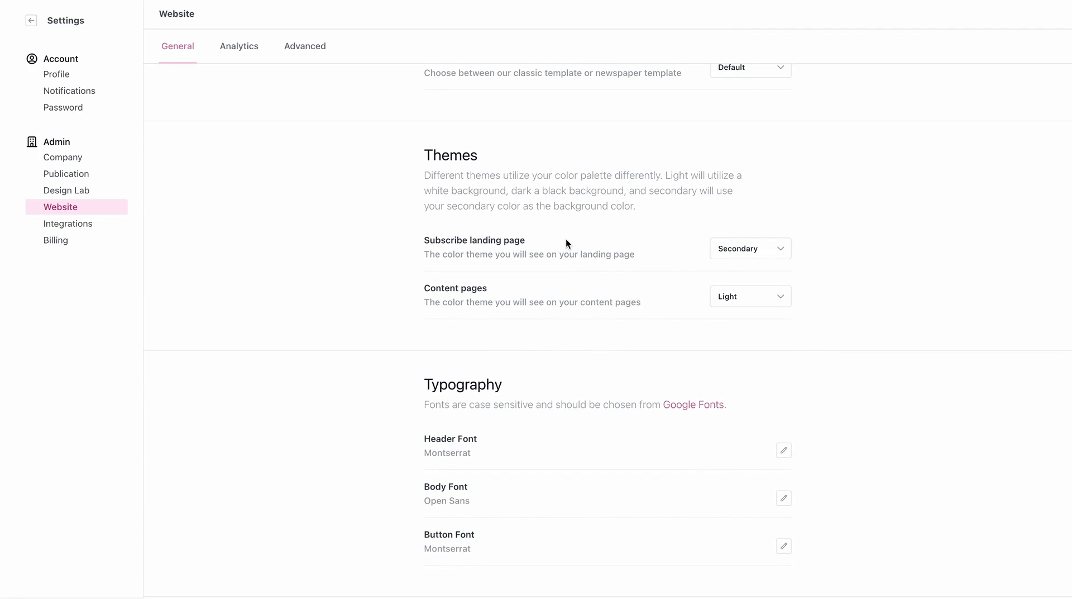
{"action": "mouse_move", "coordinate": [683, 304]}
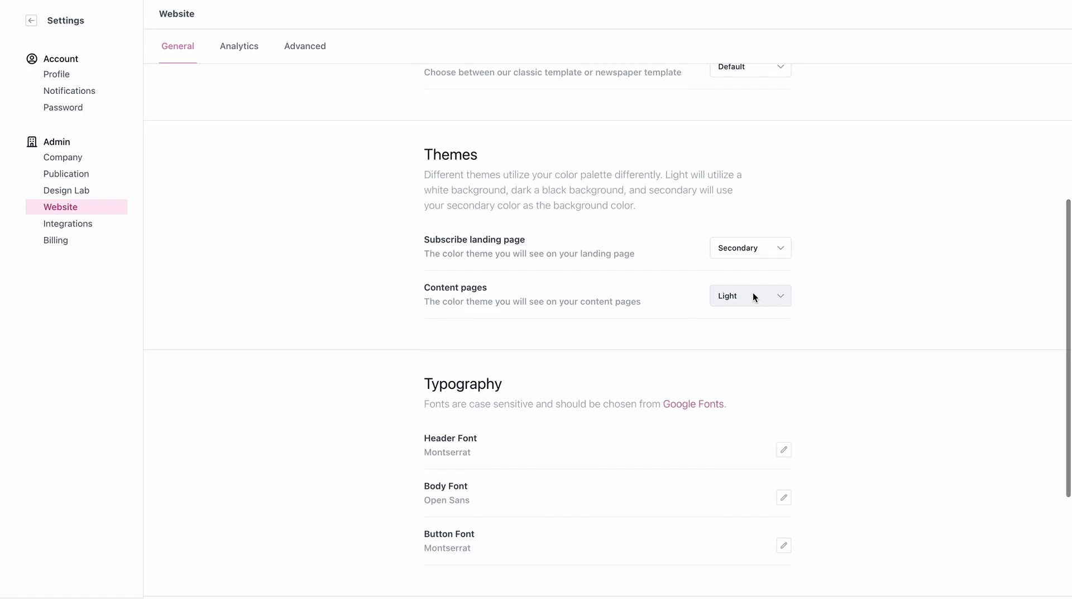
{"action": "mouse_move", "coordinate": [753, 273]}
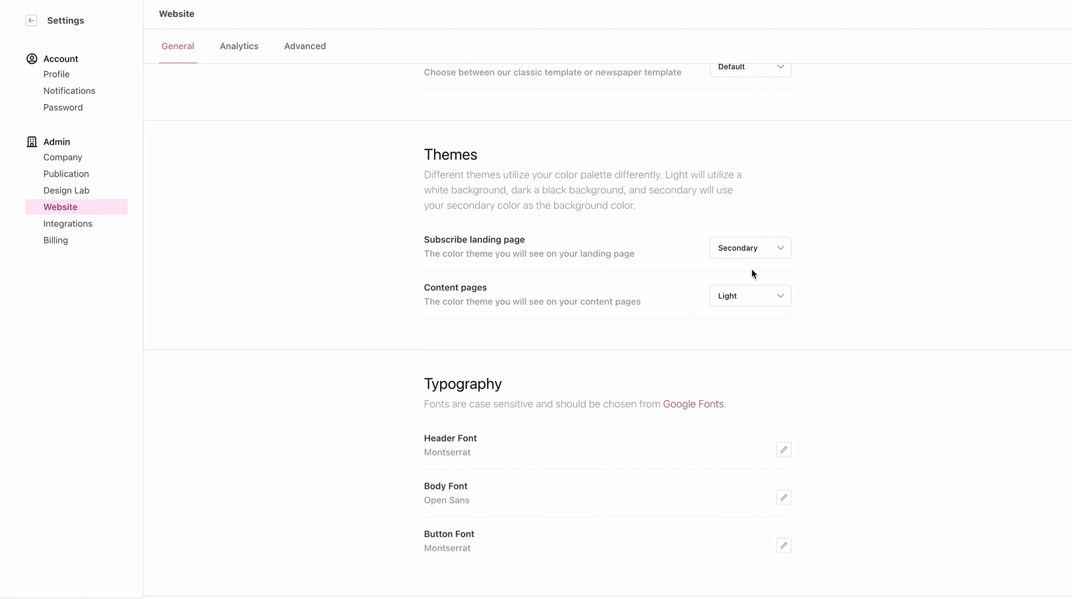
Open the Montserrat Header Font for editing and check the Roundness options
{"action": "scroll", "scroll_direction": "up", "scroll_amount": 3}
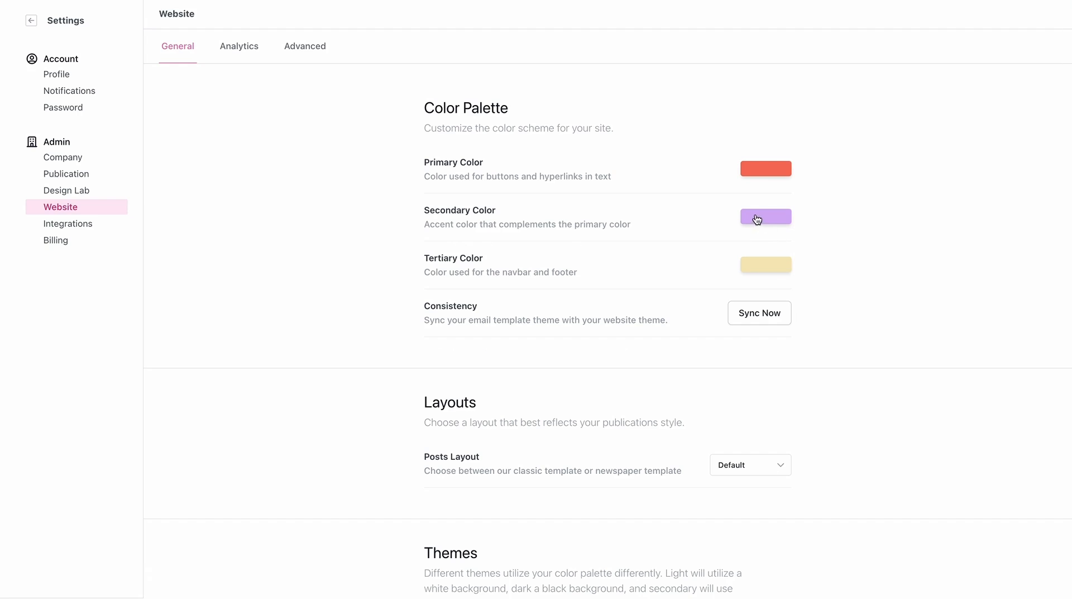
{"action": "scroll", "scroll_direction": "down", "scroll_amount": 3}
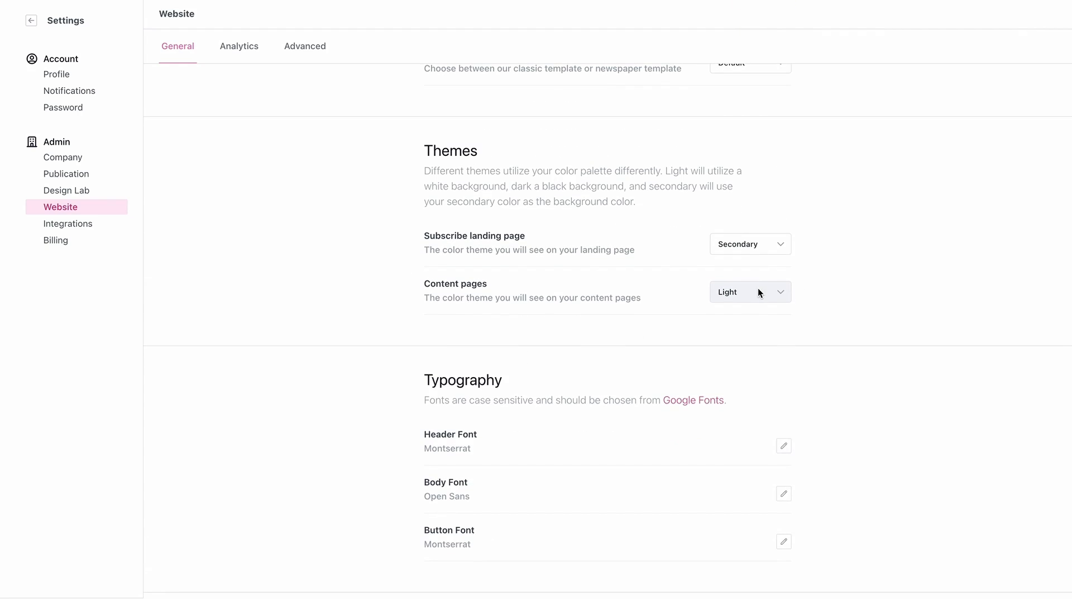
{"action": "scroll", "scroll_direction": "down", "scroll_amount": 3}
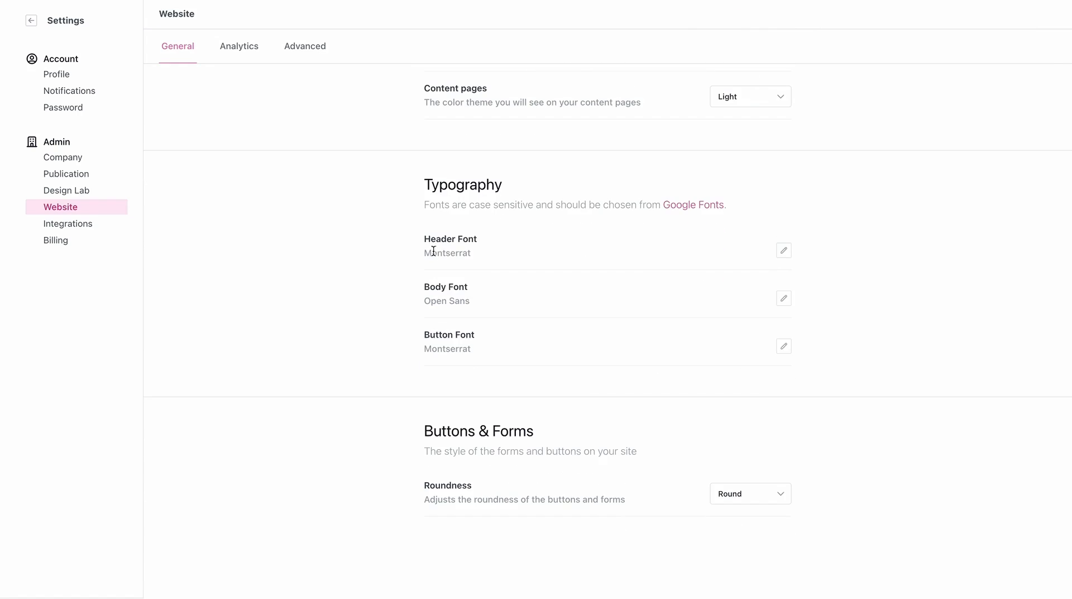
{"action": "mouse_move", "coordinate": [441, 280]}
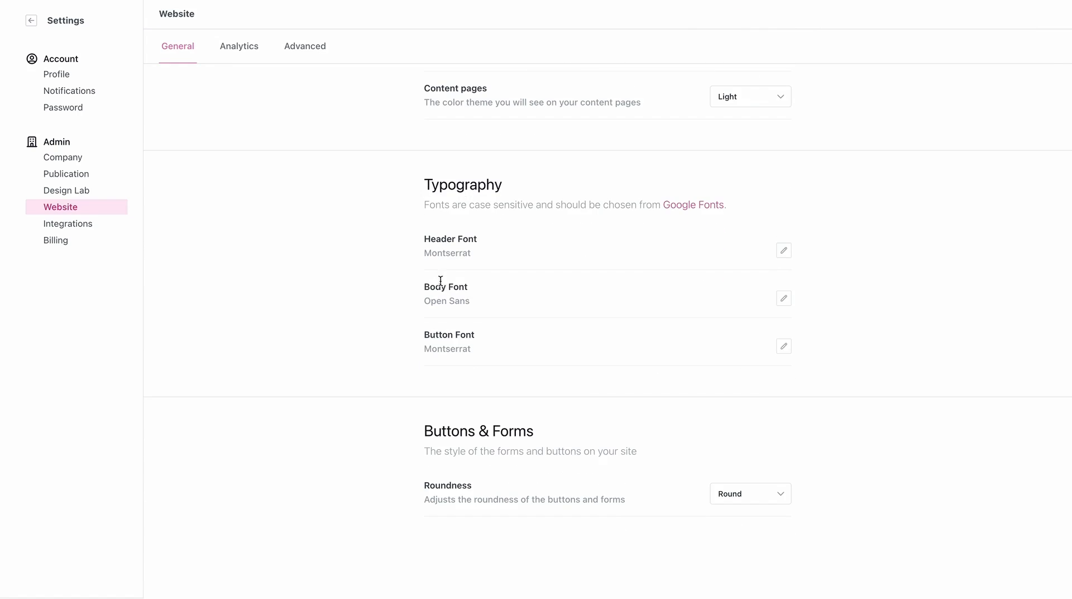
{"action": "mouse_move", "coordinate": [460, 333]}
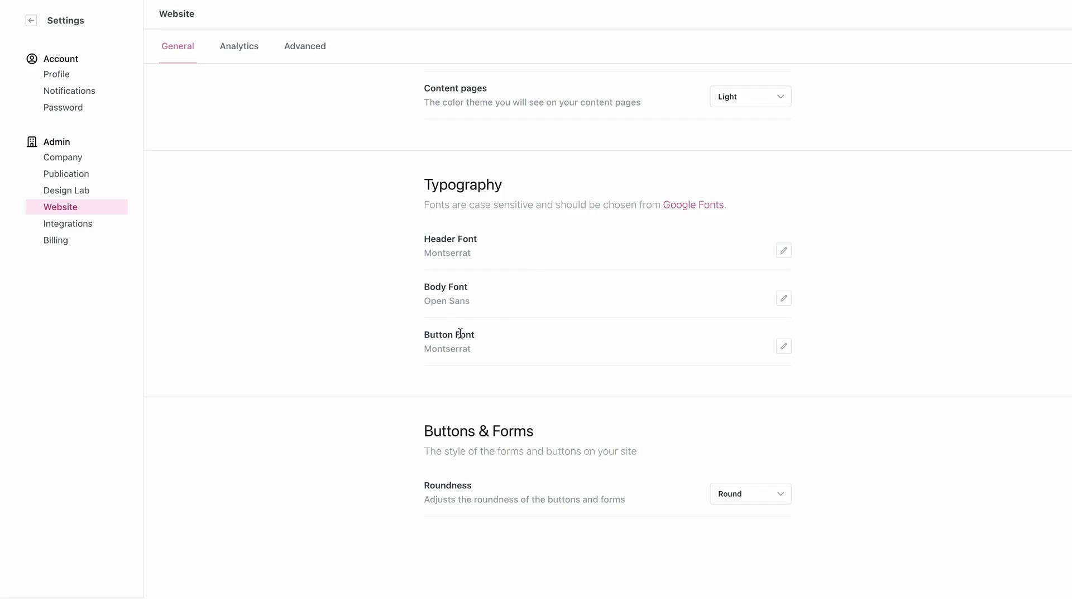
{"action": "mouse_move", "coordinate": [699, 292]}
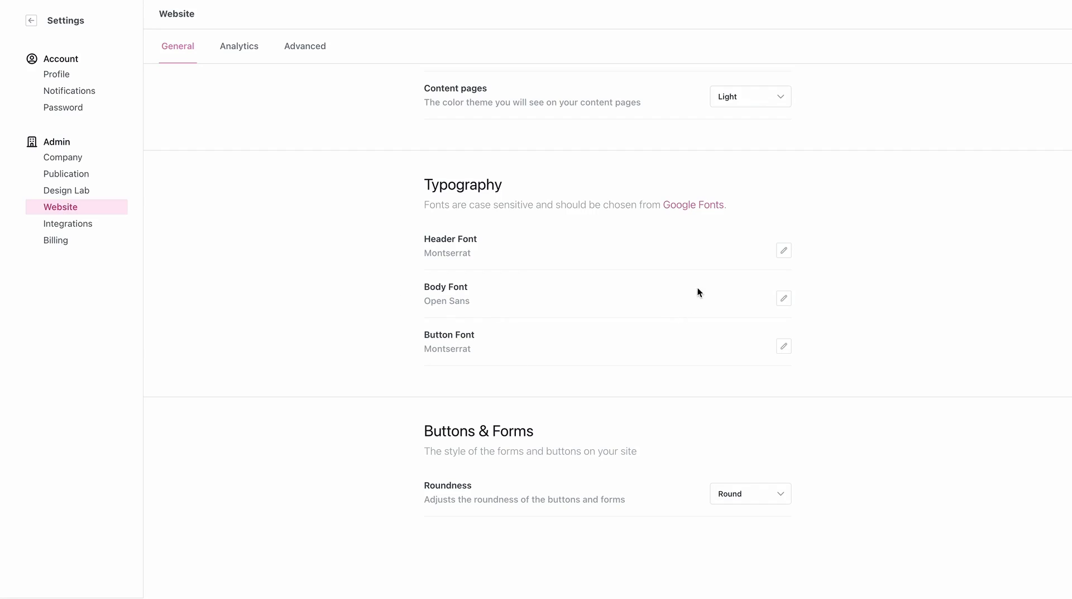
{"action": "mouse_move", "coordinate": [750, 249]}
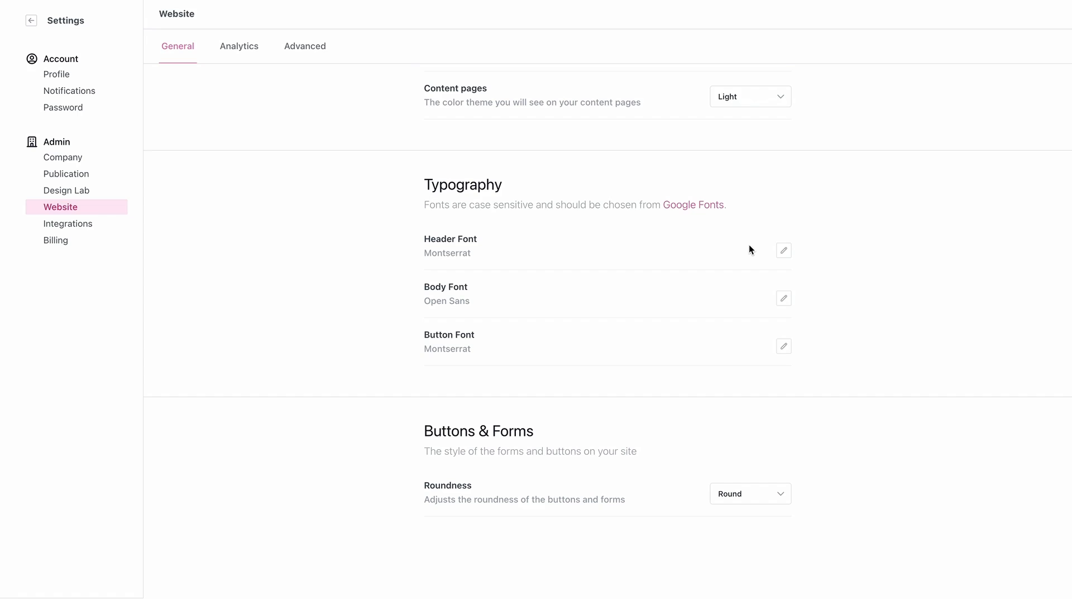
{"action": "left_click", "coordinate": [784, 249]}
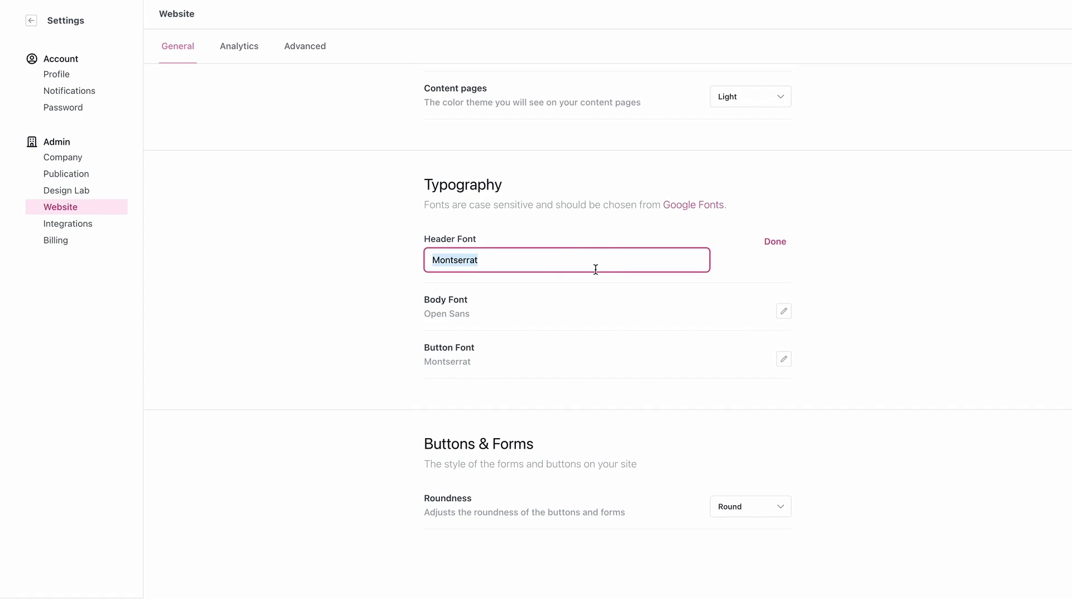
{"action": "mouse_move", "coordinate": [621, 251]}
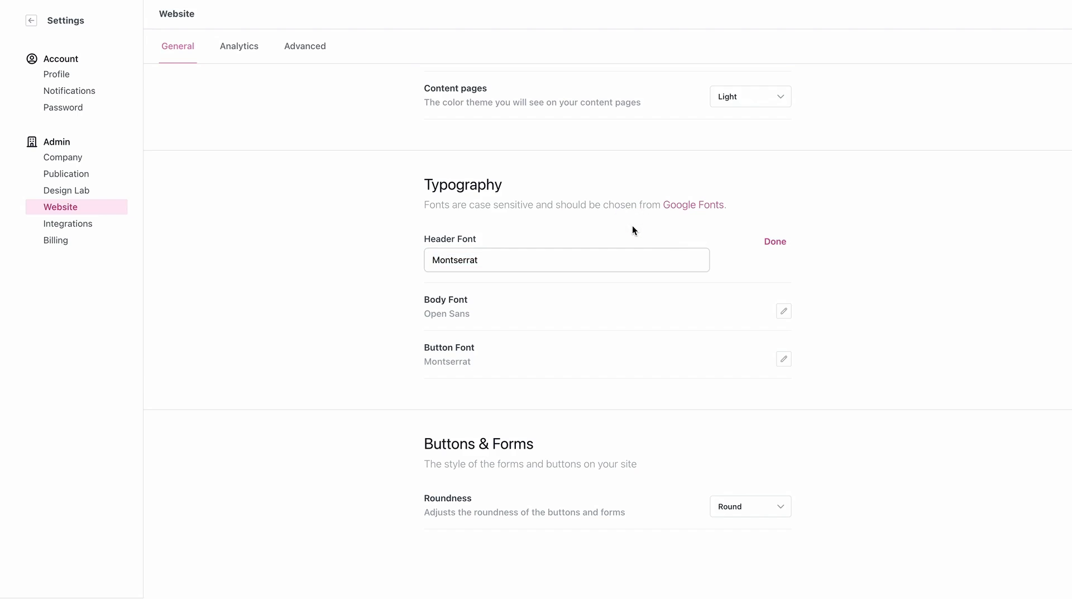
{"action": "left_click", "coordinate": [749, 505]}
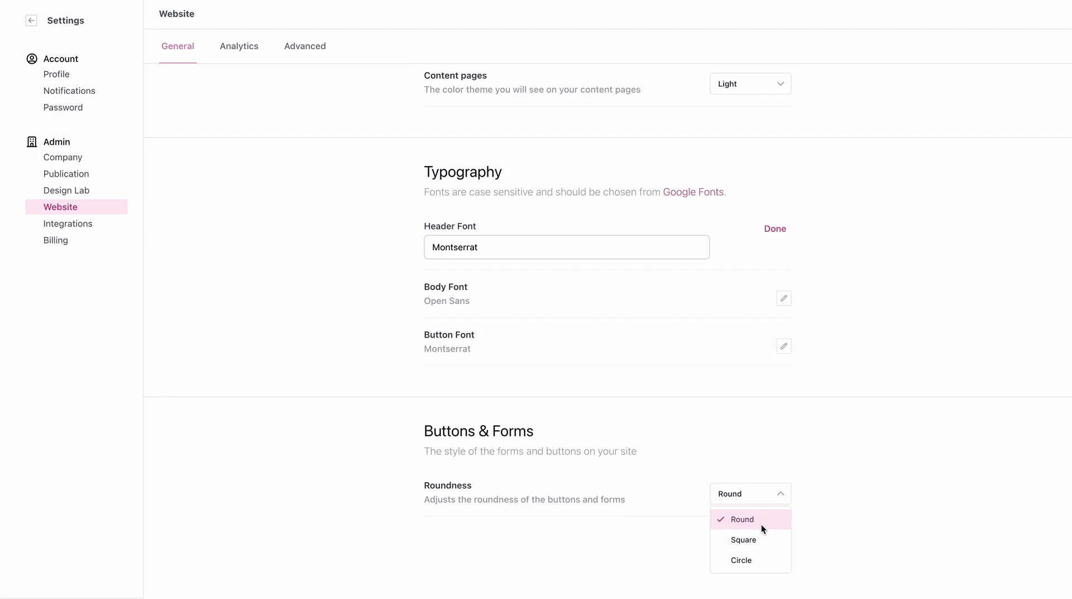
{"action": "mouse_move", "coordinate": [761, 526]}
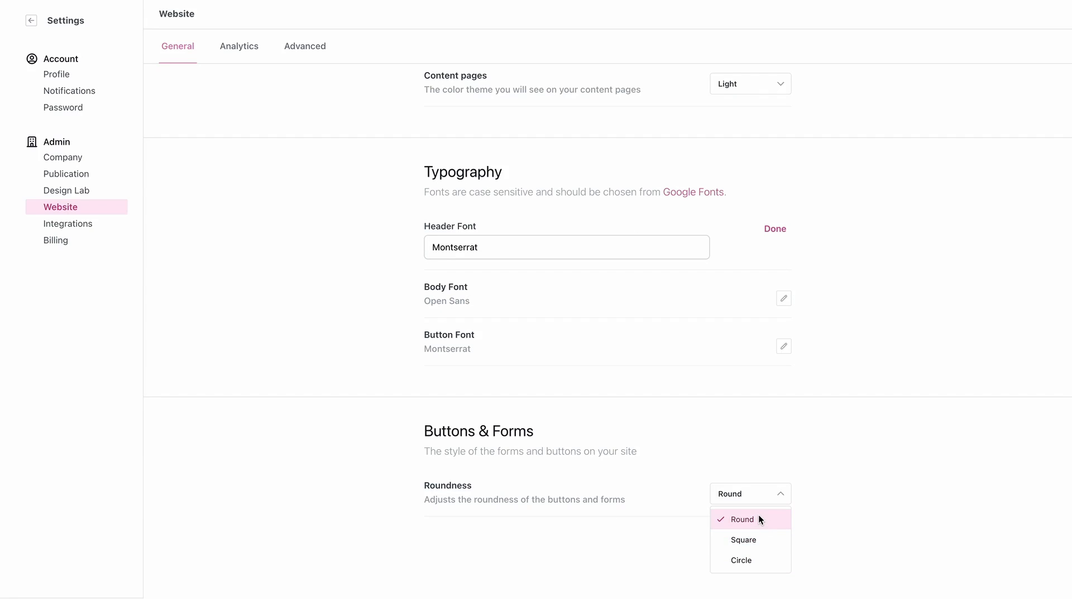
{"action": "mouse_move", "coordinate": [804, 489]}
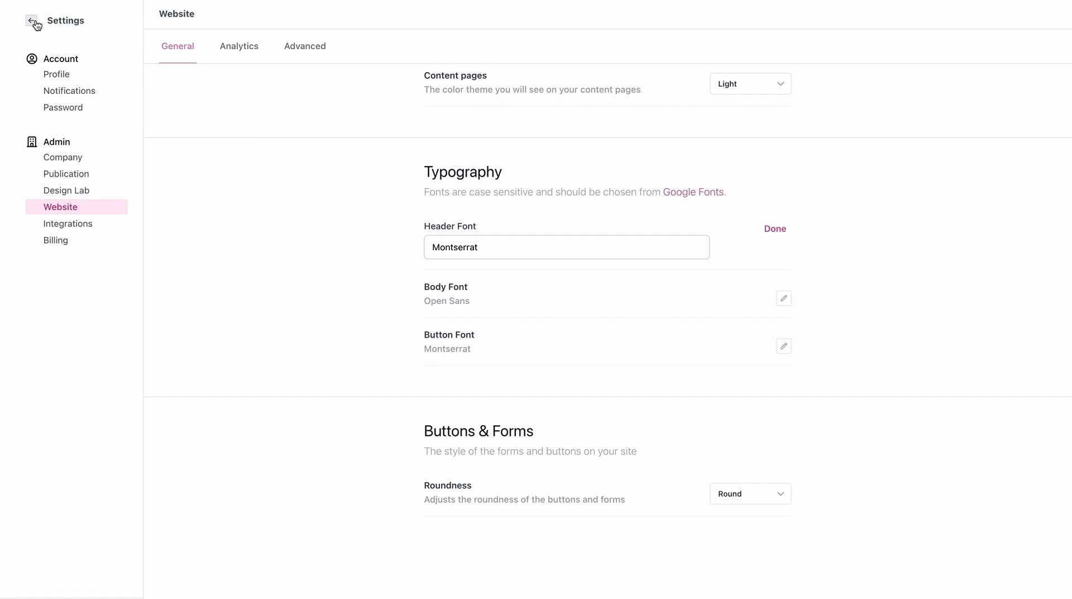
Leave settings and view the live Test Newsletter subscribe page
{"action": "left_click", "coordinate": [33, 20]}
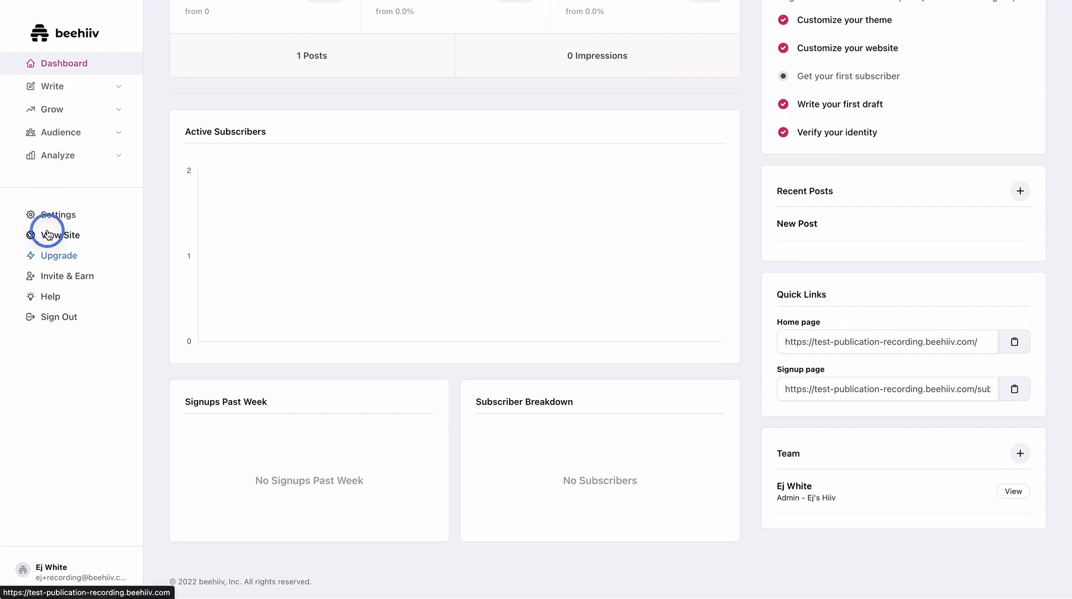
{"action": "left_click", "coordinate": [60, 235]}
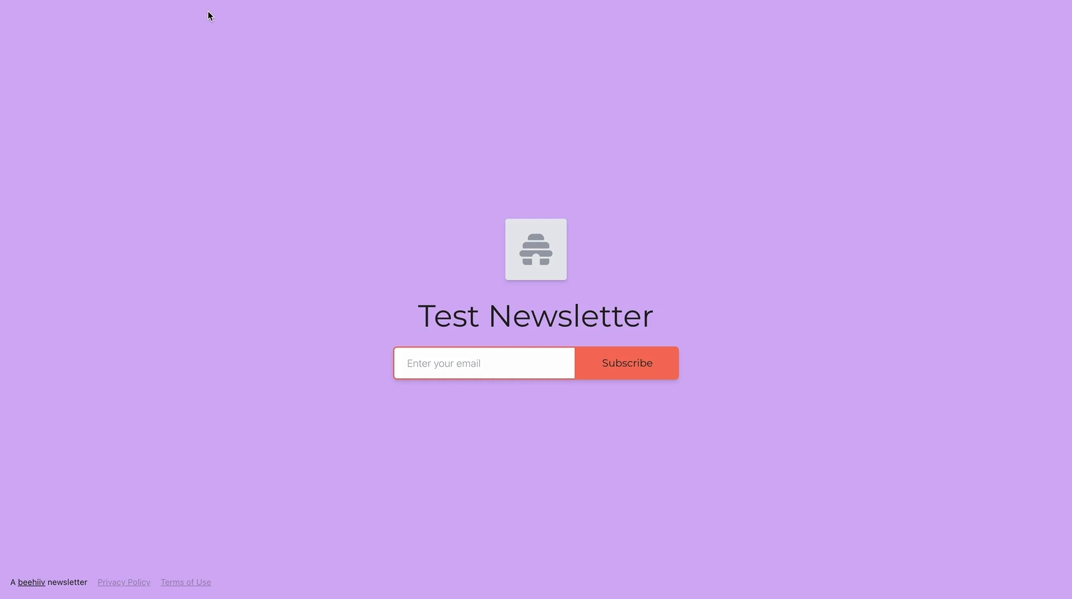
{"action": "mouse_move", "coordinate": [746, 248]}
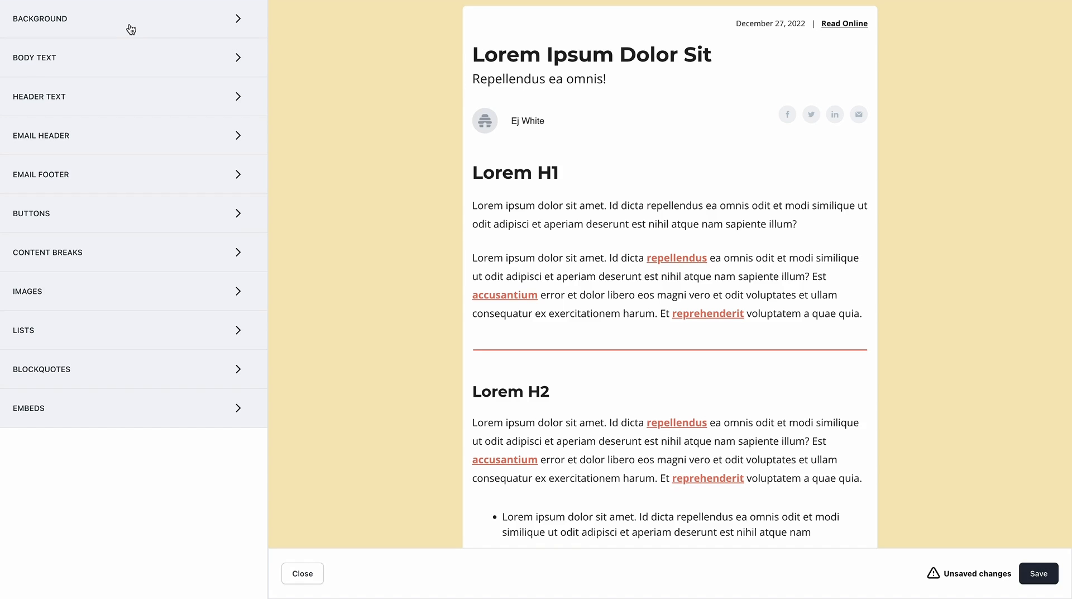
{"action": "mouse_move", "coordinate": [209, 111]}
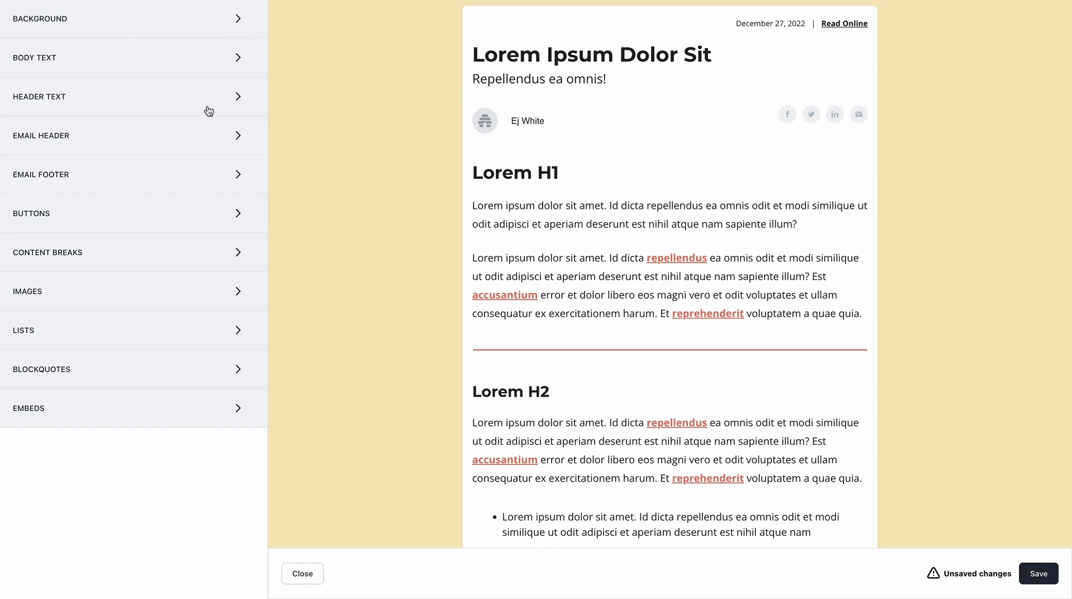
{"action": "mouse_move", "coordinate": [616, 323]}
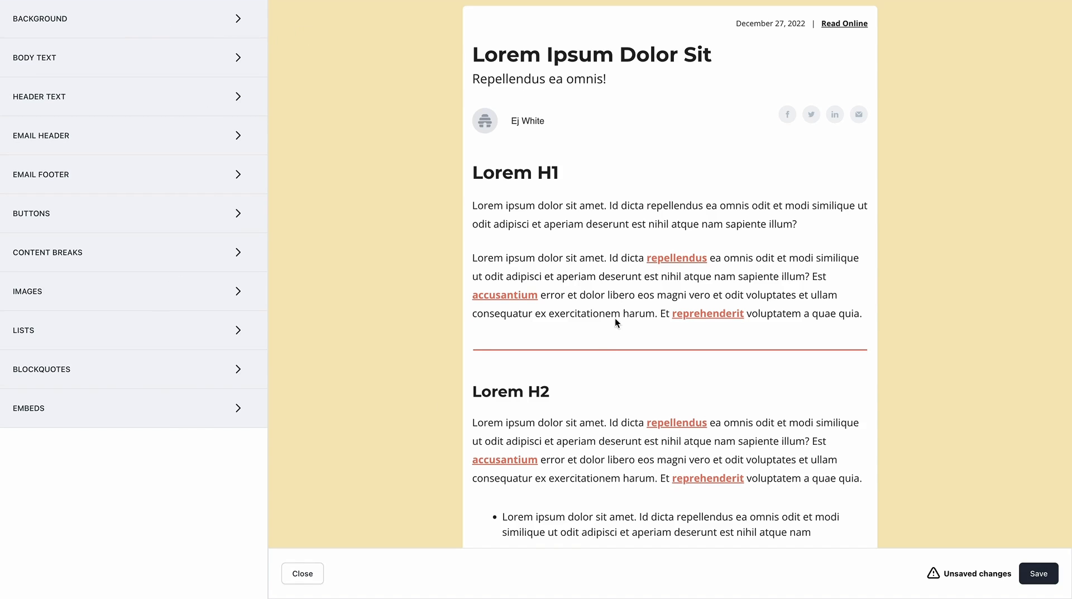
{"action": "mouse_move", "coordinate": [484, 187]}
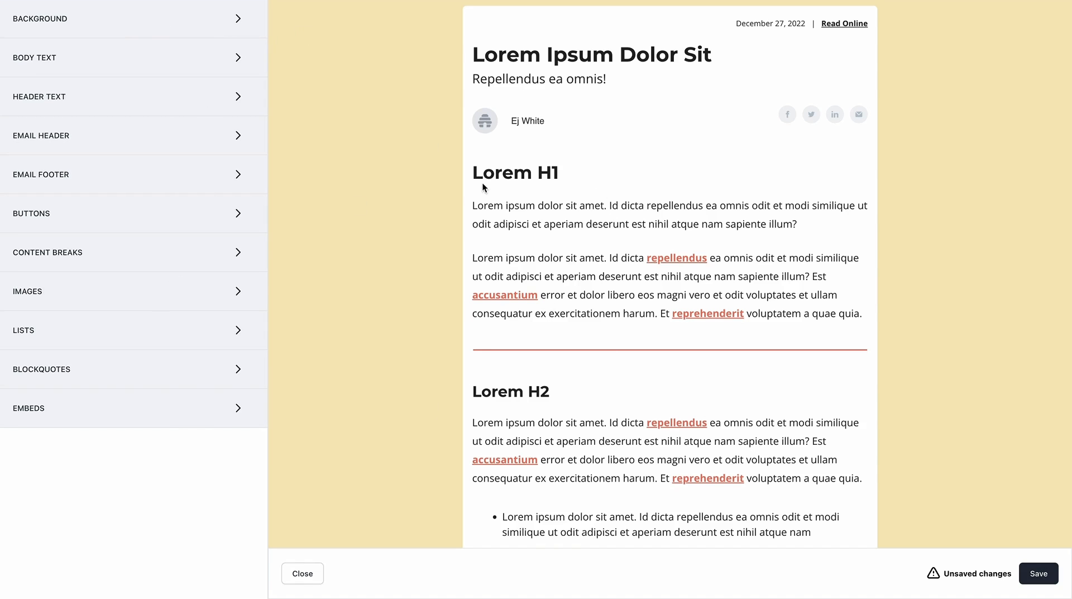
{"action": "scroll", "scroll_direction": "down", "scroll_amount": 3}
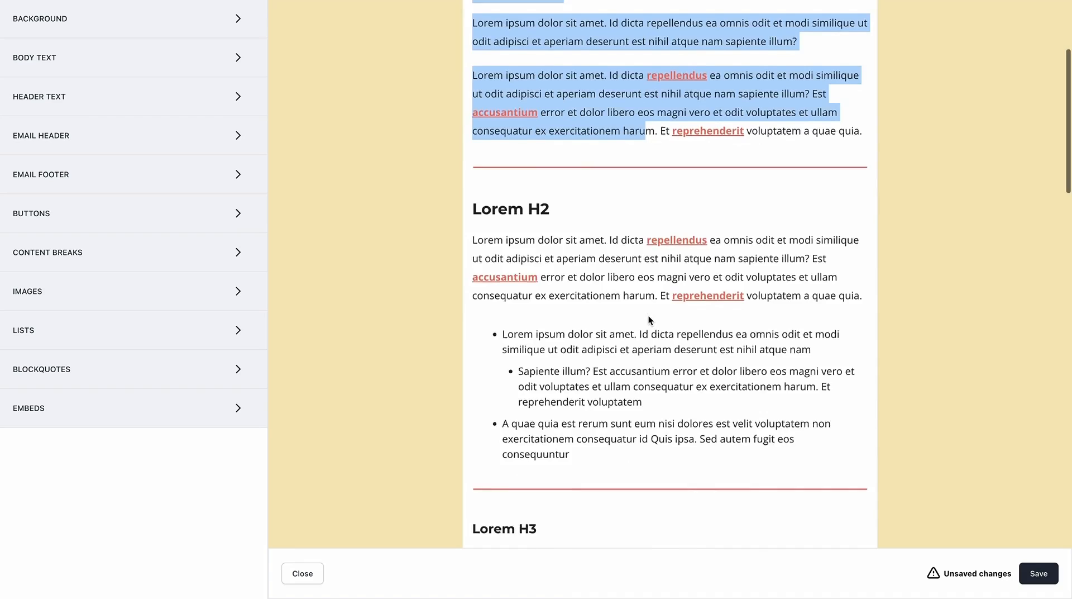
{"action": "scroll", "scroll_direction": "down", "scroll_amount": 3}
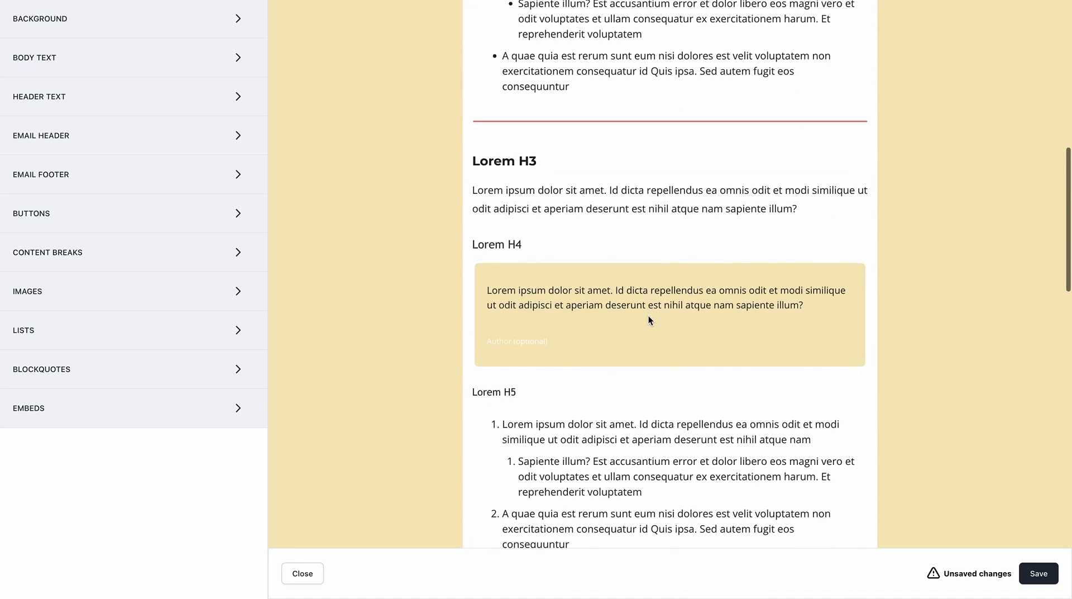
{"action": "scroll", "scroll_direction": "down", "scroll_amount": 3}
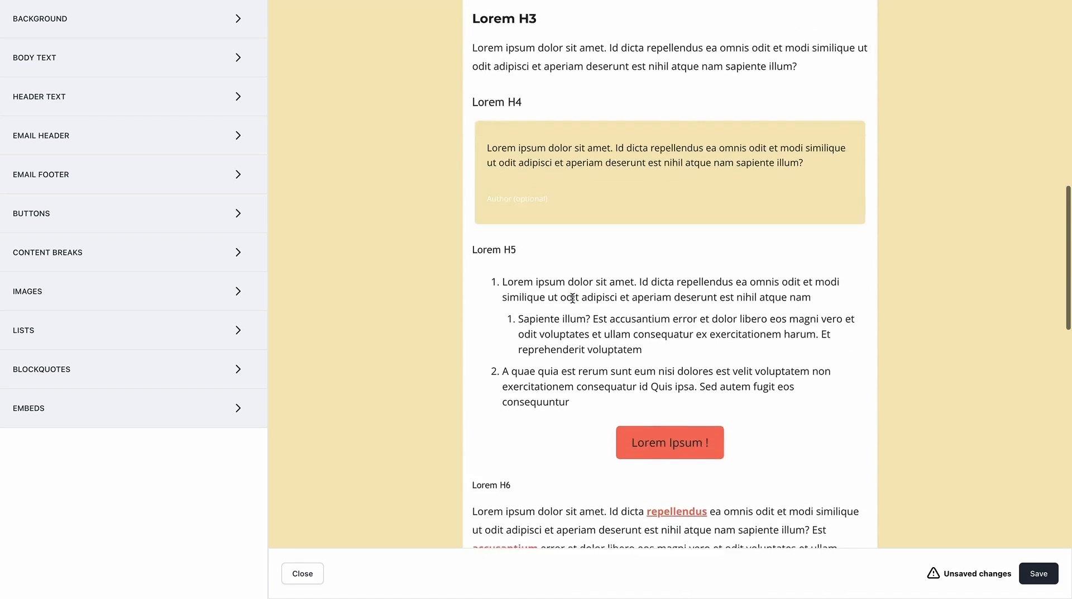
{"action": "scroll", "scroll_direction": "down", "scroll_amount": 3}
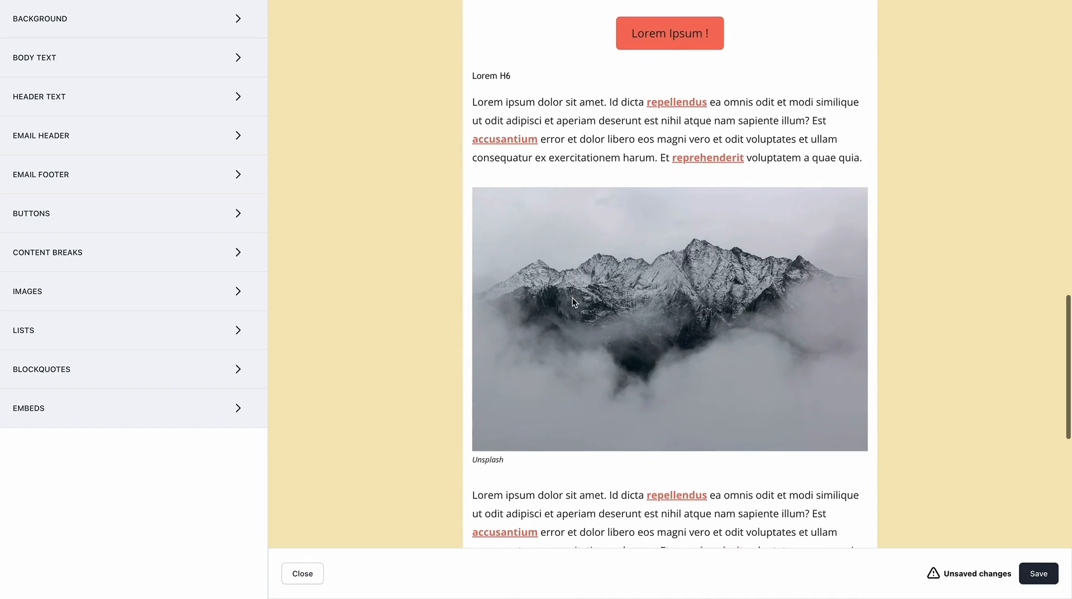
{"action": "scroll", "scroll_direction": "down", "scroll_amount": 3}
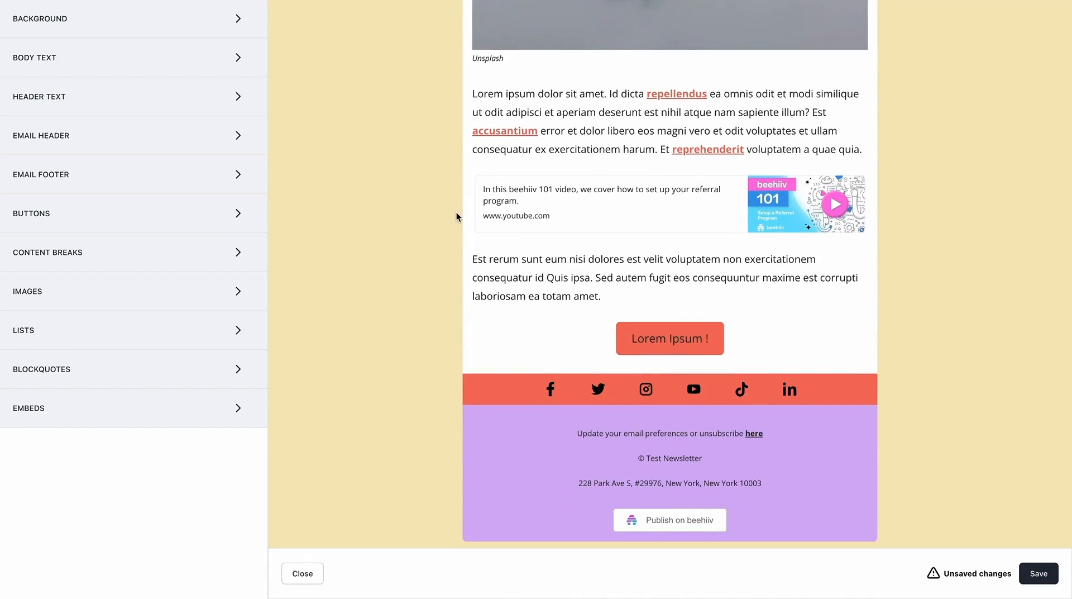
{"action": "scroll", "scroll_direction": "up", "scroll_amount": 3}
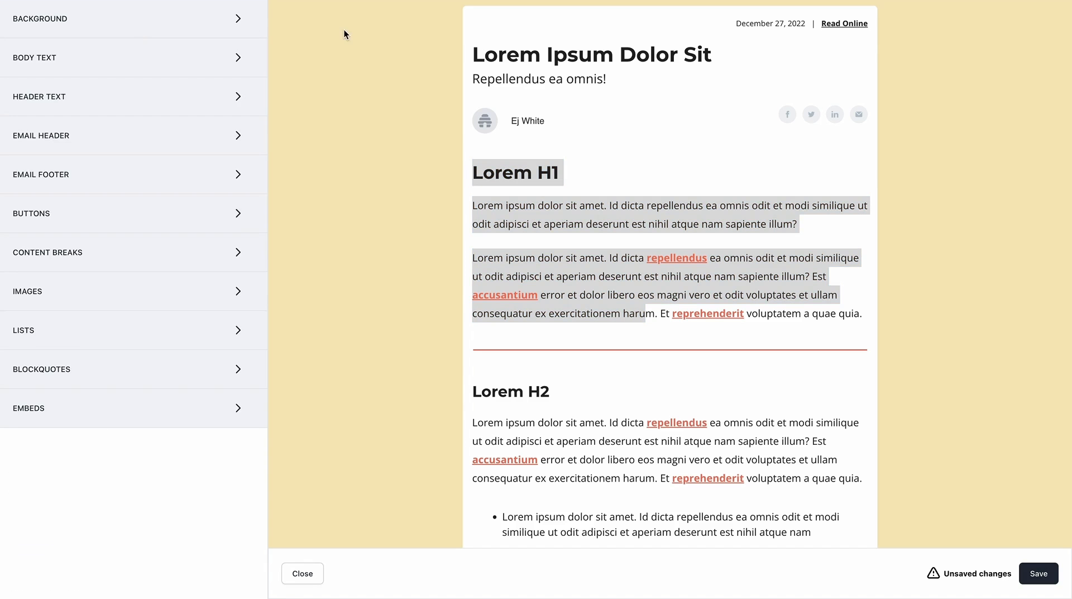
{"action": "scroll", "scroll_direction": "down", "scroll_amount": 3}
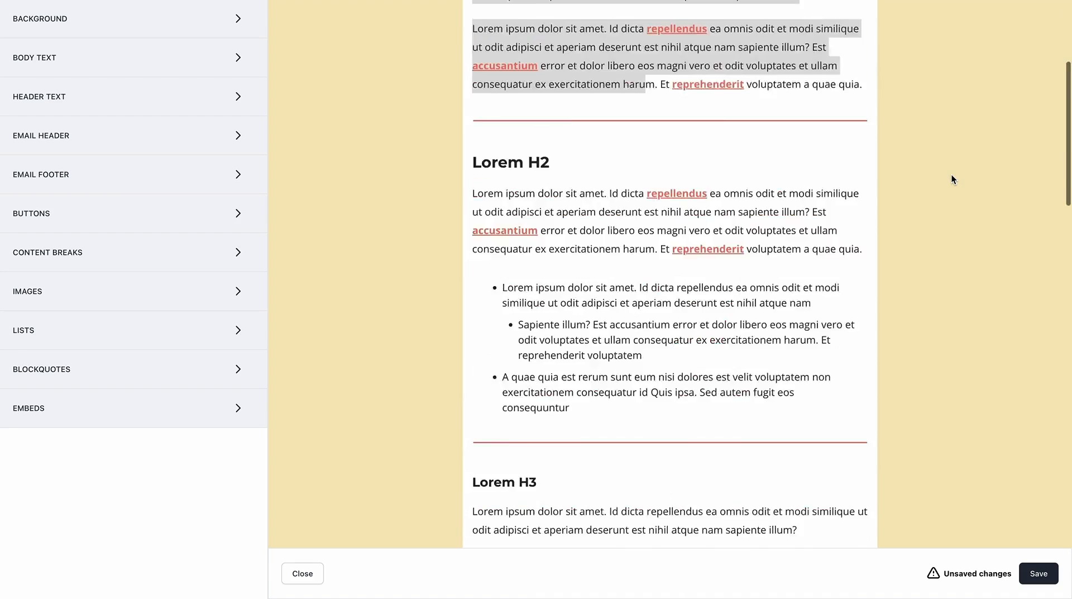
{"action": "scroll", "scroll_direction": "down", "scroll_amount": 3}
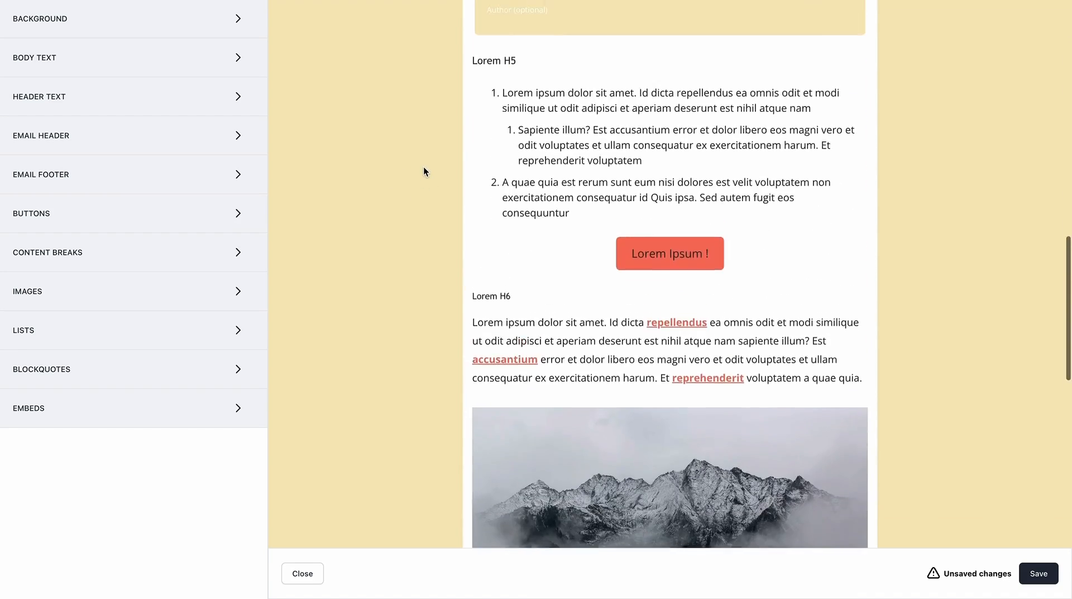
Set inline hyperlink font colour to #222222 and turn off Bold, keeping the coral underline
{"action": "left_click", "coordinate": [134, 18]}
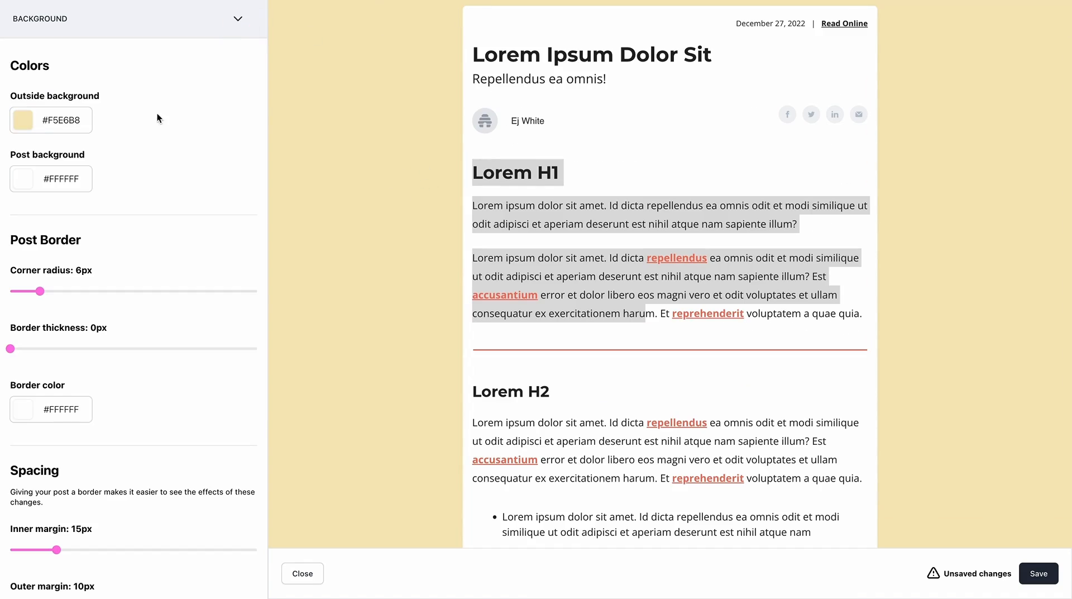
{"action": "left_click", "coordinate": [22, 120]}
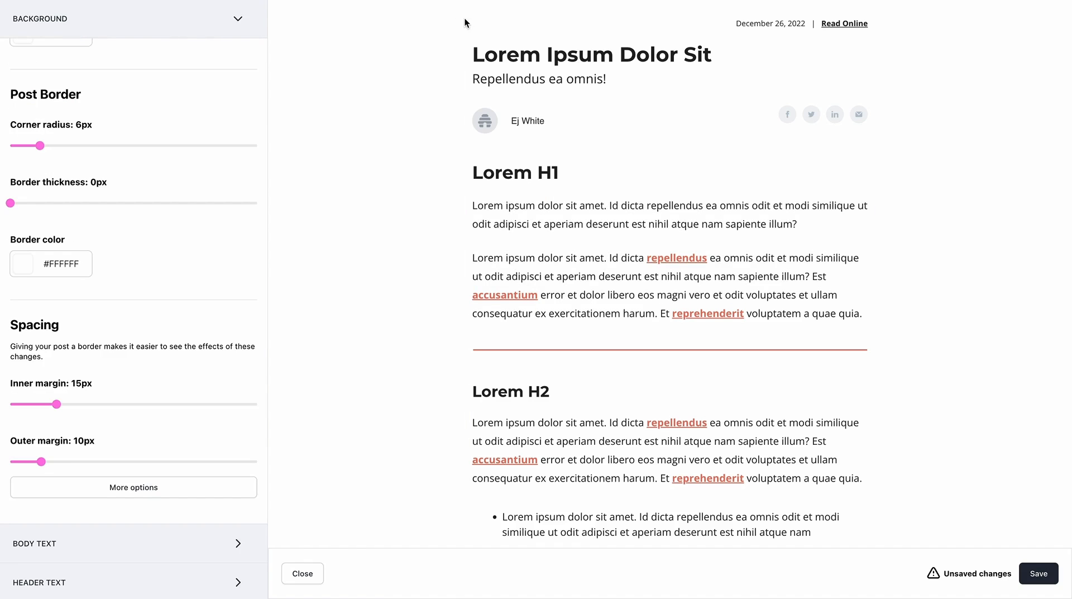
{"action": "scroll", "scroll_direction": "down", "scroll_amount": 3}
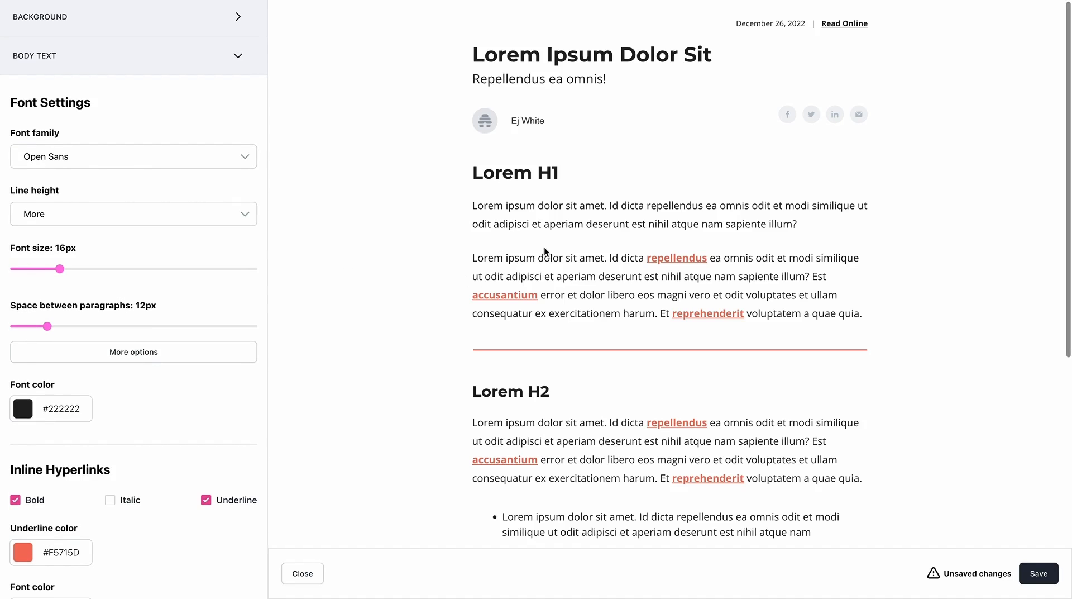
{"action": "scroll", "scroll_direction": "down", "scroll_amount": 3}
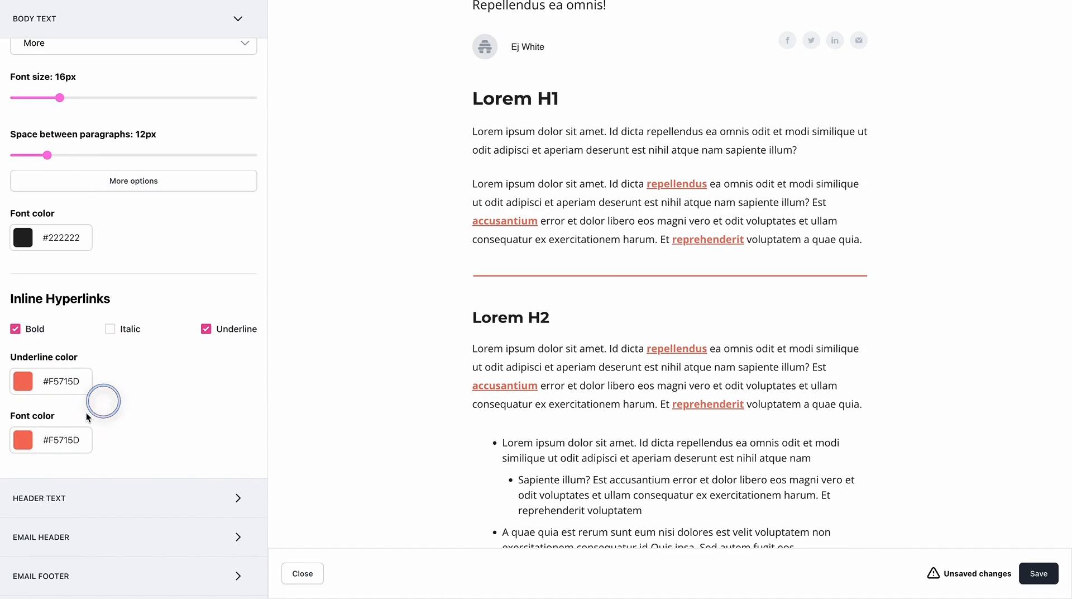
{"action": "left_click", "coordinate": [22, 439]}
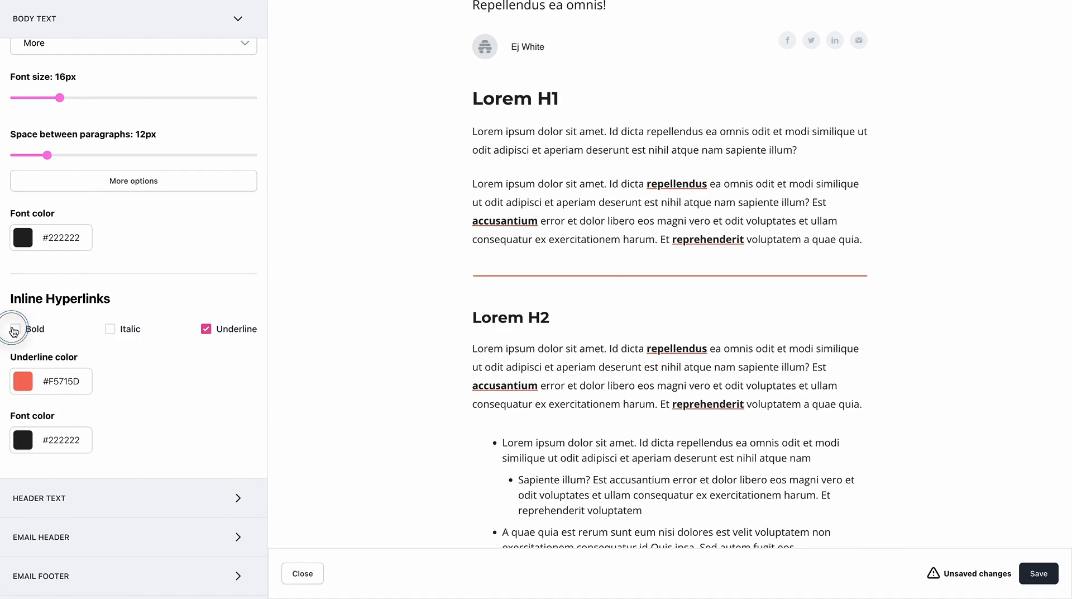
{"action": "left_click", "coordinate": [15, 328]}
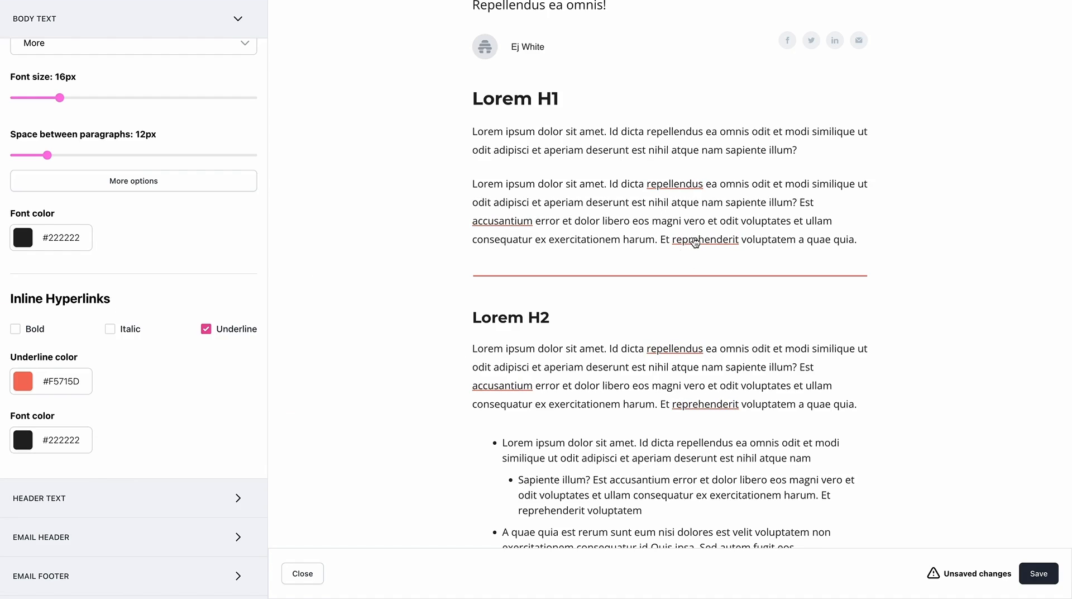
{"action": "mouse_move", "coordinate": [494, 226]}
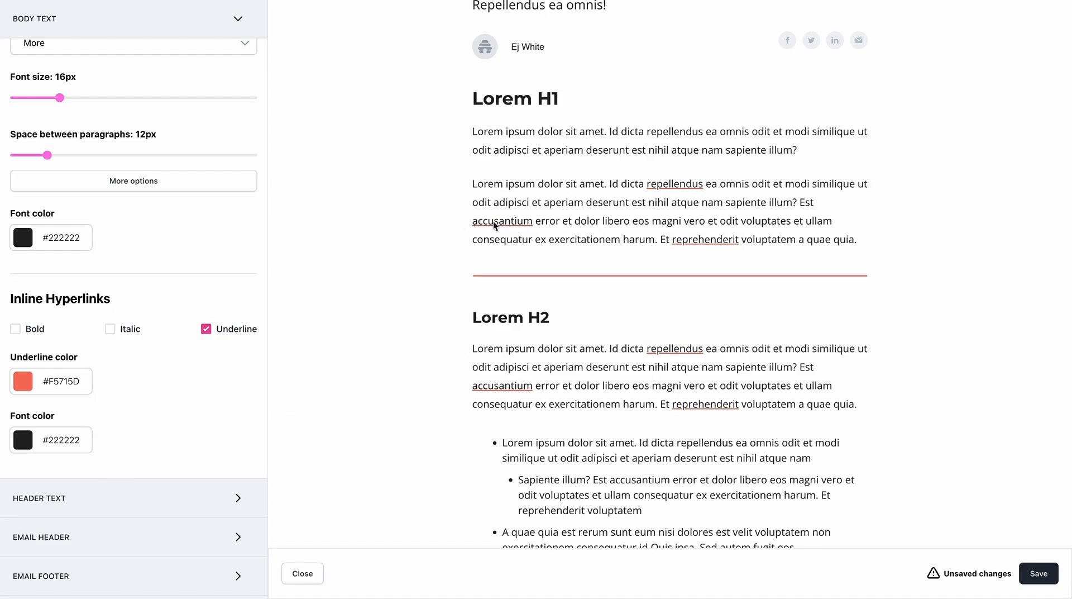
{"action": "scroll", "scroll_direction": "down", "scroll_amount": 3}
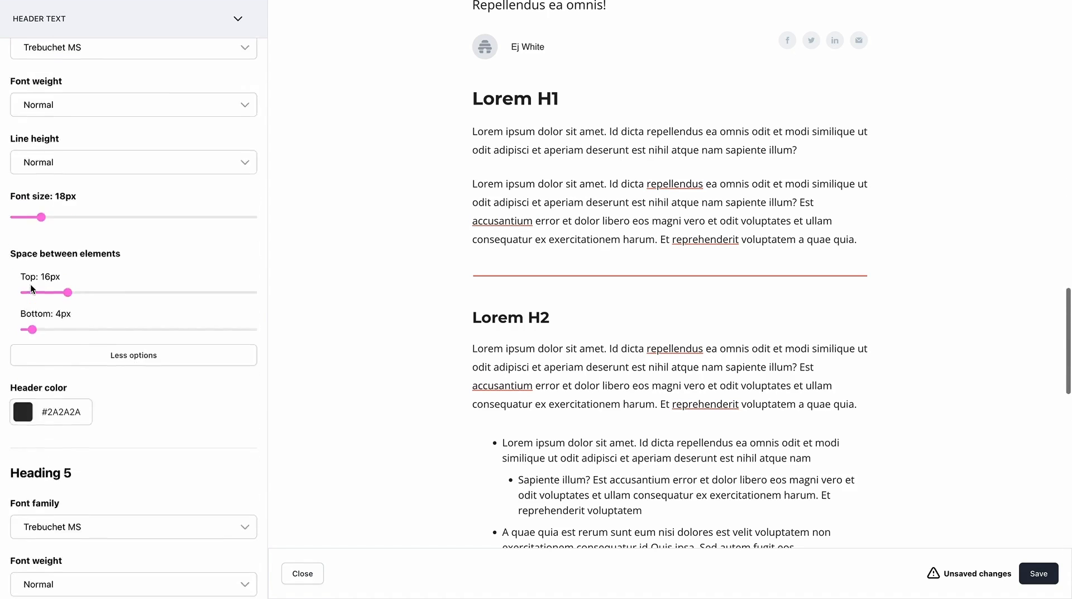
Scroll through Heading 1–5 settings, with Heading 1 in bold Montserrat 28px #222222
{"action": "scroll", "scroll_direction": "down", "scroll_amount": 3}
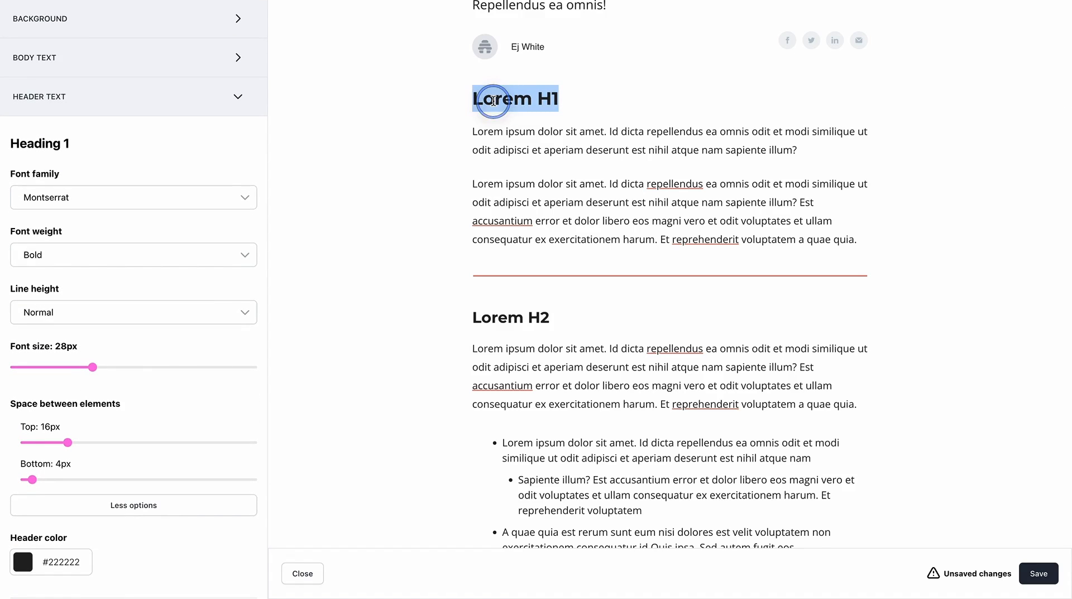
{"action": "scroll", "scroll_direction": "down", "scroll_amount": 3}
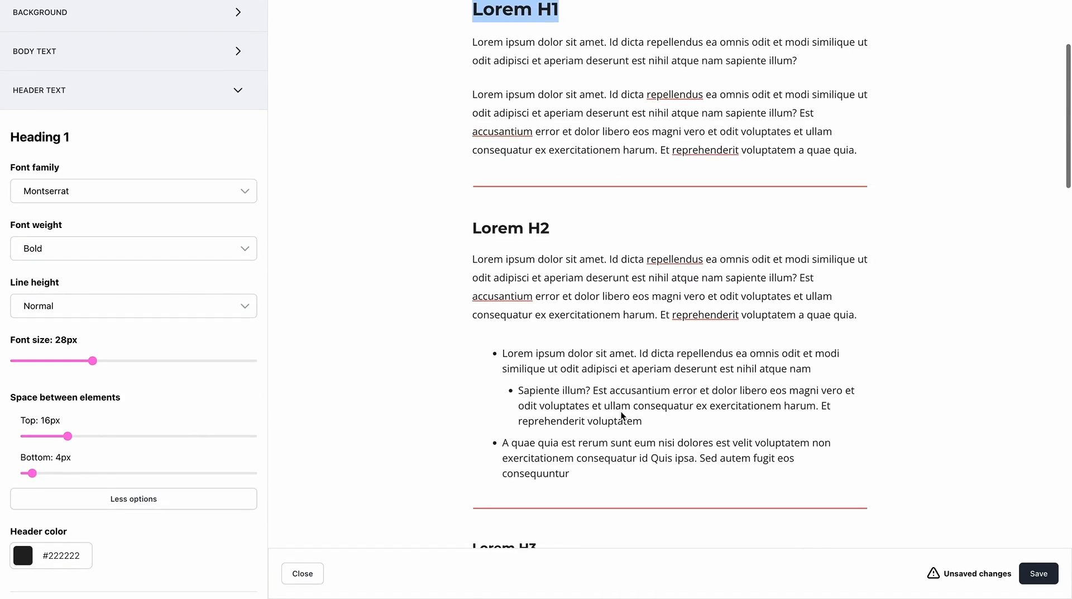
{"action": "scroll", "scroll_direction": "down", "scroll_amount": 3}
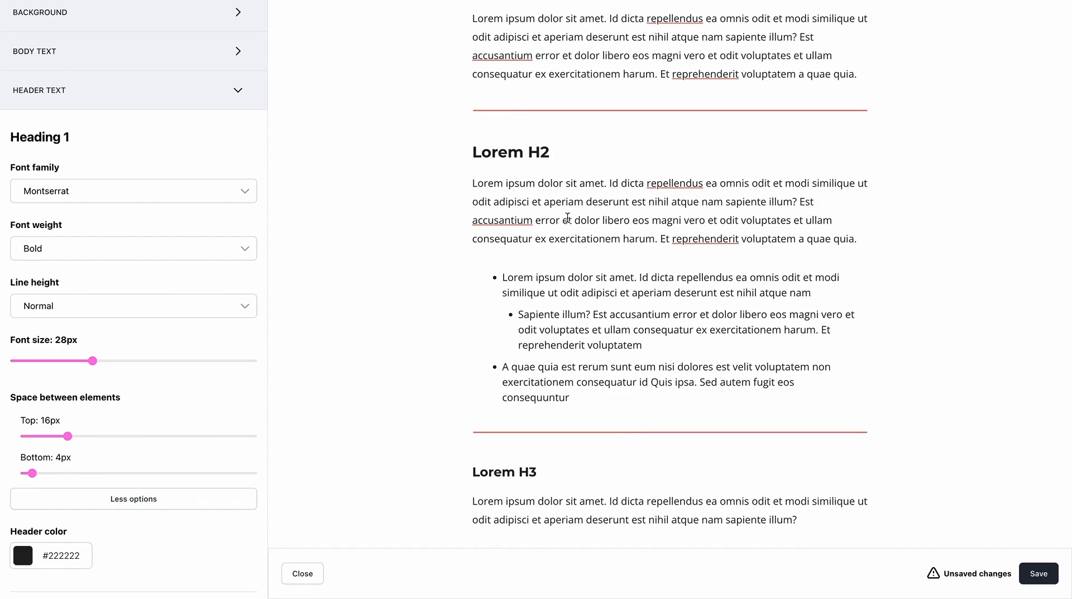
{"action": "mouse_move", "coordinate": [552, 469]}
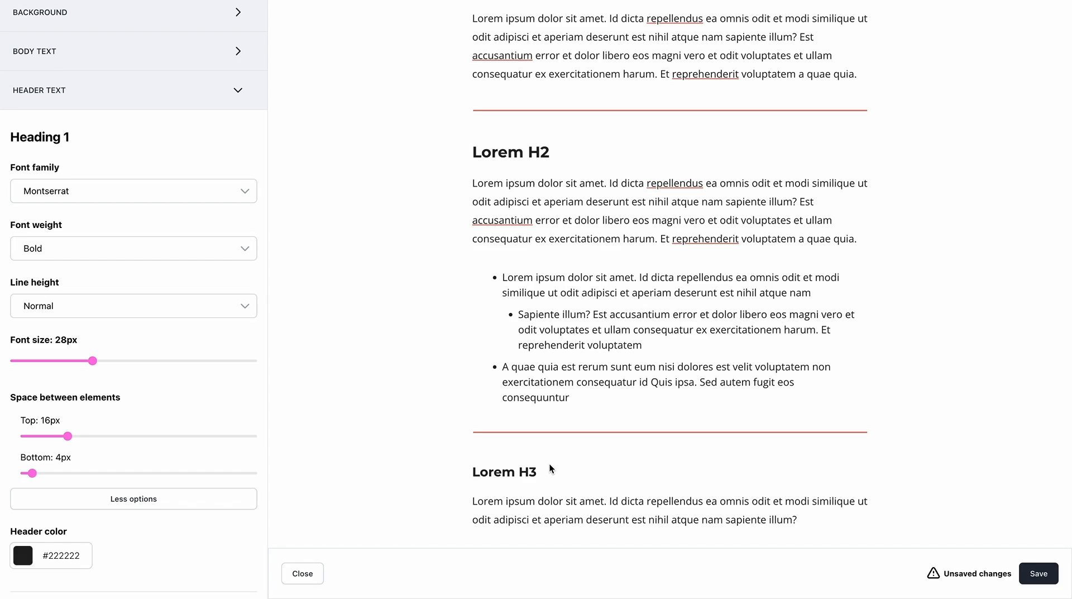
{"action": "mouse_move", "coordinate": [524, 471]}
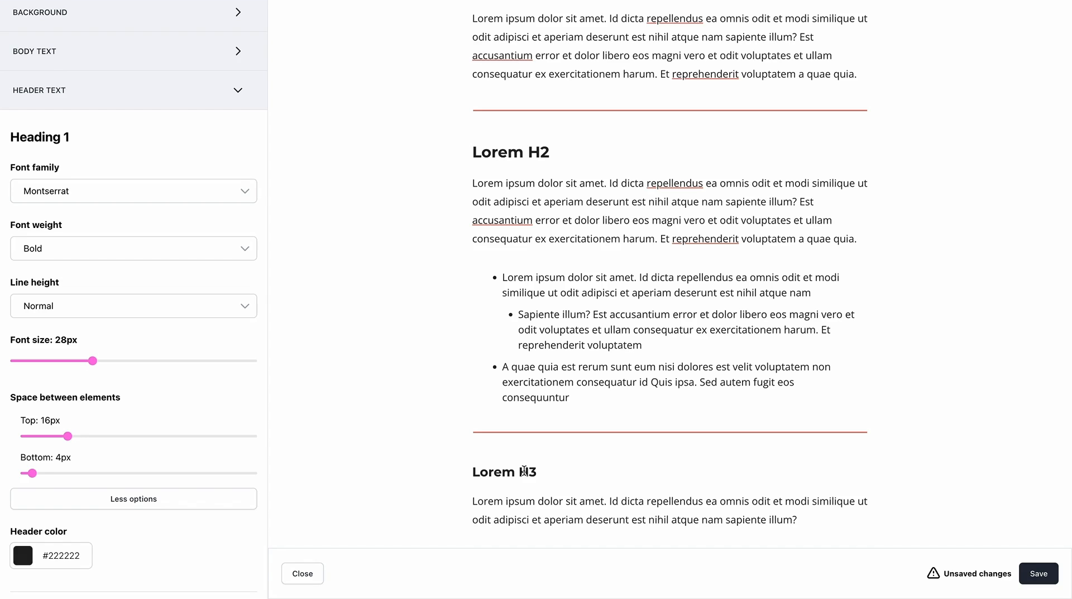
{"action": "mouse_move", "coordinate": [179, 310]}
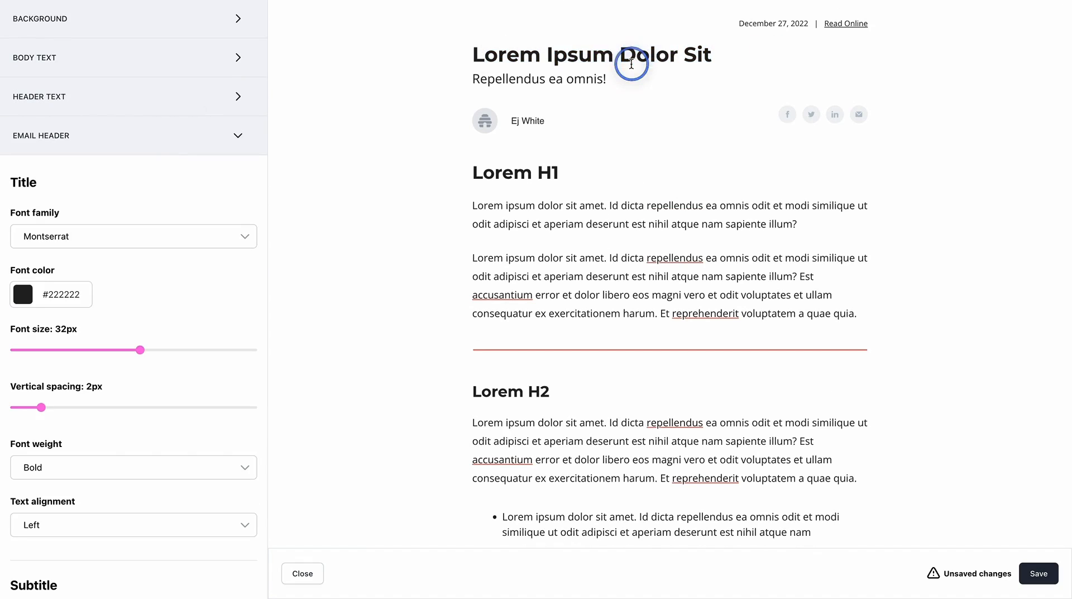
Select the post title and scroll the Design sidebar through the Byline and footer settings
{"action": "triple_click", "coordinate": [591, 55]}
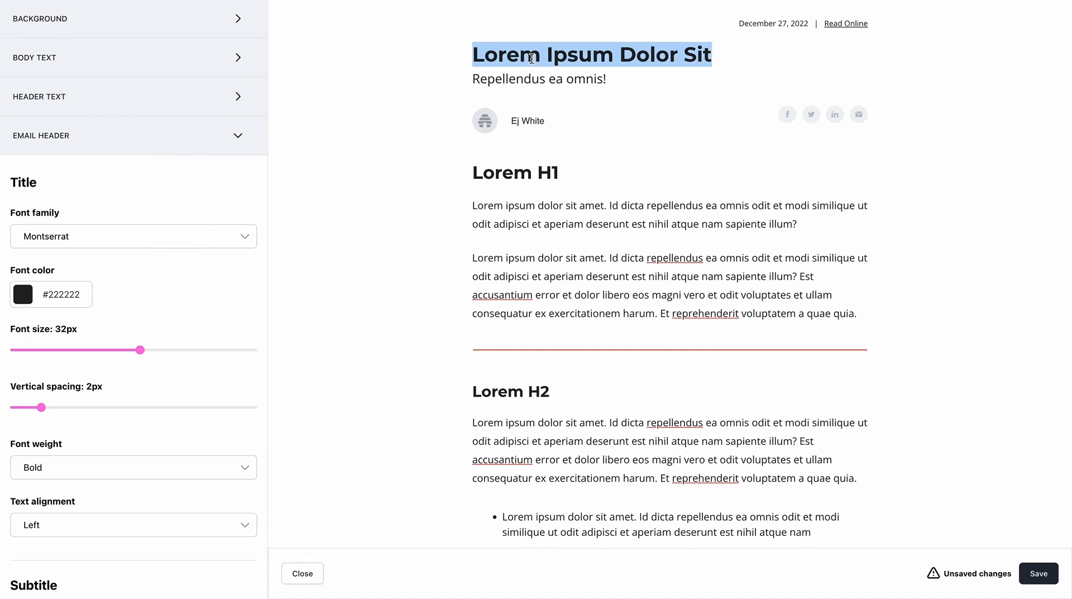
{"action": "scroll", "scroll_direction": "down", "scroll_amount": 3}
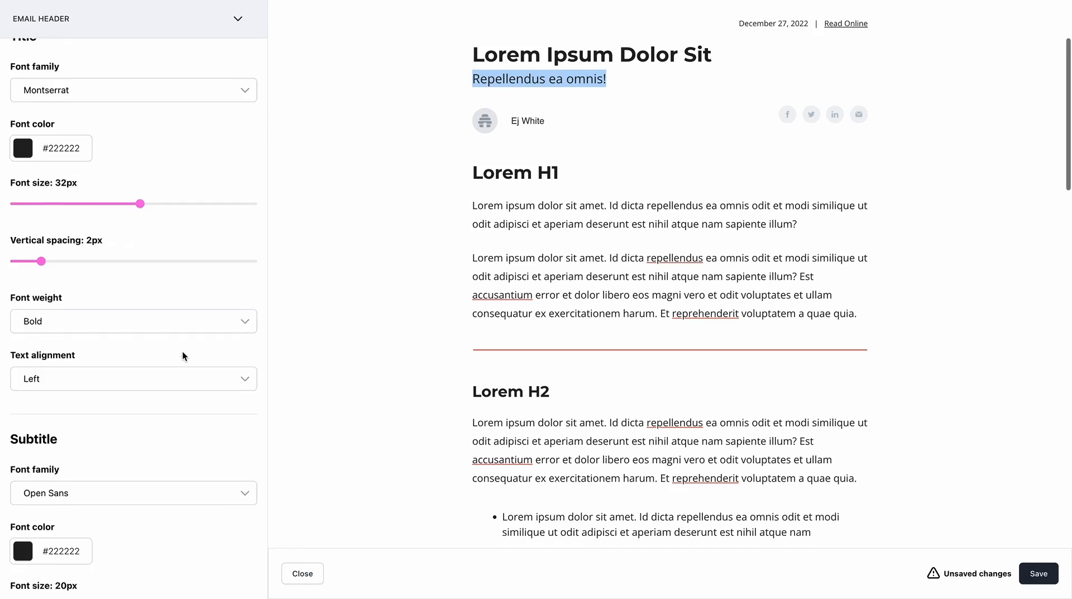
{"action": "scroll", "scroll_direction": "down", "scroll_amount": 3}
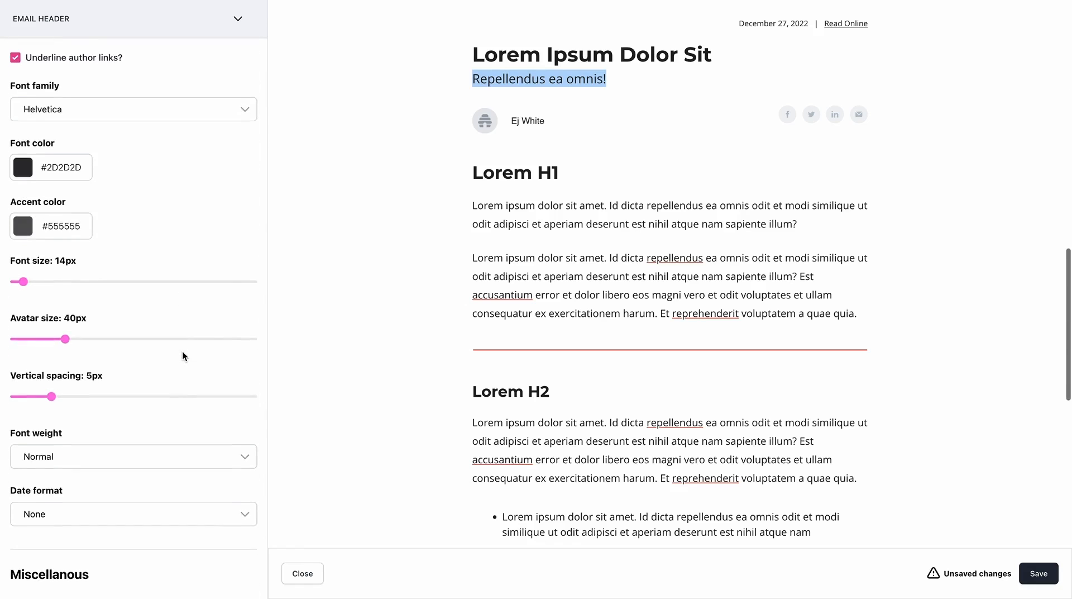
{"action": "left_click", "coordinate": [37, 335]}
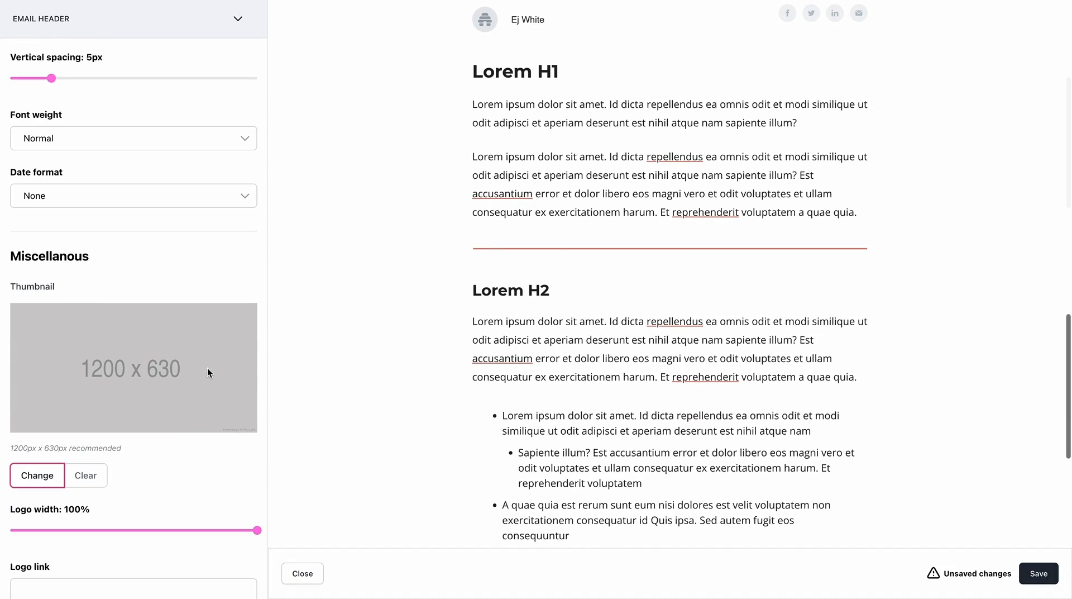
{"action": "scroll", "scroll_direction": "up", "scroll_amount": 3}
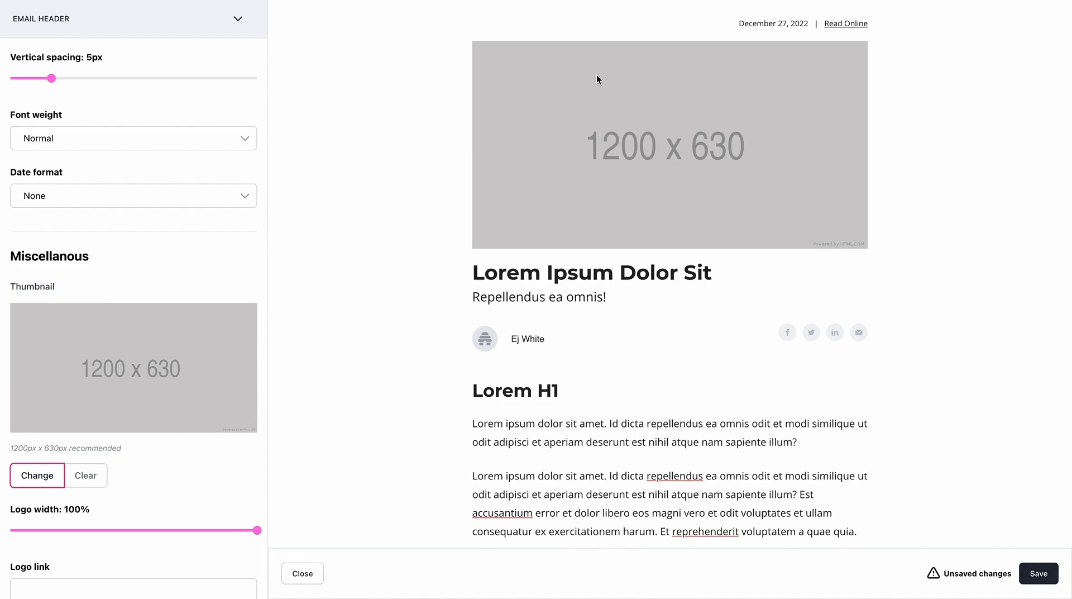
{"action": "mouse_move", "coordinate": [573, 88]}
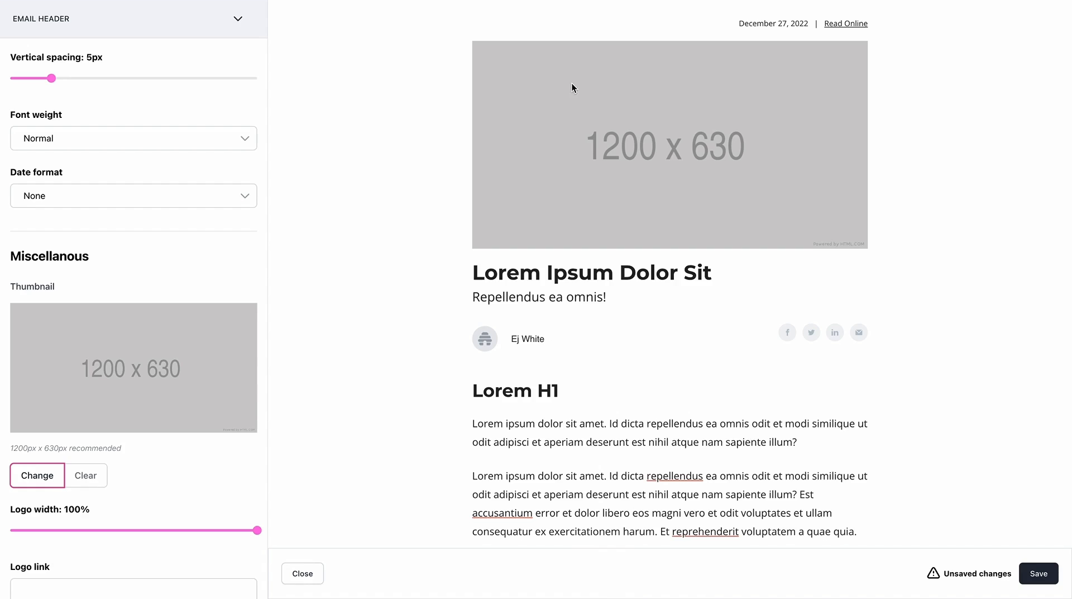
{"action": "mouse_move", "coordinate": [758, 140]}
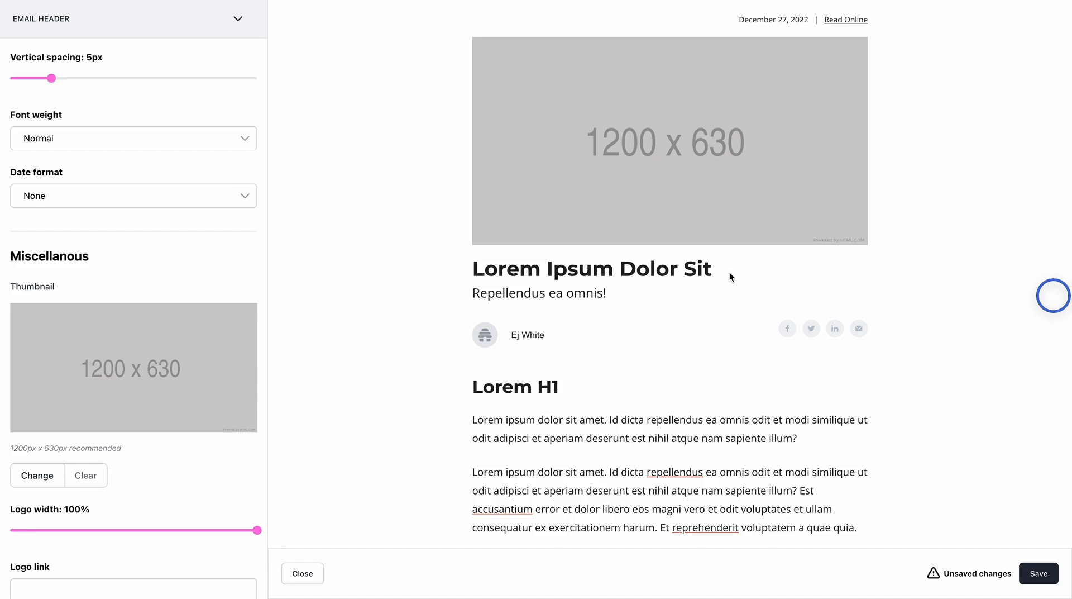
{"action": "mouse_move", "coordinate": [441, 198]}
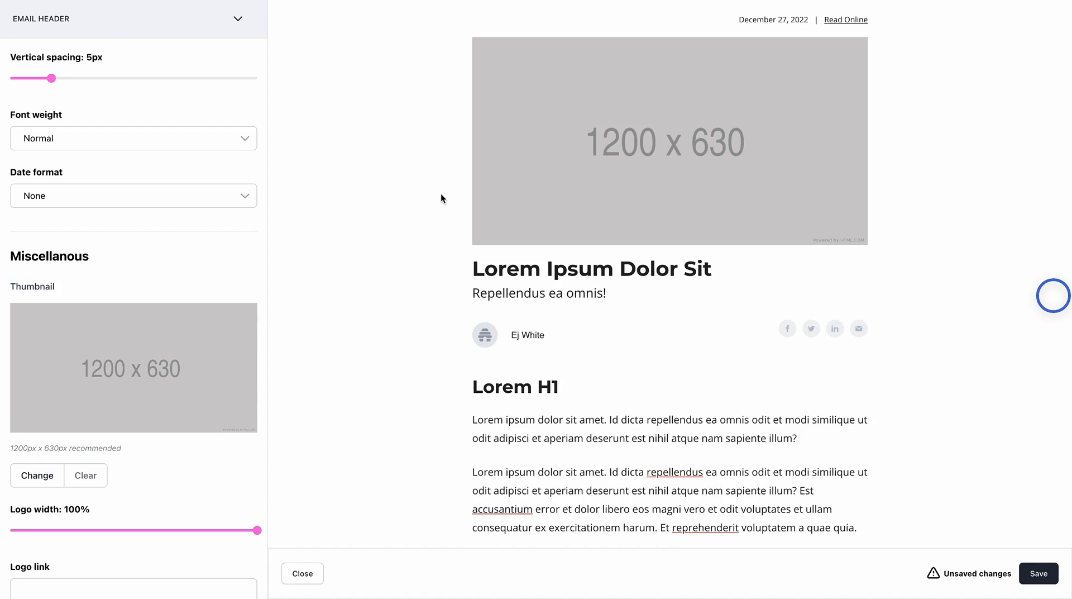
{"action": "mouse_move", "coordinate": [431, 196]}
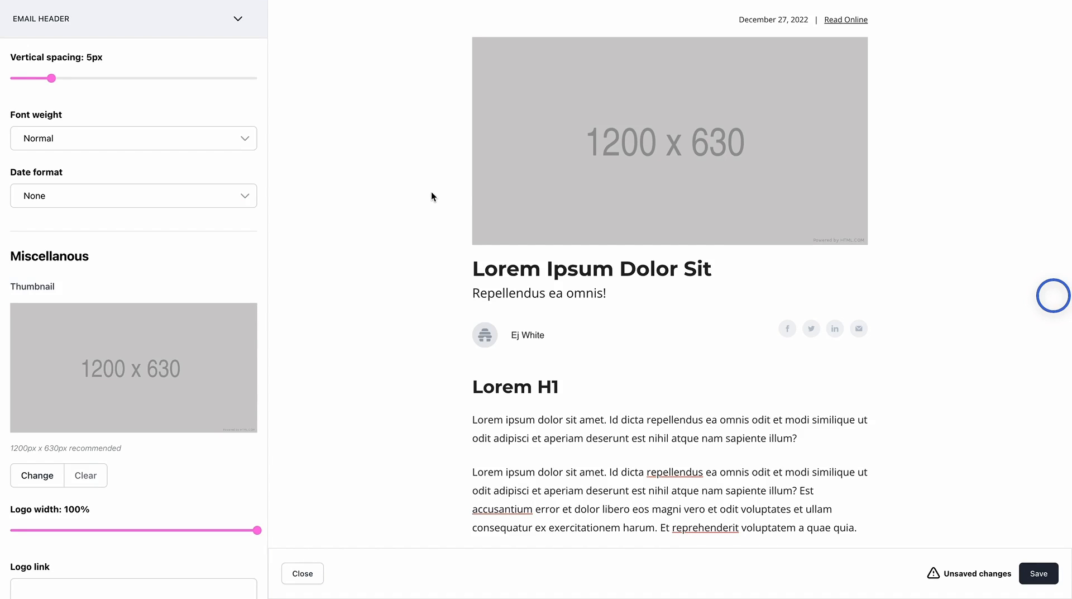
{"action": "mouse_move", "coordinate": [715, 67]}
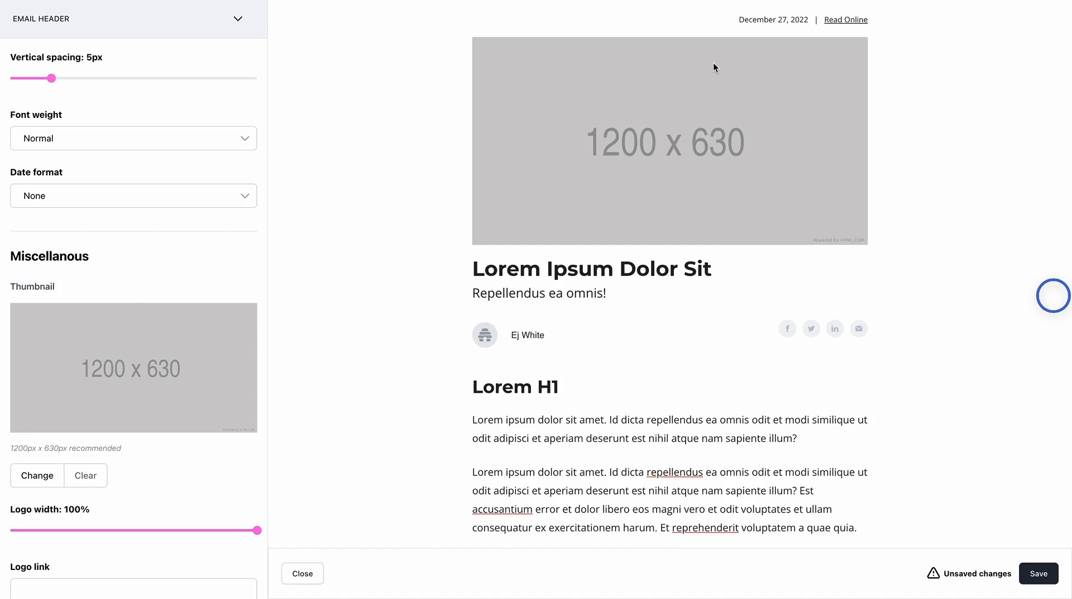
{"action": "mouse_move", "coordinate": [527, 177]}
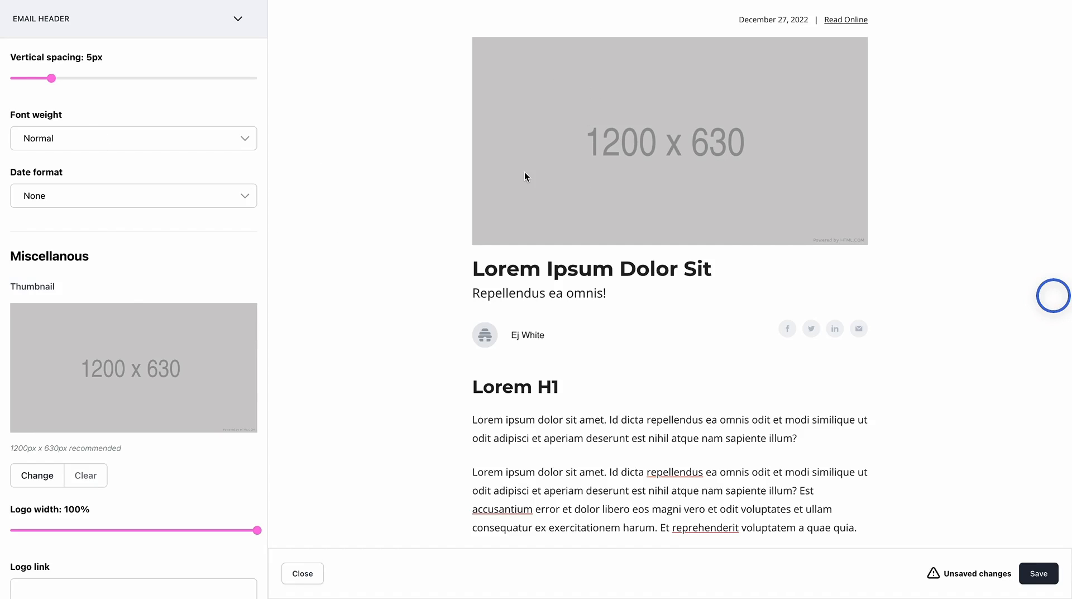
{"action": "scroll", "scroll_direction": "down", "scroll_amount": 3}
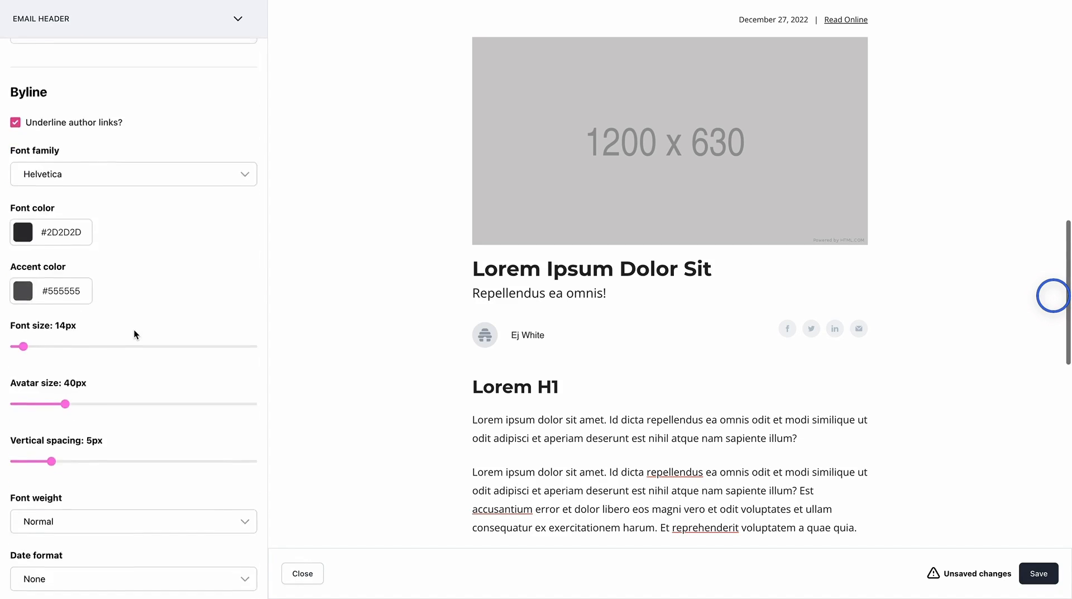
{"action": "scroll", "scroll_direction": "up", "scroll_amount": 3}
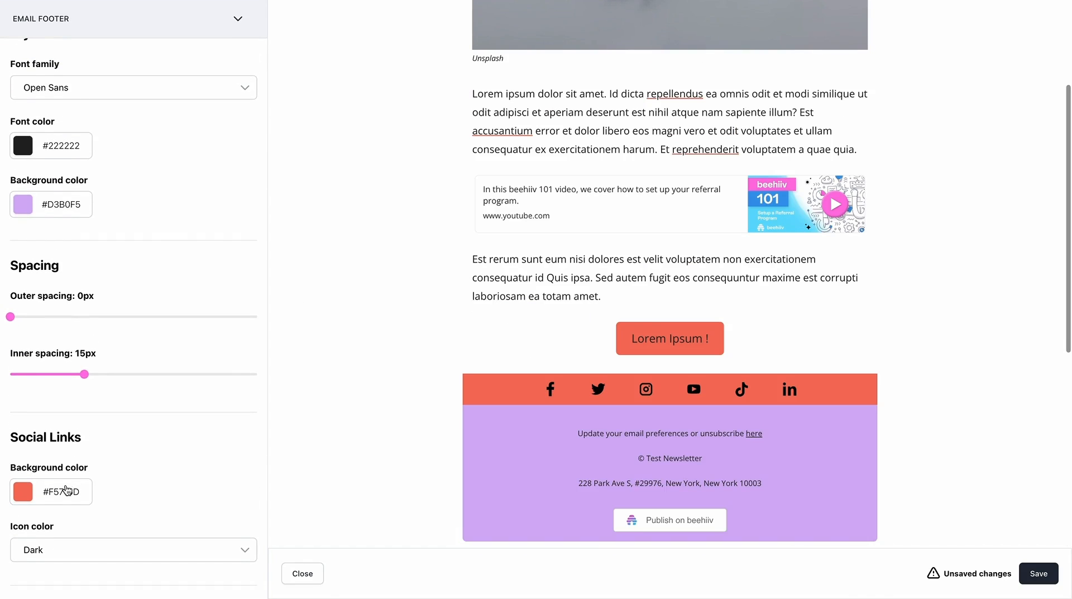
Set the Social Links strip and footer background colors to white #FFFFFF
{"action": "left_click", "coordinate": [23, 492]}
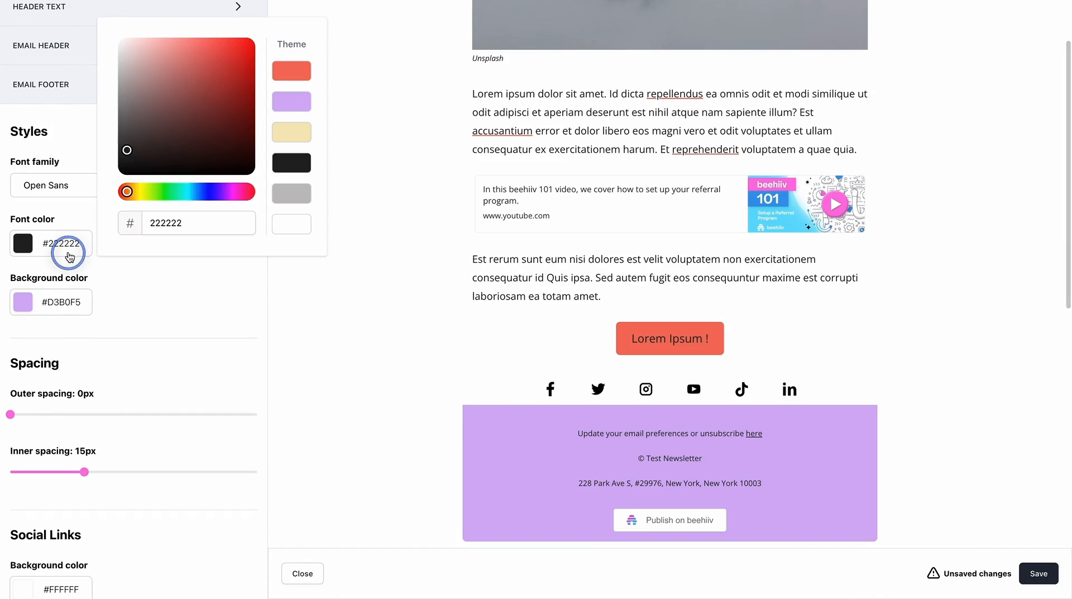
{"action": "left_click", "coordinate": [291, 160]}
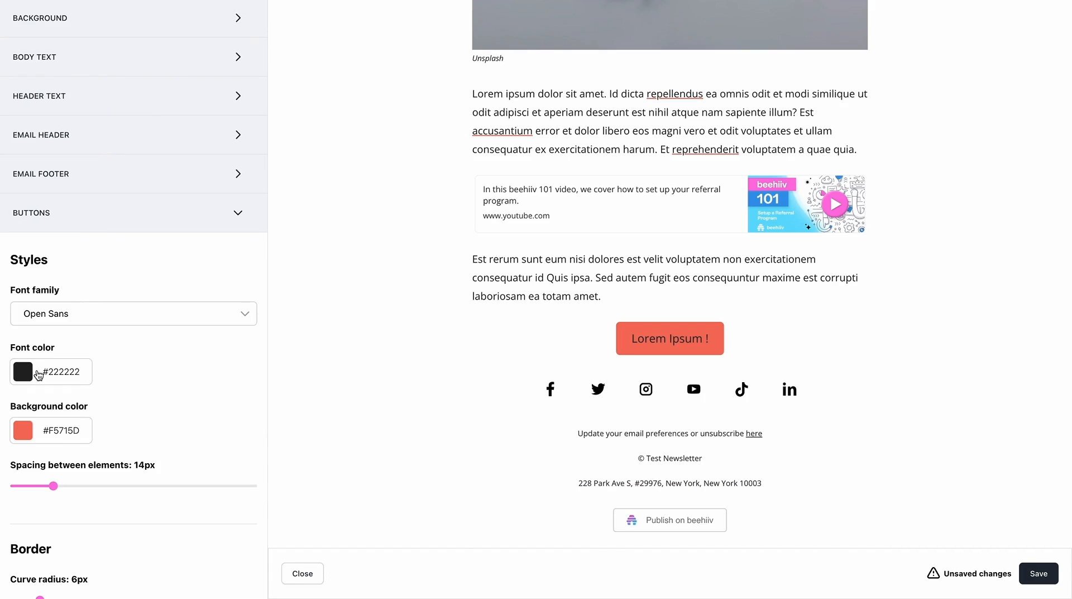
Change the button font color to white #FFFFFF
{"action": "left_click", "coordinate": [22, 371]}
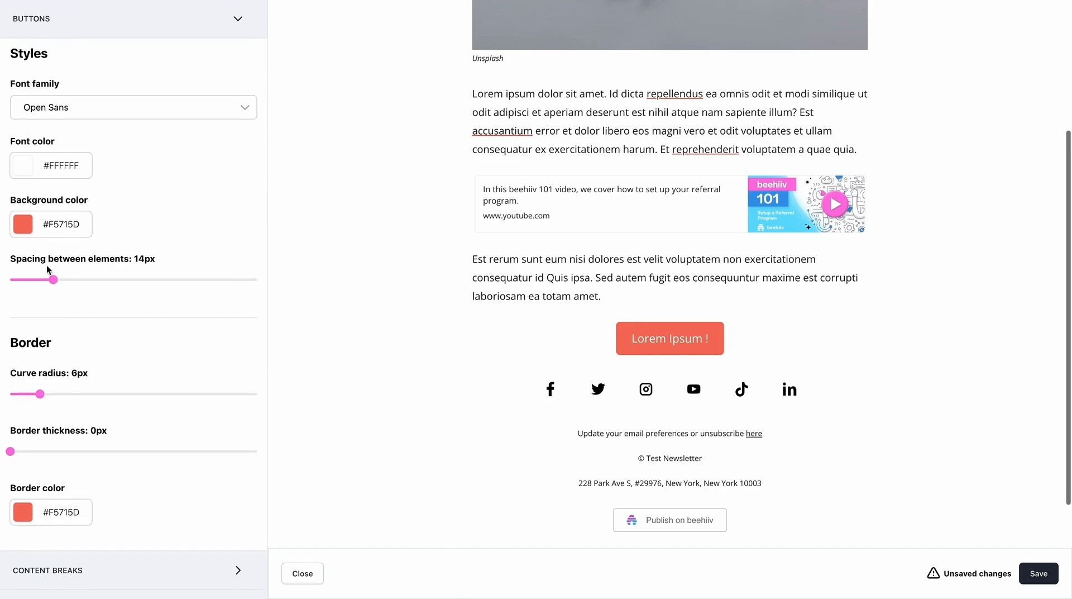
{"action": "scroll", "scroll_direction": "down", "scroll_amount": 3}
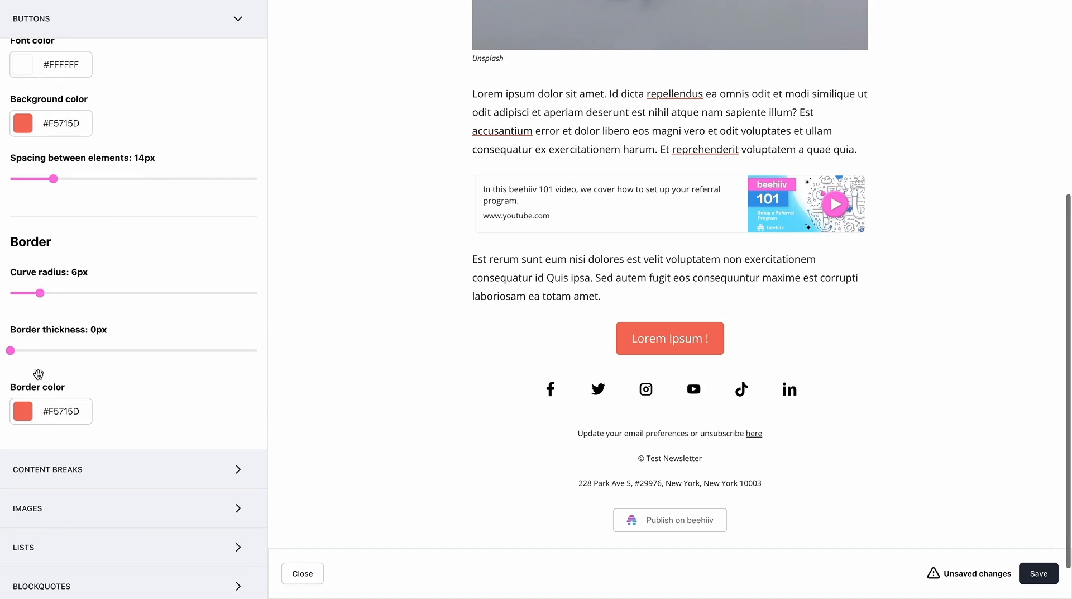
{"action": "scroll", "scroll_direction": "down", "scroll_amount": 3}
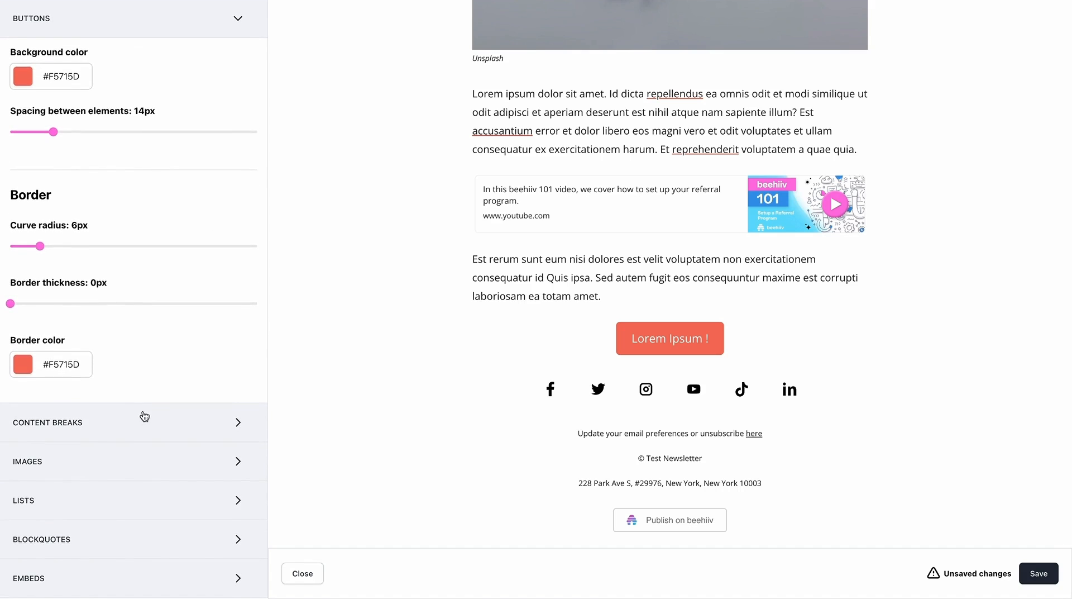
{"action": "left_click", "coordinate": [134, 422]}
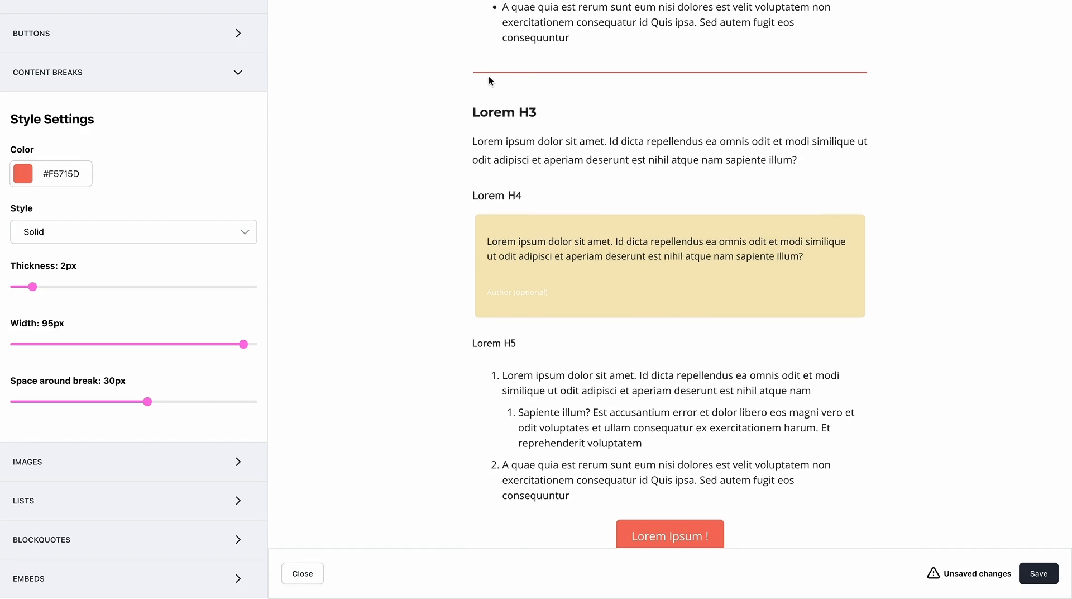
Change the content break divider color to the cream theme color #F5E6B8
{"action": "left_click", "coordinate": [21, 173]}
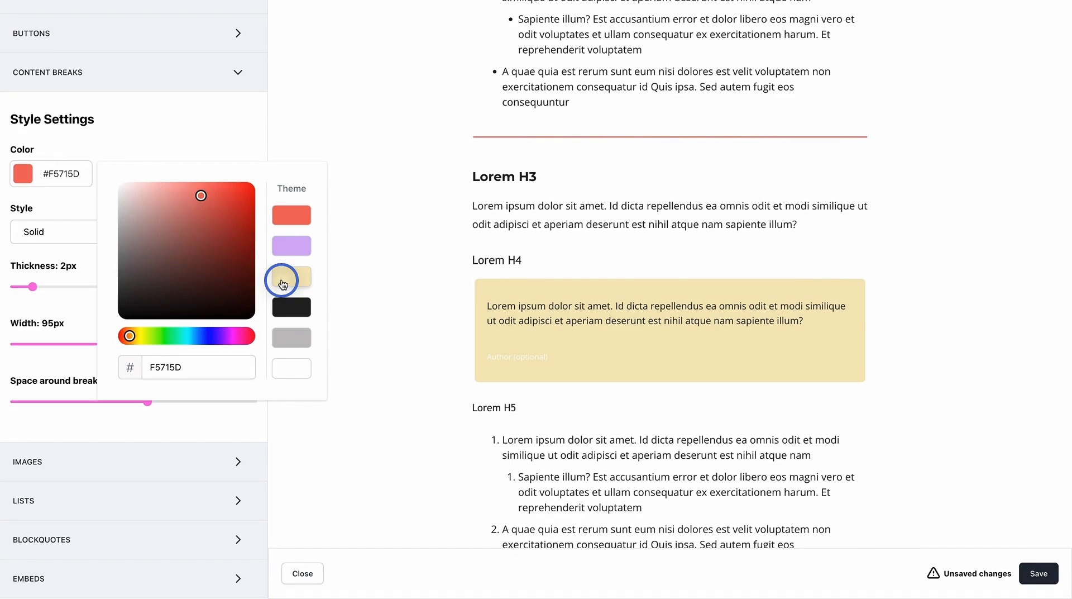
{"action": "left_click", "coordinate": [290, 276]}
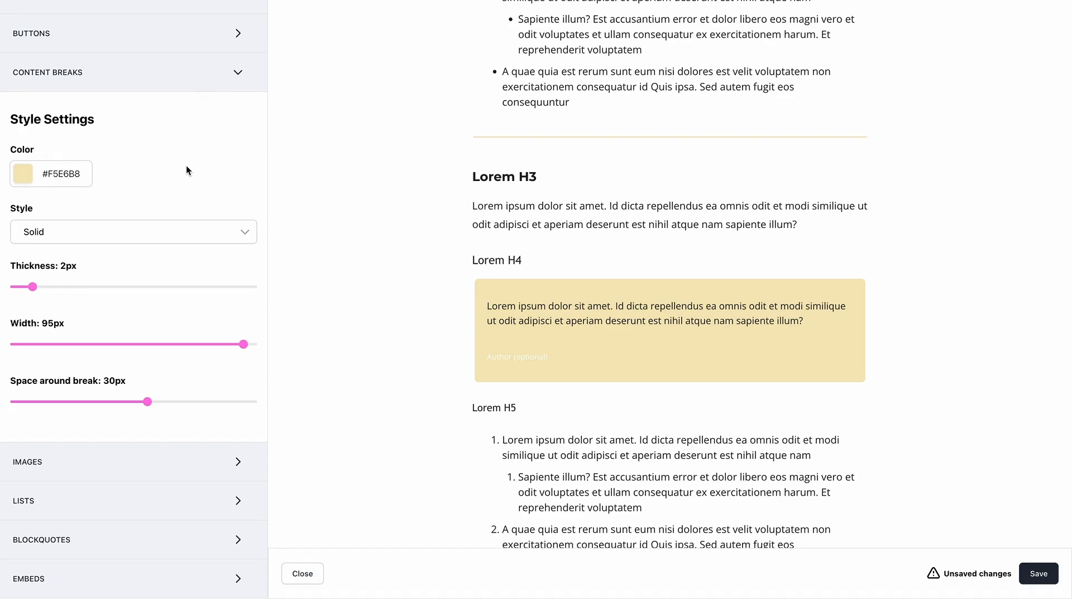
{"action": "mouse_move", "coordinate": [539, 167]}
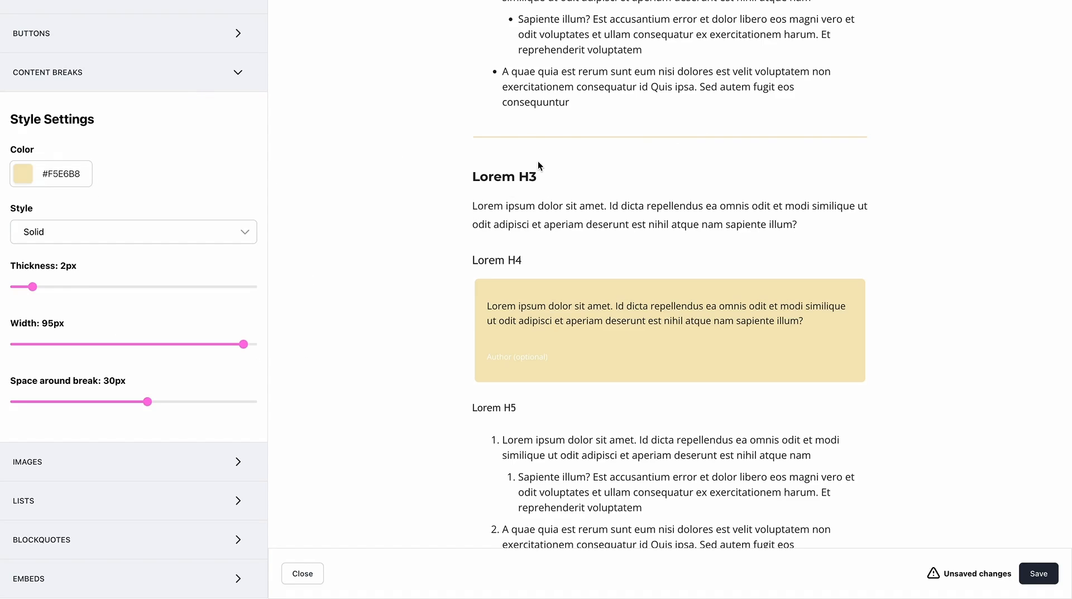
{"action": "scroll", "scroll_direction": "up", "scroll_amount": 3}
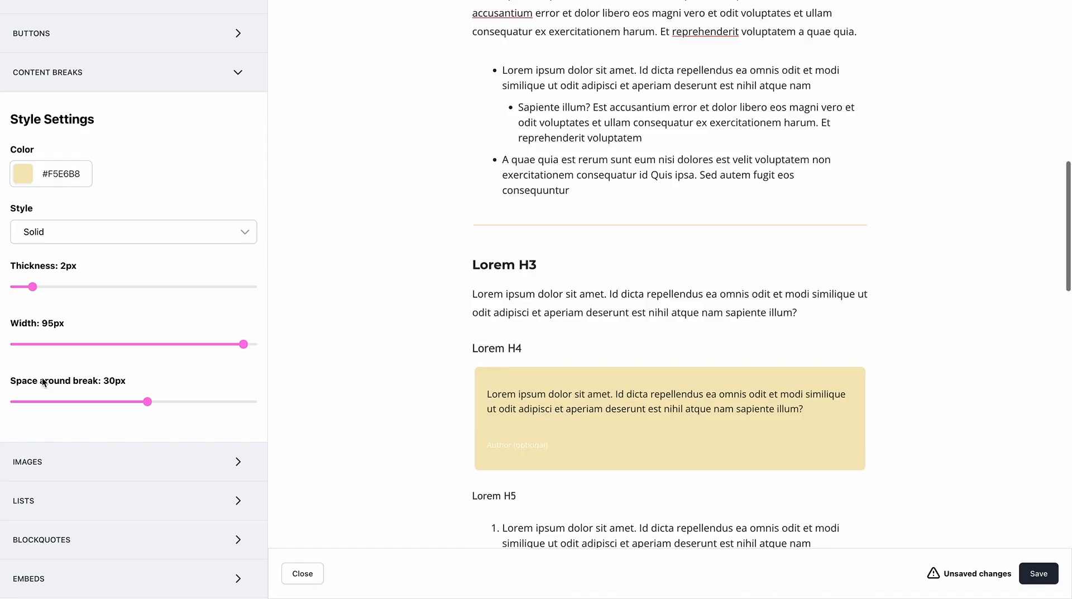
{"action": "scroll", "scroll_direction": "up", "scroll_amount": 3}
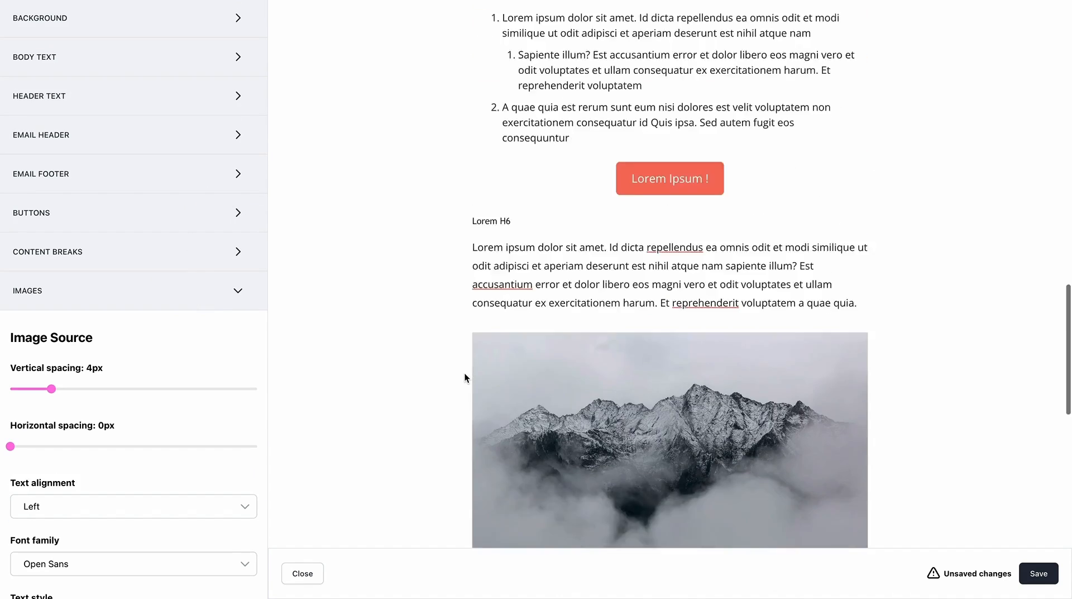
Scroll past the image caption settings (Open Sans, italic, #222222) to the Lists section
{"action": "scroll", "scroll_direction": "down", "scroll_amount": 3}
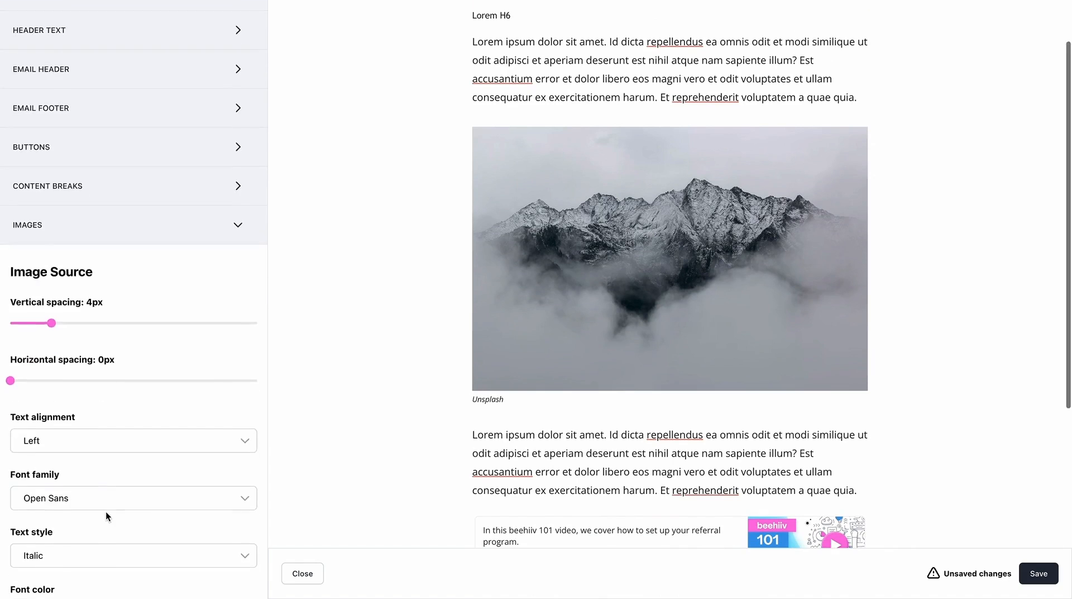
{"action": "scroll", "scroll_direction": "down", "scroll_amount": 3}
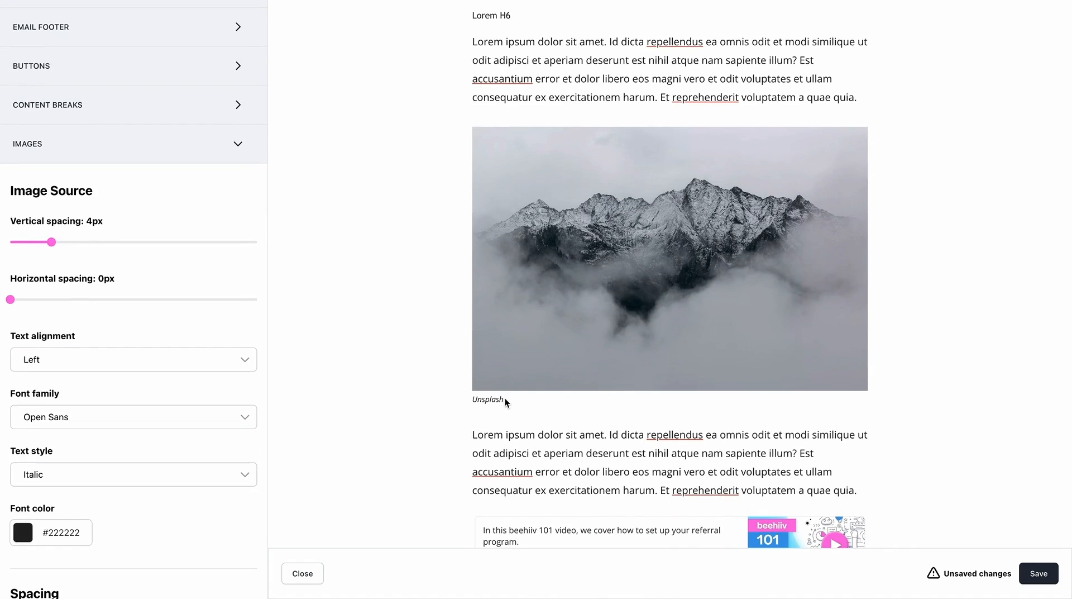
{"action": "scroll", "scroll_direction": "down", "scroll_amount": 3}
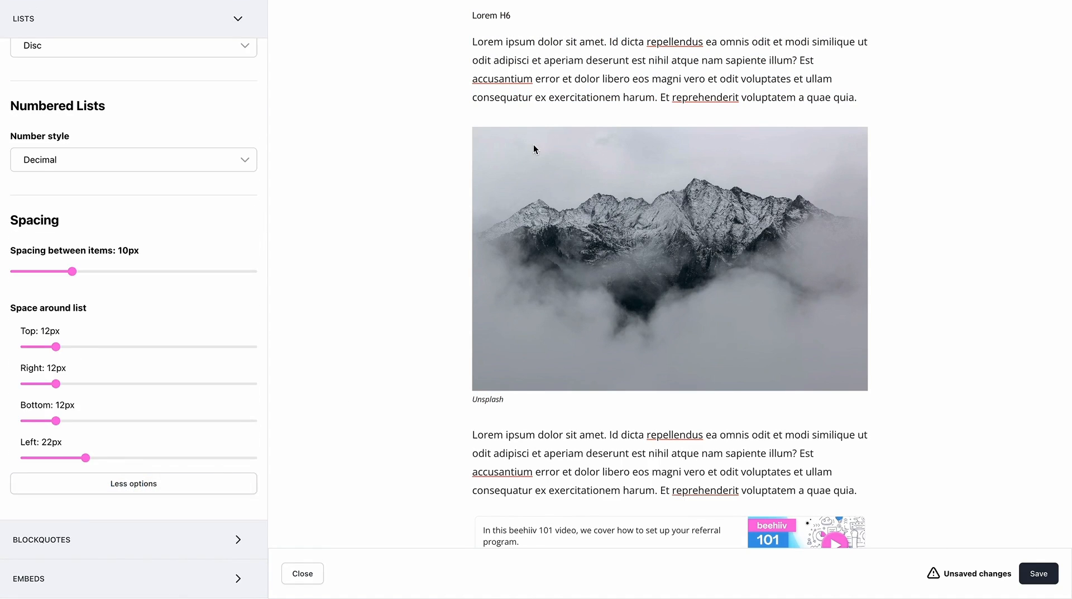
Set bullets to Square, try Upper-Roman numbering, then return numbering to Decimal
{"action": "scroll", "scroll_direction": "up", "scroll_amount": 3}
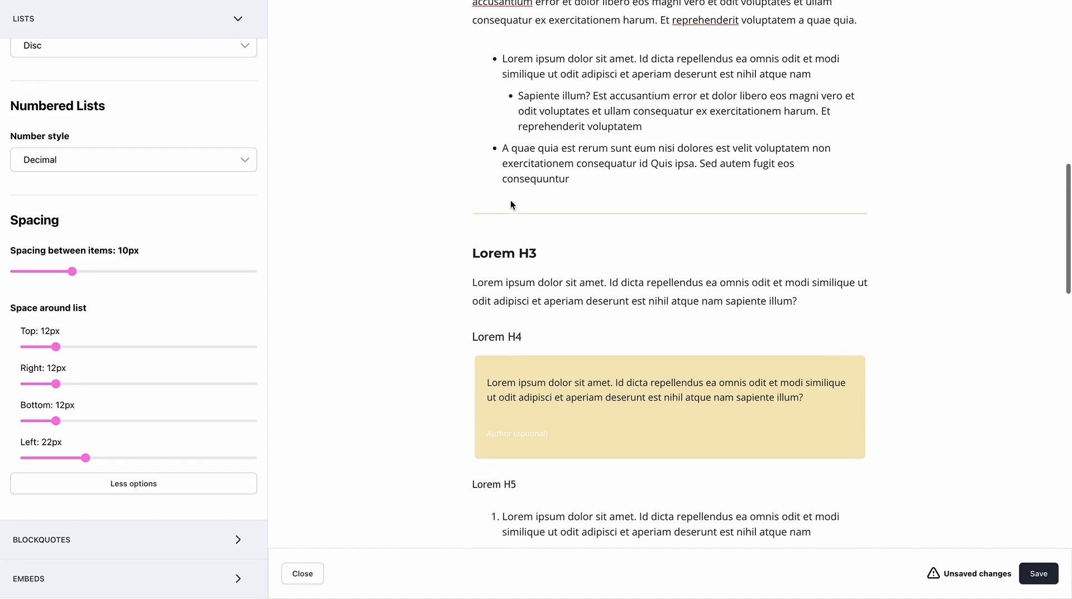
{"action": "scroll", "scroll_direction": "up", "scroll_amount": 3}
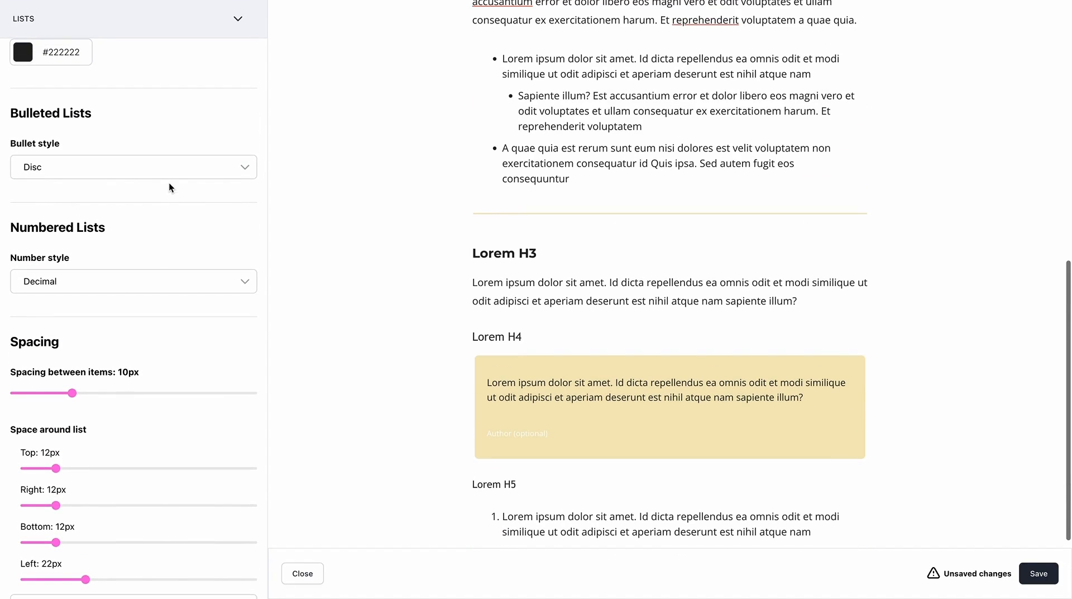
{"action": "left_click", "coordinate": [133, 167]}
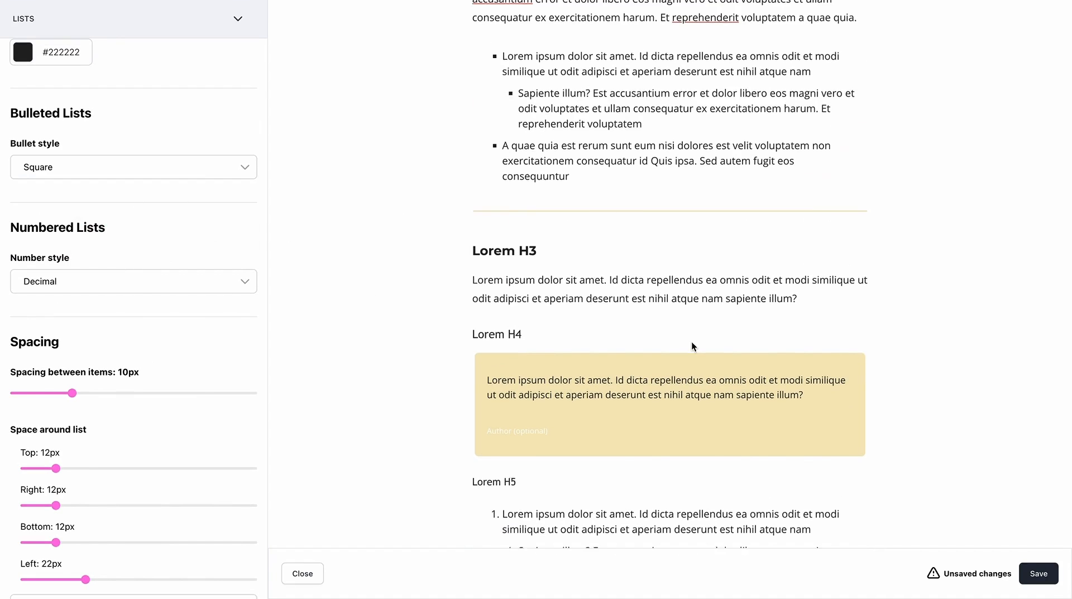
{"action": "left_click", "coordinate": [133, 282]}
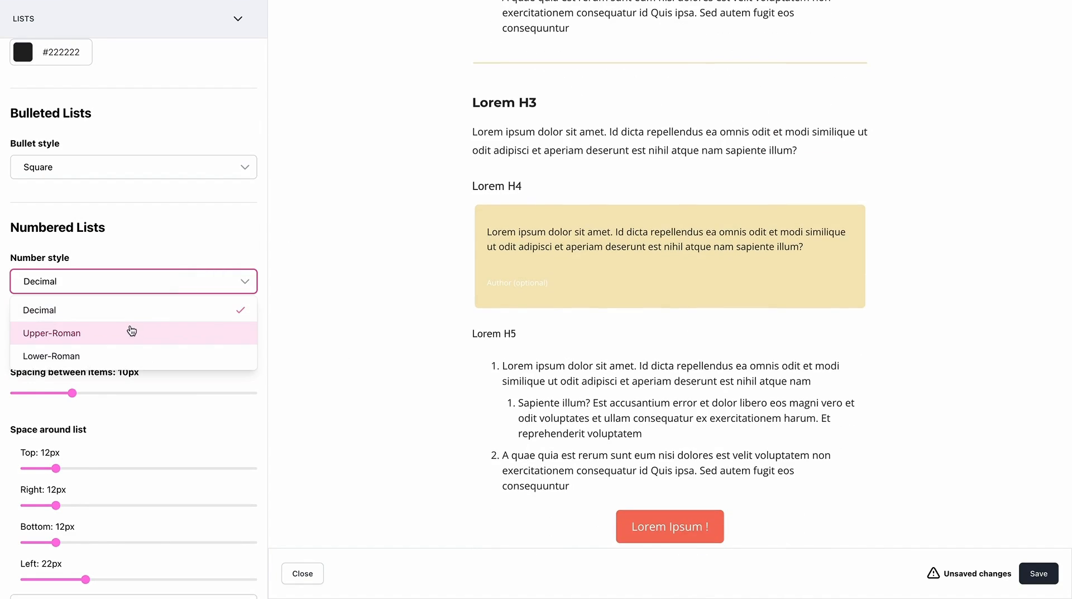
{"action": "left_click", "coordinate": [51, 332]}
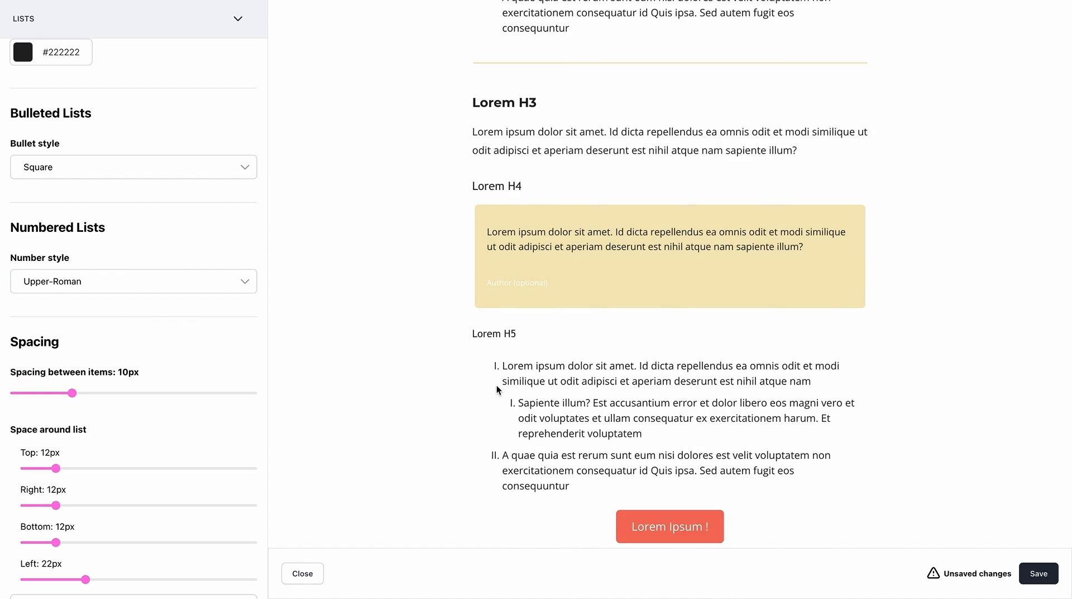
{"action": "left_click", "coordinate": [133, 282]}
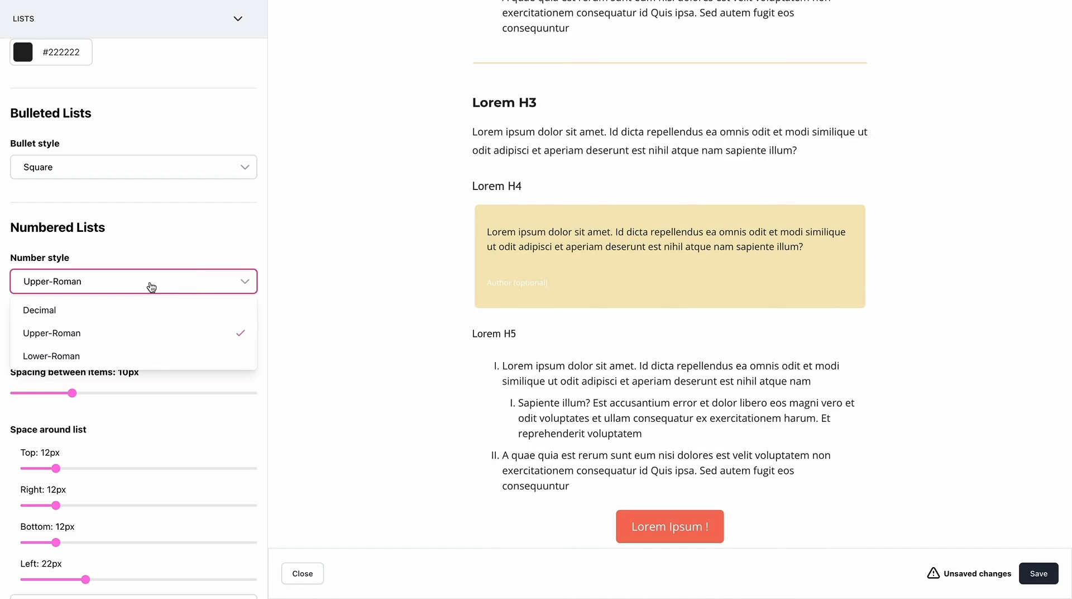
{"action": "left_click", "coordinate": [40, 310]}
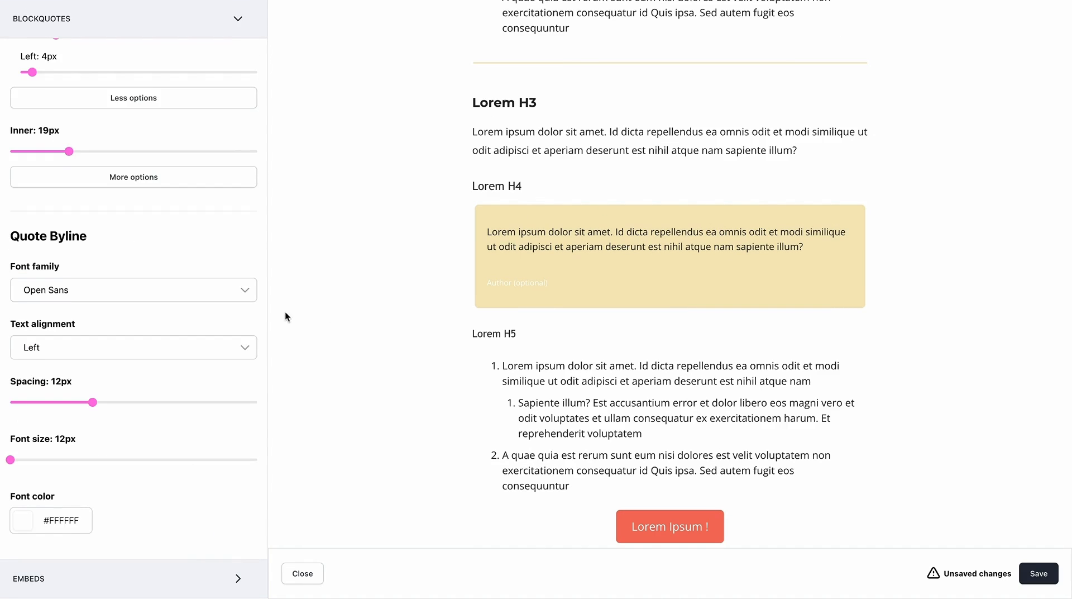
Give blockquotes a coral #F5715D background and white #FFFFFF text
{"action": "scroll", "scroll_direction": "up", "scroll_amount": 3}
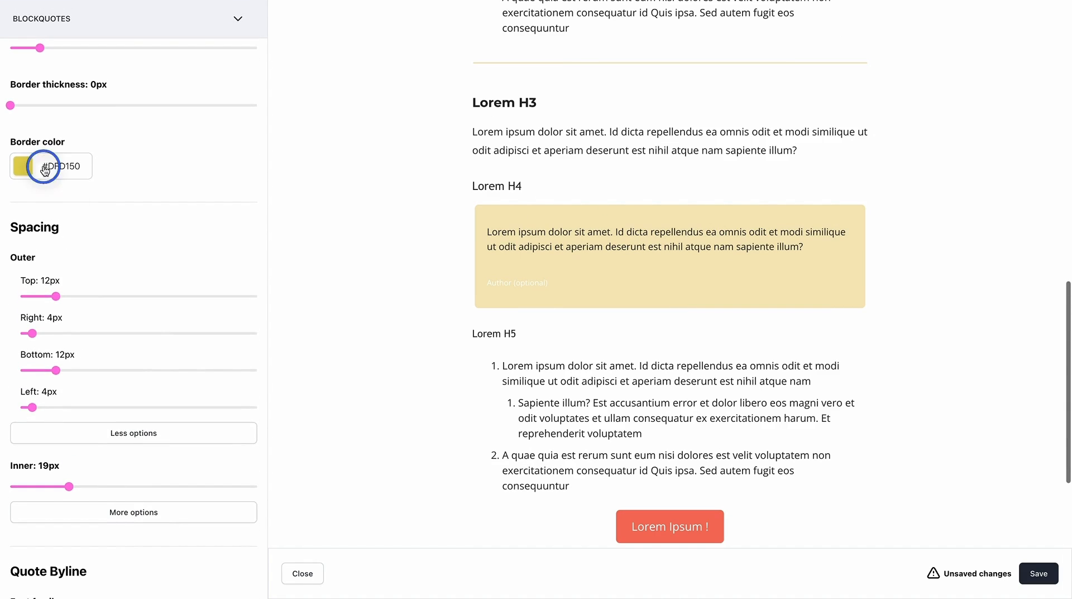
{"action": "scroll", "scroll_direction": "up", "scroll_amount": 3}
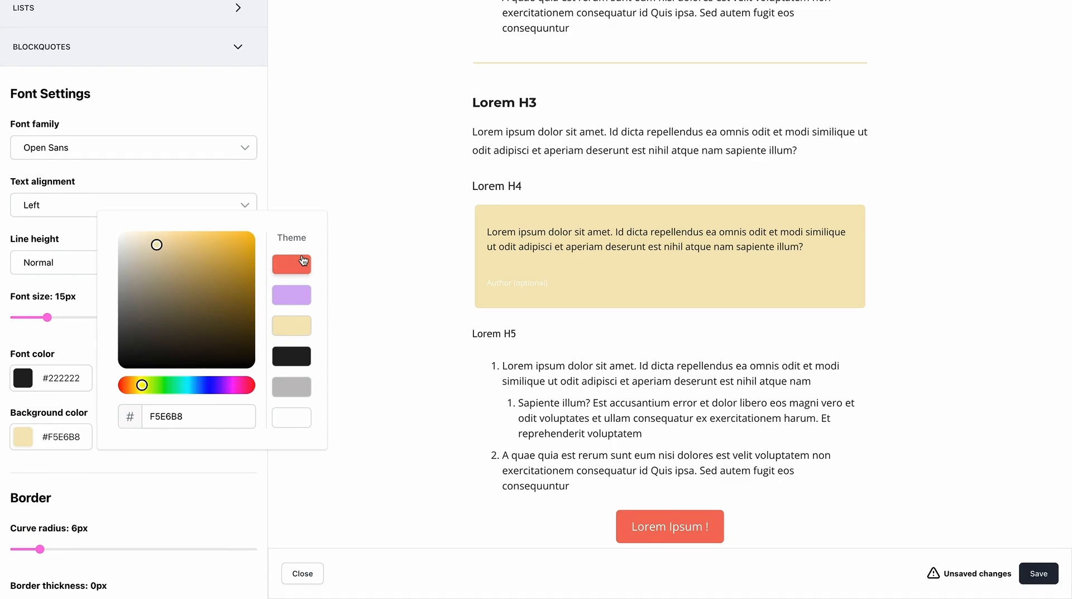
{"action": "left_click", "coordinate": [290, 264]}
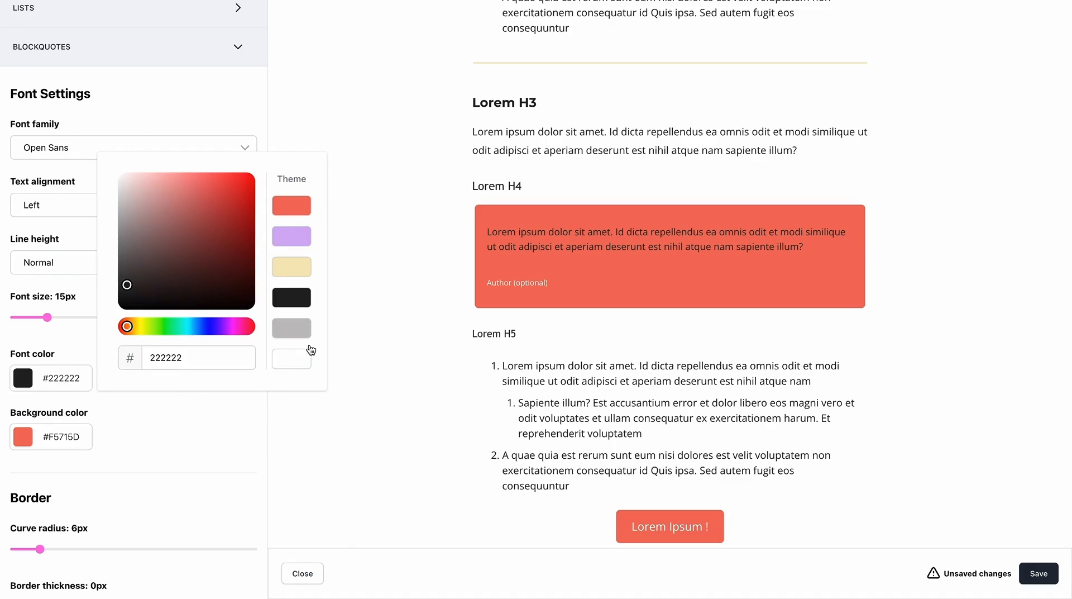
{"action": "left_click", "coordinate": [127, 181]}
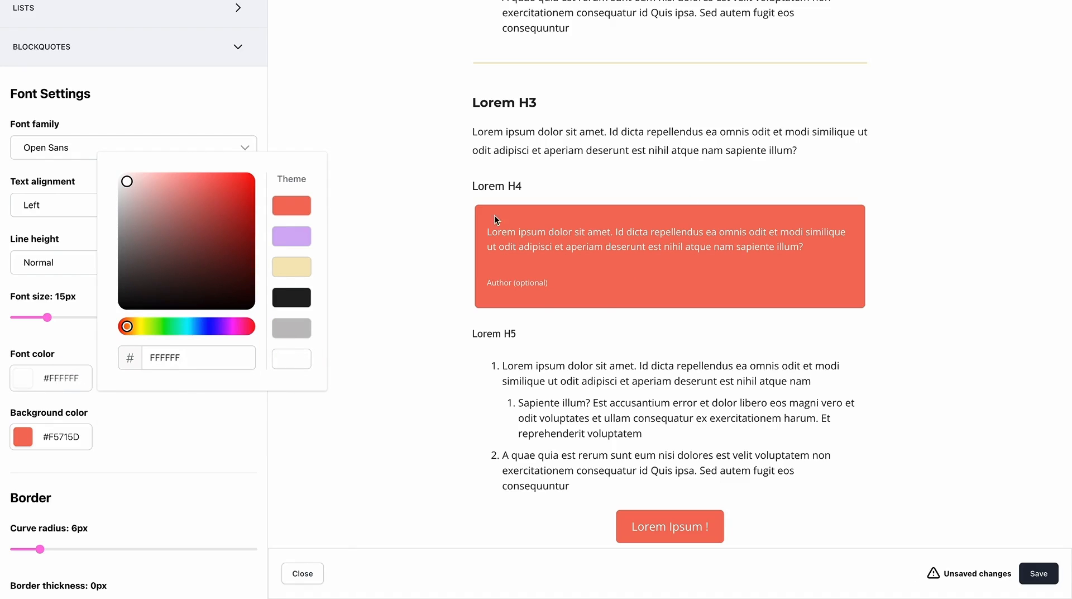
{"action": "mouse_move", "coordinate": [302, 149]}
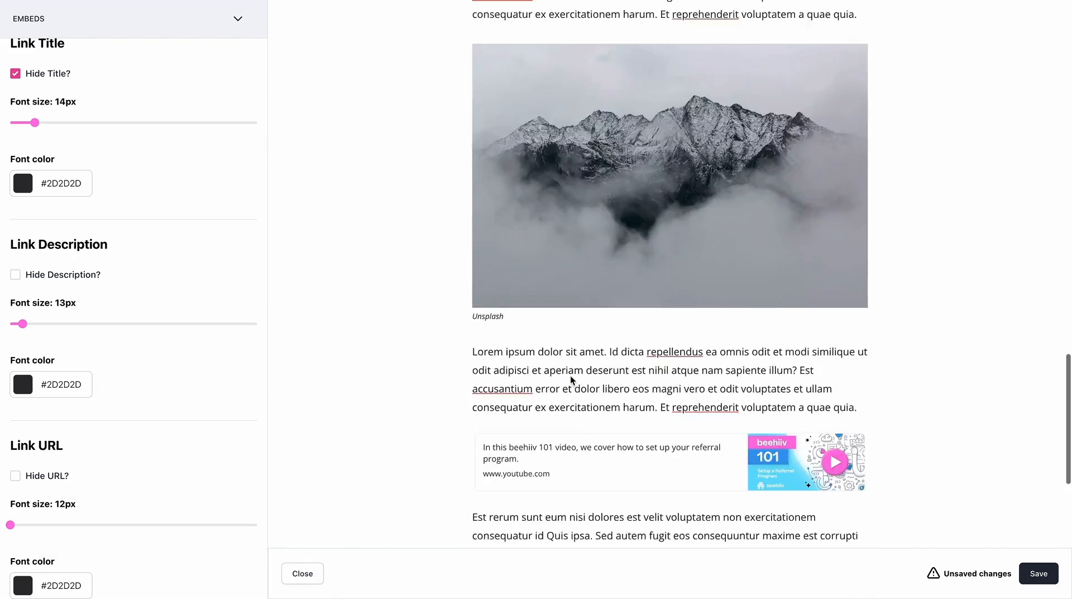
Hide the URL on link embeds and show their title again
{"action": "scroll", "scroll_direction": "down", "scroll_amount": 3}
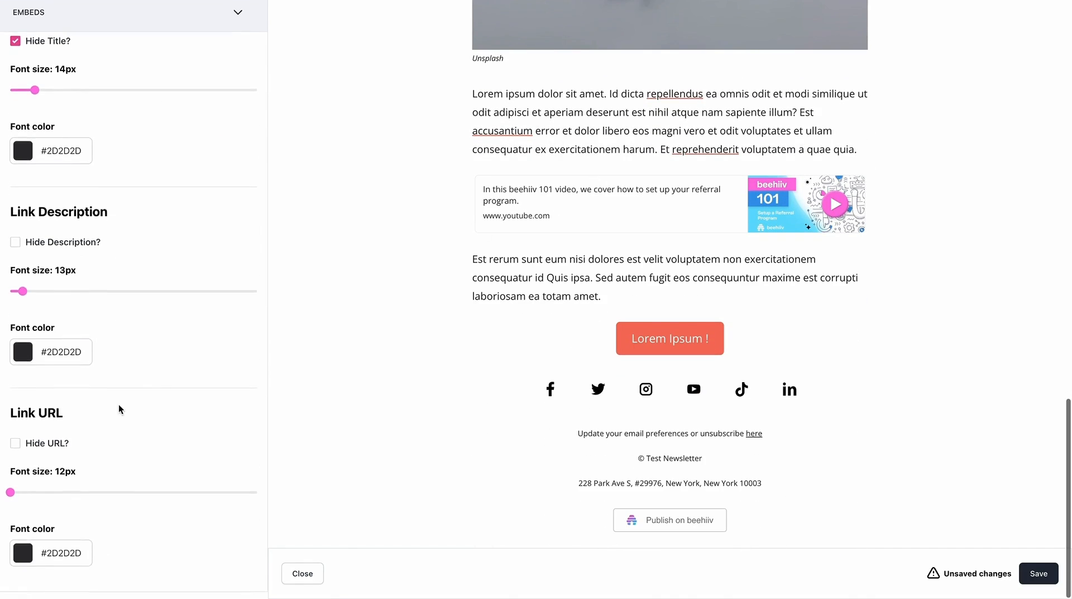
{"action": "scroll", "scroll_direction": "up", "scroll_amount": 3}
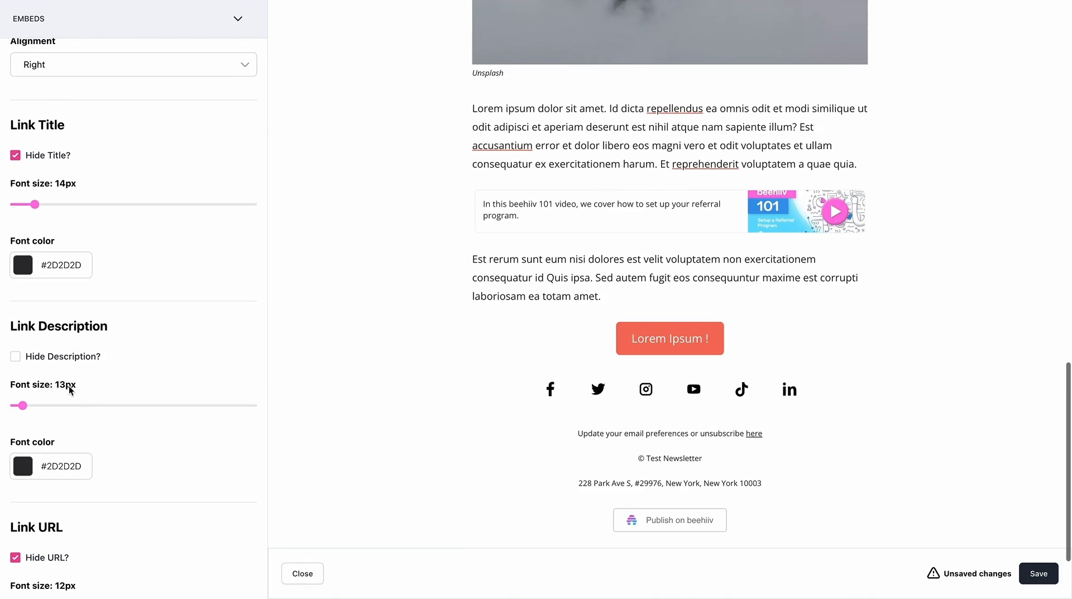
{"action": "left_click", "coordinate": [15, 155]}
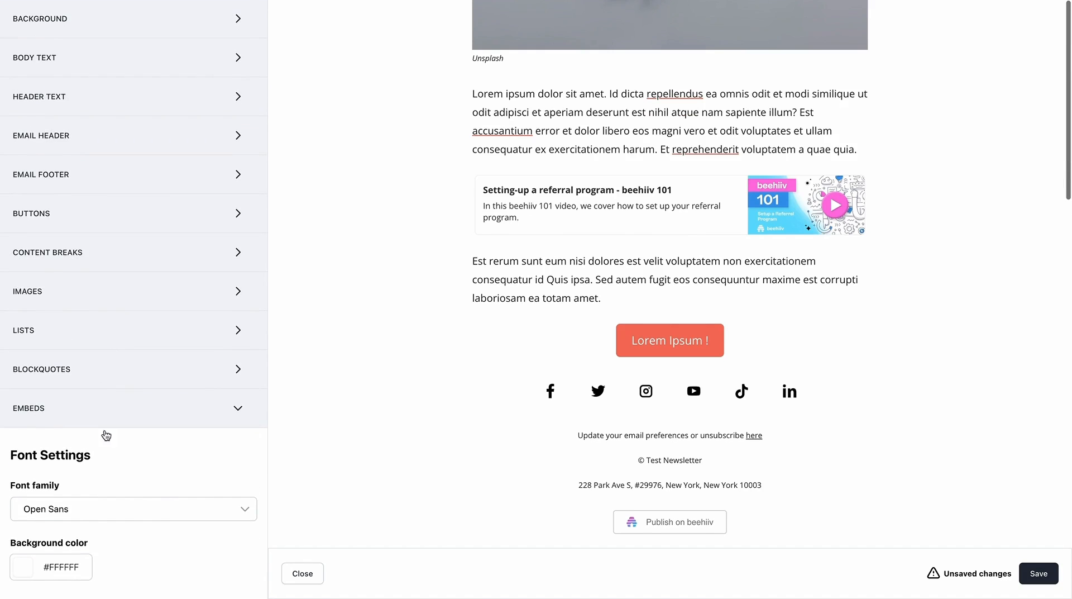
{"action": "scroll", "scroll_direction": "down", "scroll_amount": 3}
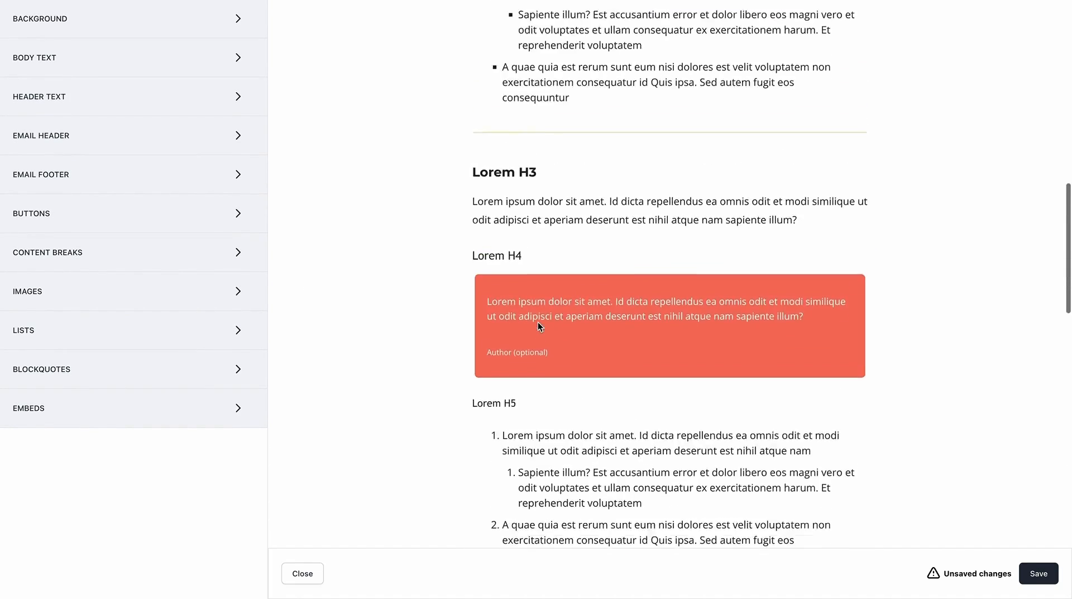
Scroll through the theme preview, then save to publish the theme
{"action": "scroll", "scroll_direction": "up", "scroll_amount": 3}
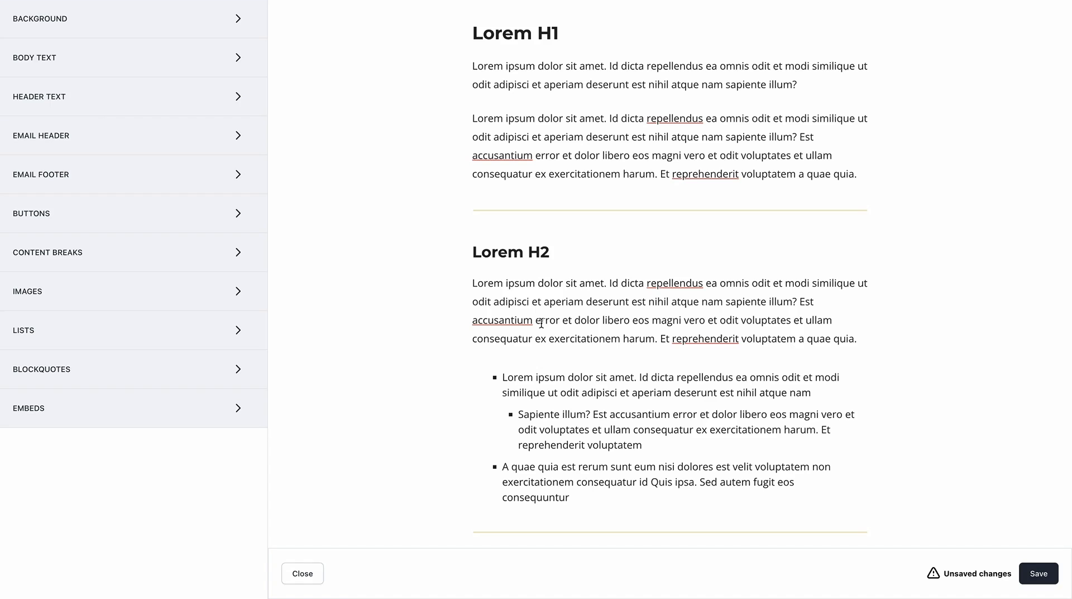
{"action": "scroll", "scroll_direction": "up", "scroll_amount": 3}
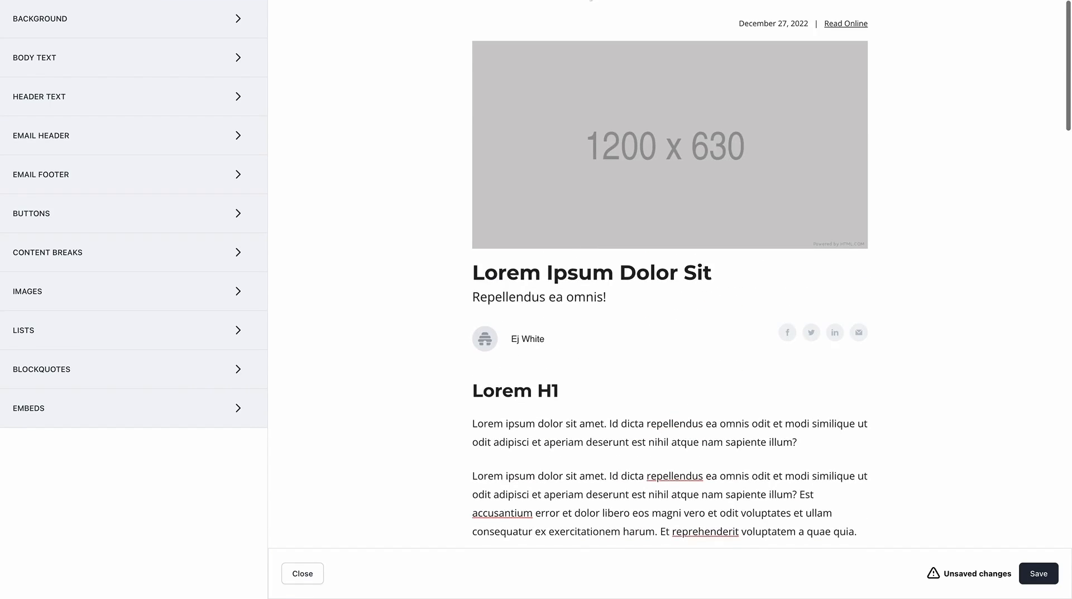
{"action": "scroll", "scroll_direction": "down", "scroll_amount": 3}
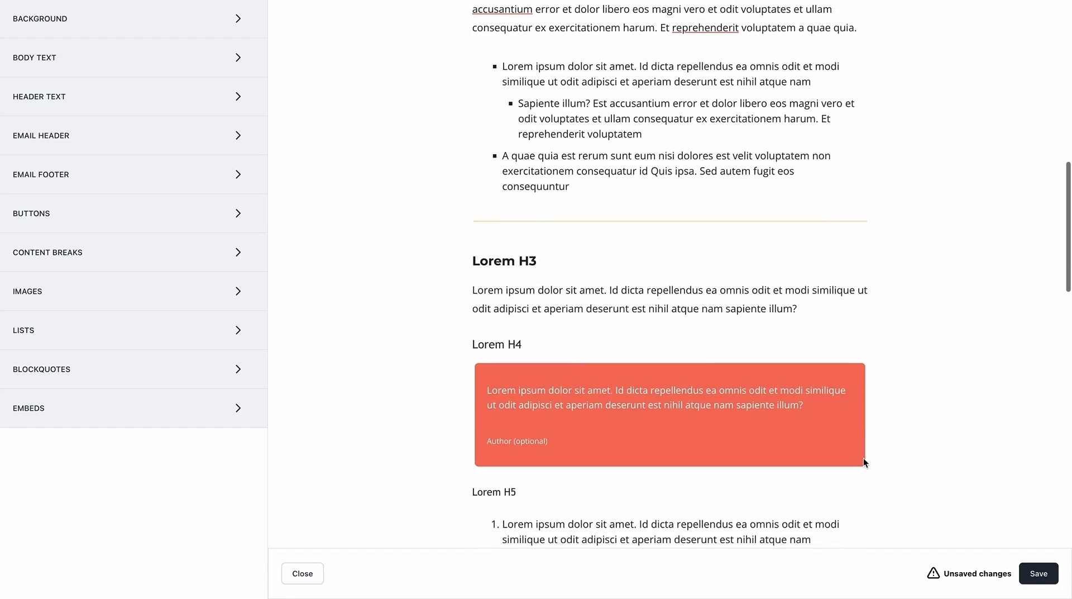
{"action": "left_click", "coordinate": [1038, 572]}
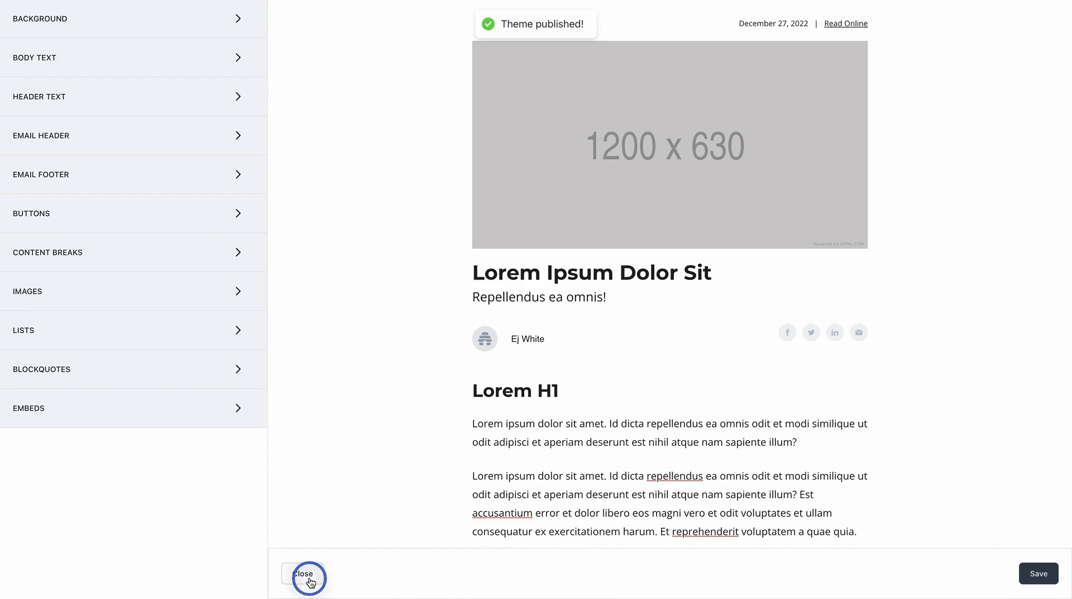
Close the theme editor, exit the settings pages, and open the New Post draft
{"action": "left_click", "coordinate": [304, 572]}
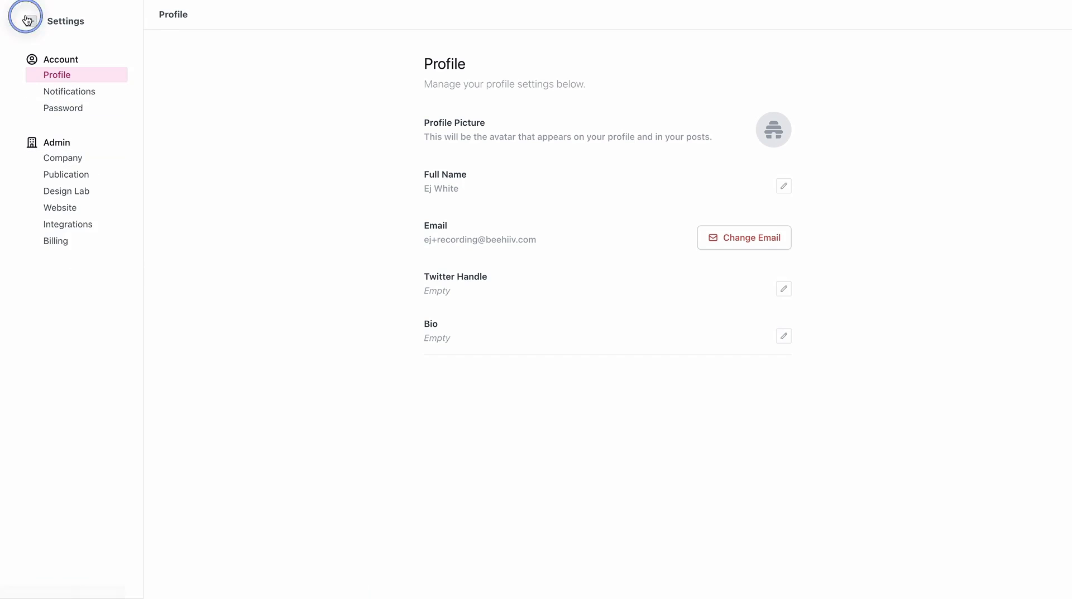
{"action": "left_click", "coordinate": [26, 17]}
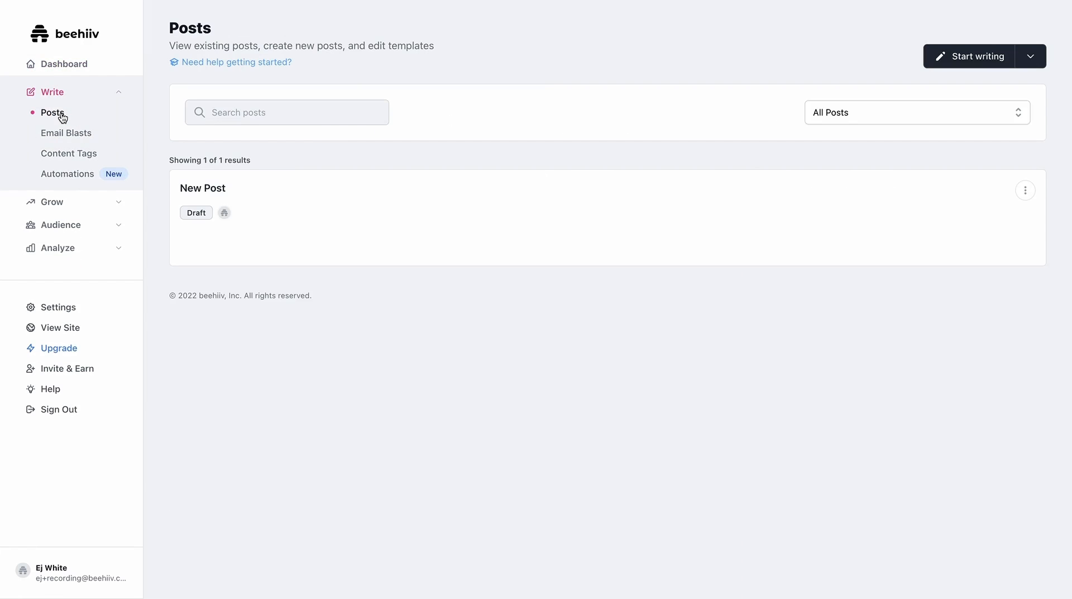
{"action": "left_click", "coordinate": [202, 187]}
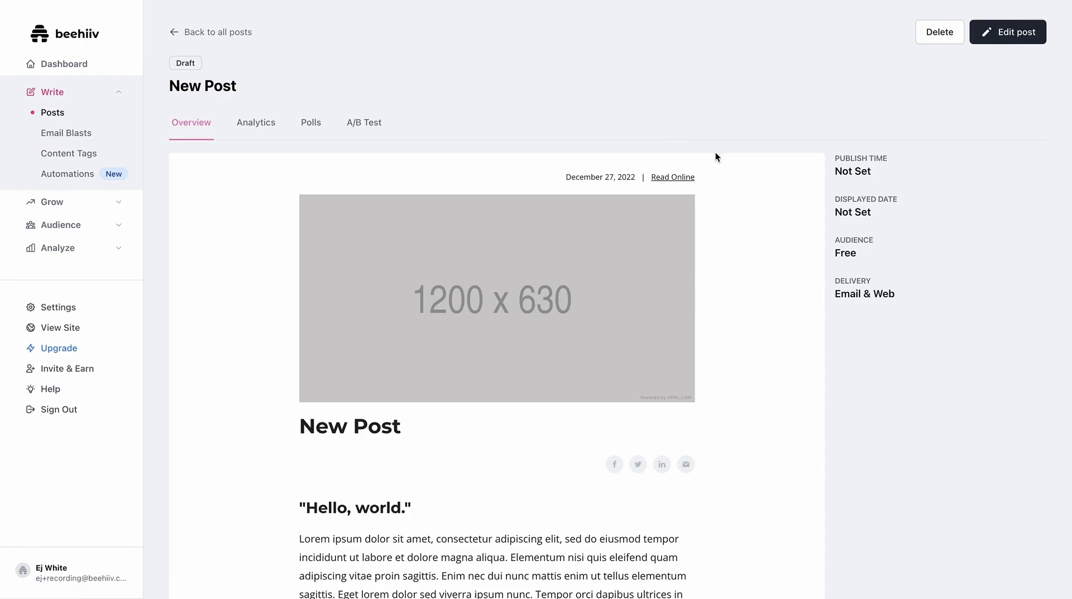
In the editor, title the draft 'Hello, World' with subtitle 'This is a test post'
{"action": "left_click", "coordinate": [1008, 31]}
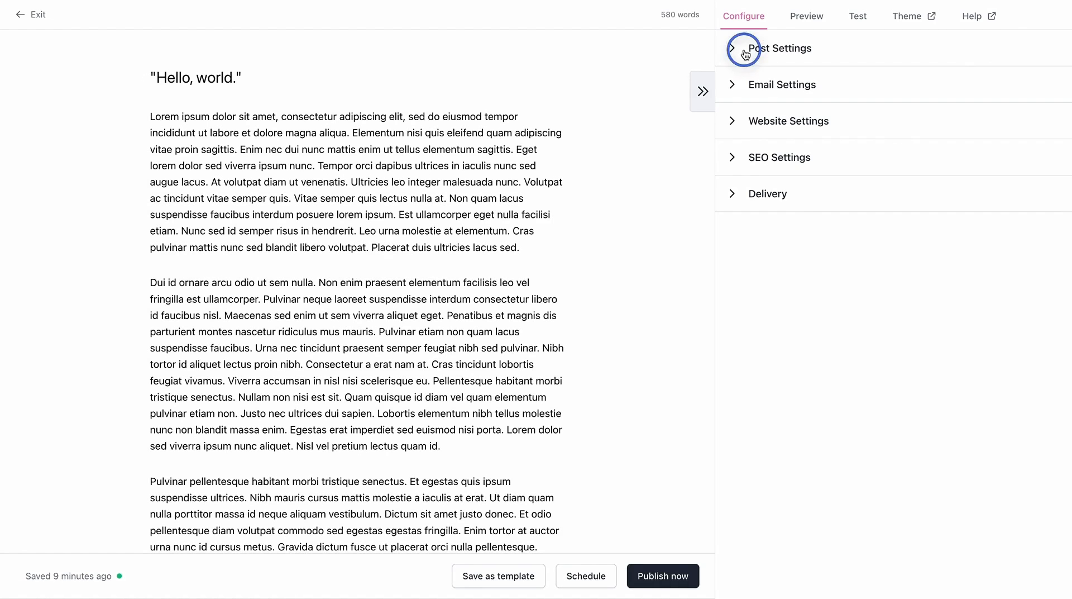
{"action": "left_click", "coordinate": [744, 48]}
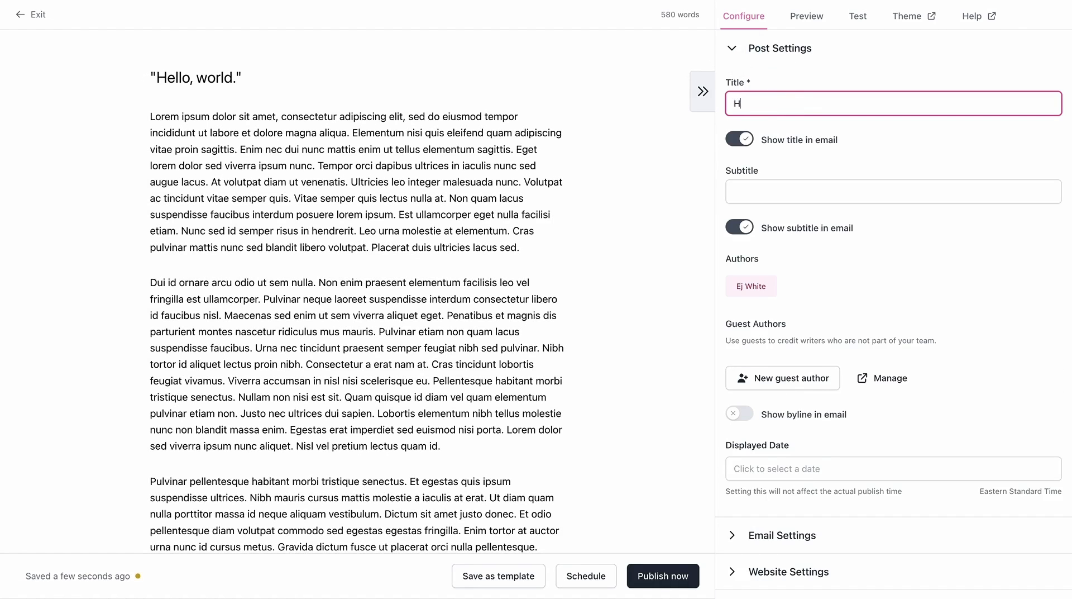
{"action": "type", "text": "ello, World"}
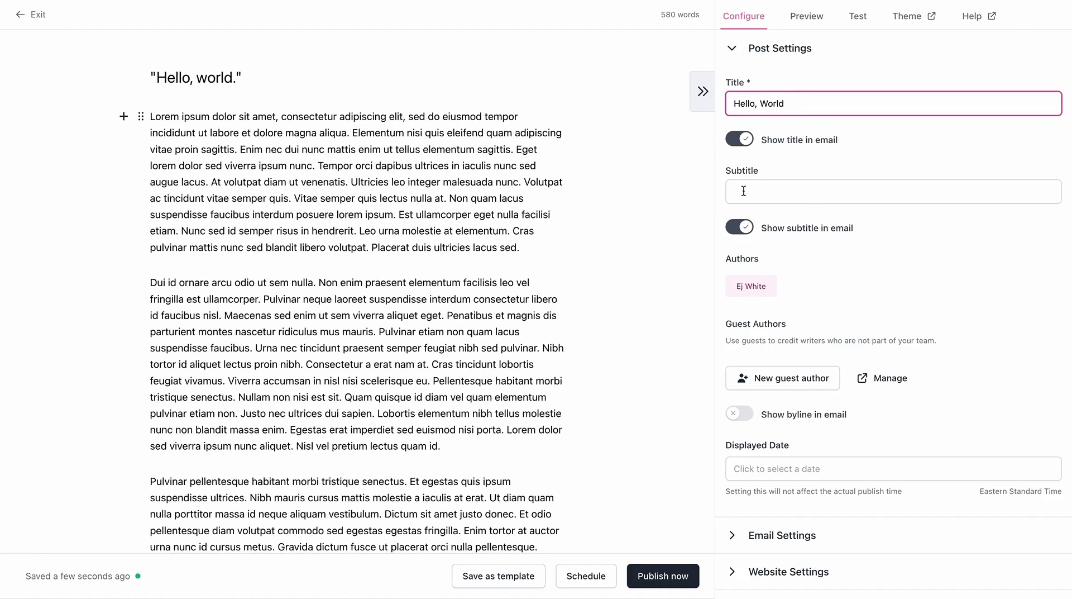
{"action": "type", "text": "This"}
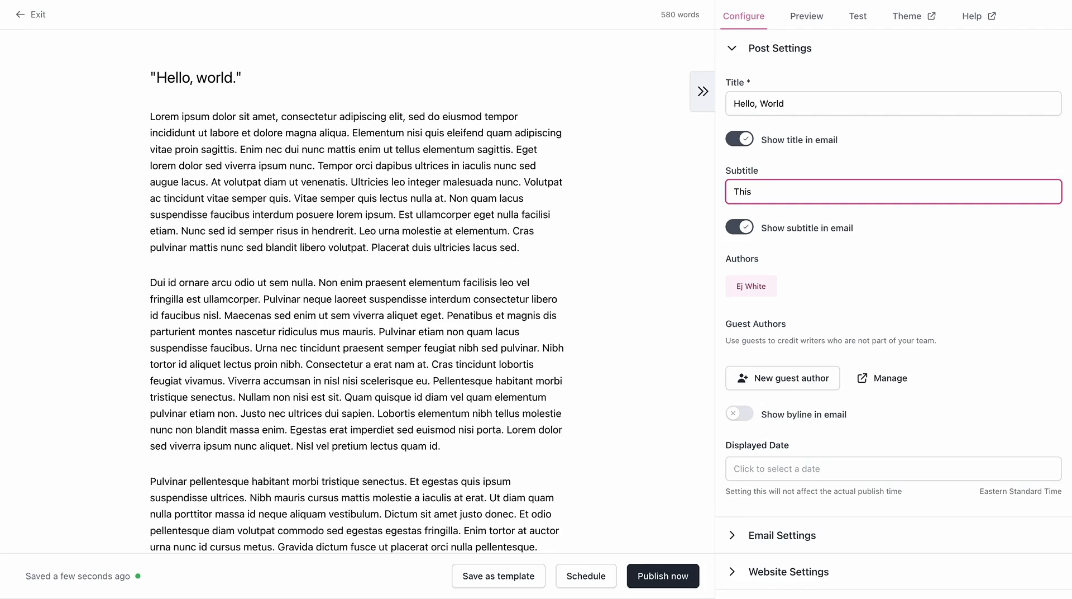
{"action": "type", "text": "is a test"}
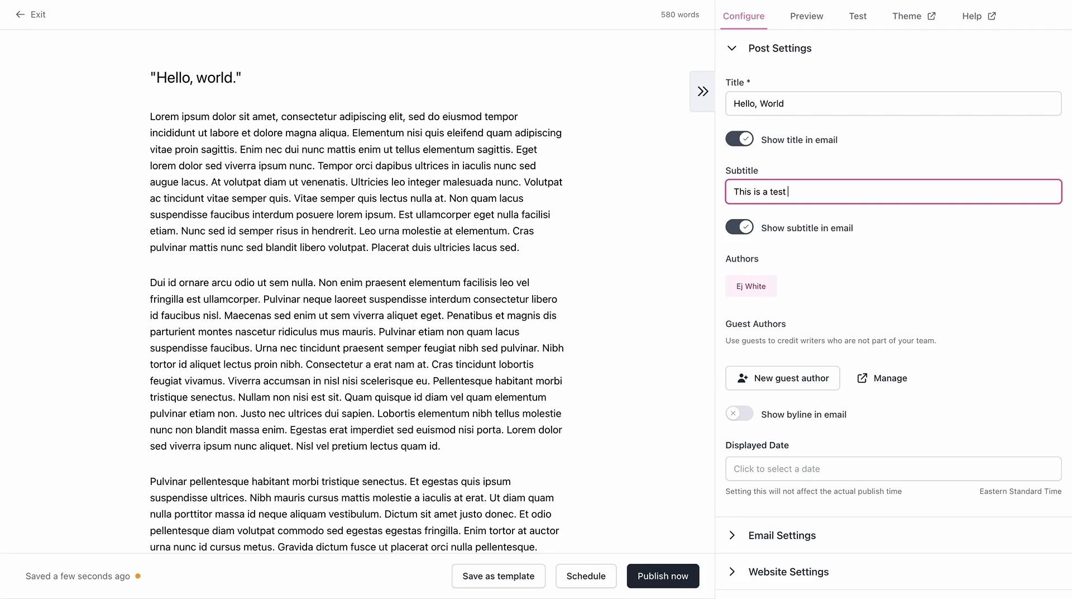
{"action": "type", "text": "post"}
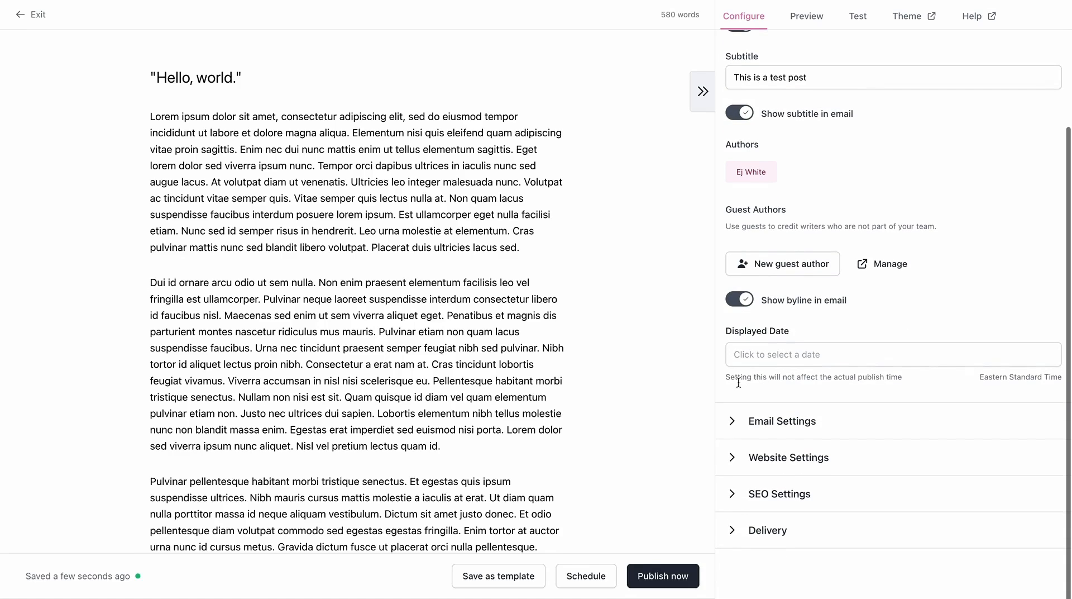
{"action": "left_click_drag", "start_coordinate": [294, 197], "coordinate": [472, 231]}
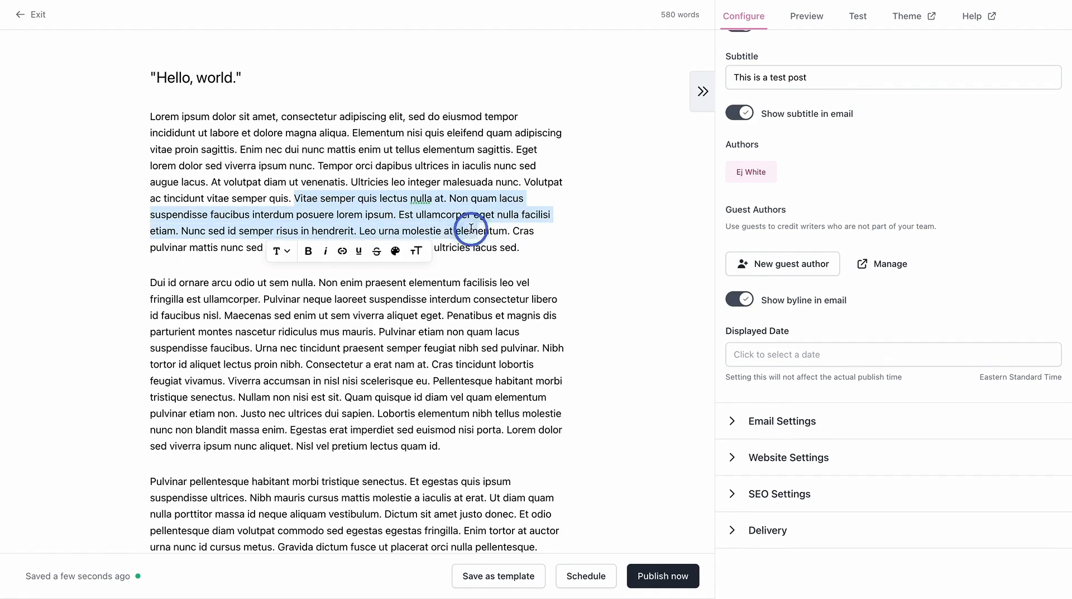
Link the selected sentence to beehiiv.com
{"action": "left_click", "coordinate": [341, 250]}
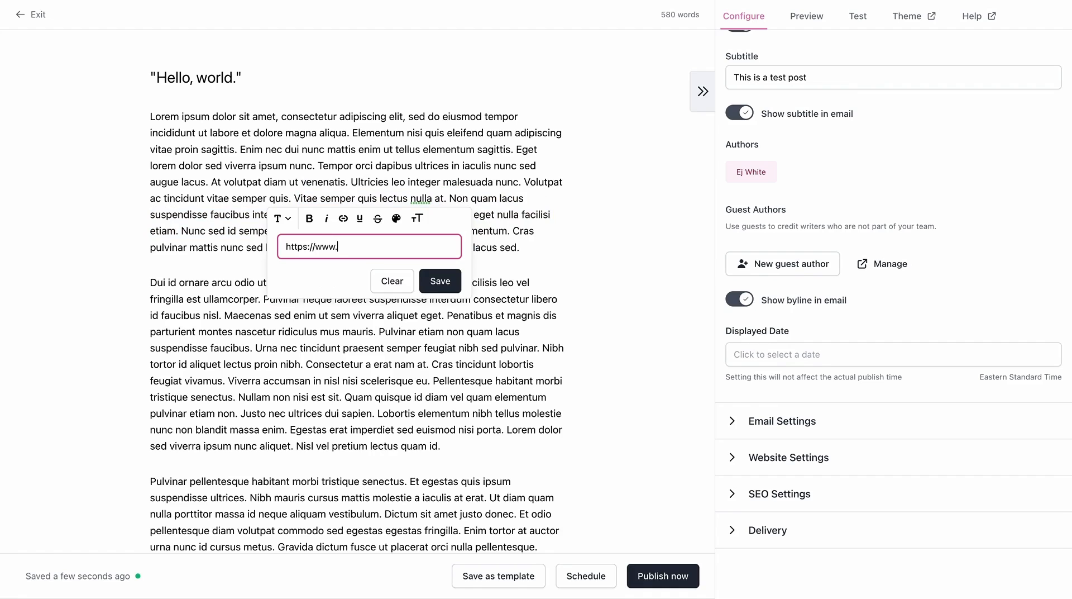
{"action": "type", "text": "beehiiv.c"}
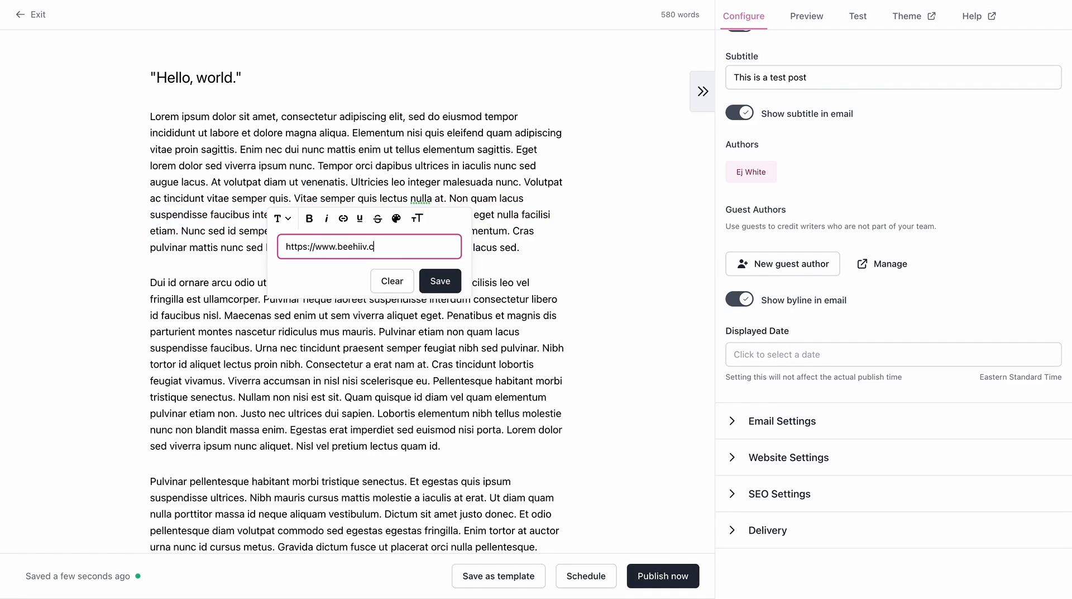
{"action": "left_click", "coordinate": [439, 281]}
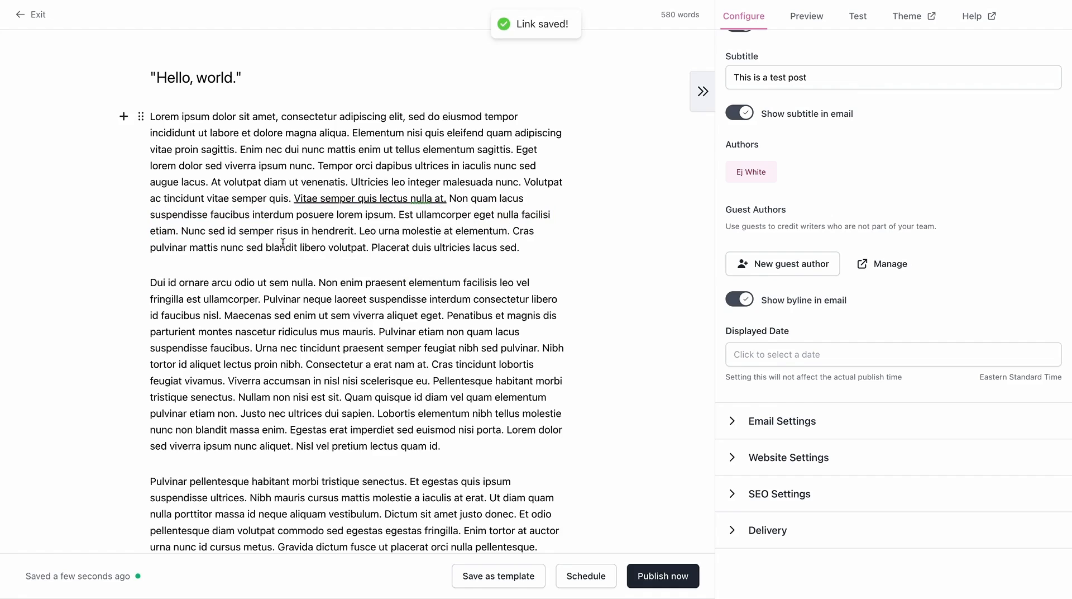
{"action": "left_click", "coordinate": [123, 282]}
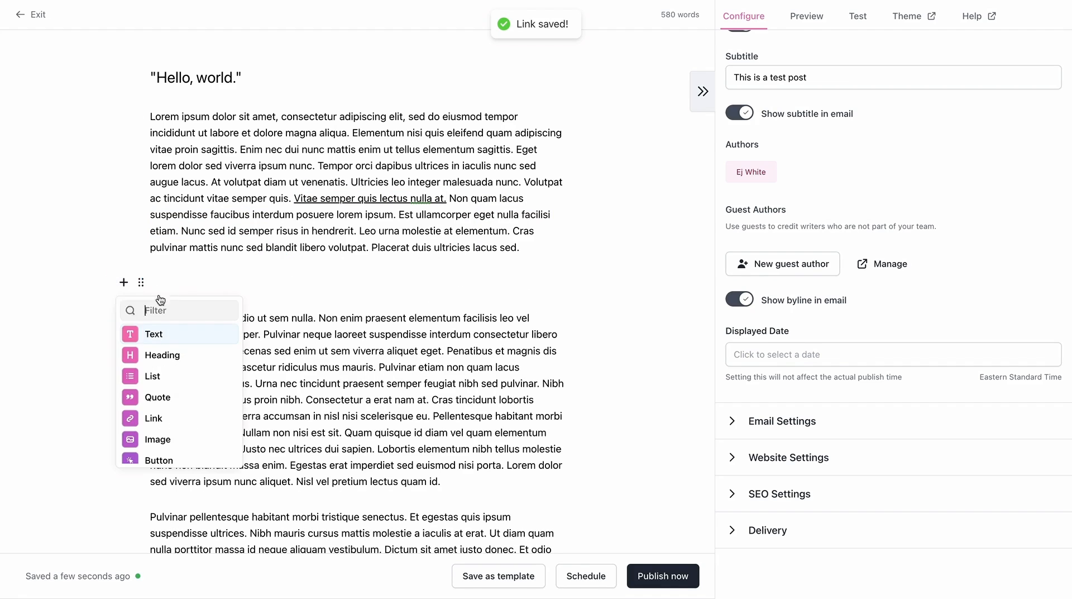
{"action": "left_click", "coordinate": [158, 460]}
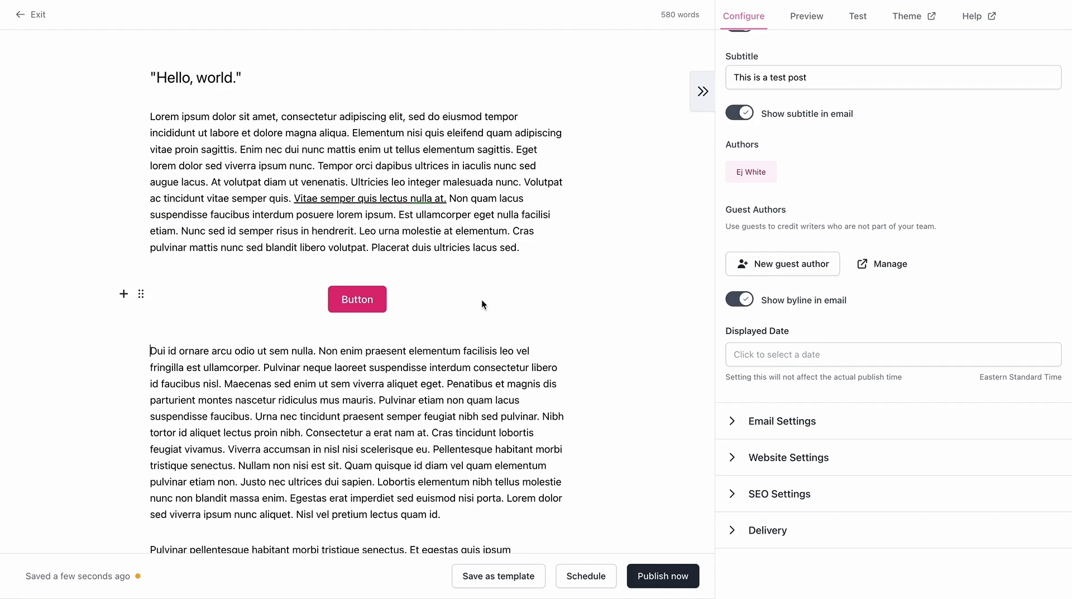
{"action": "left_click", "coordinate": [356, 298]}
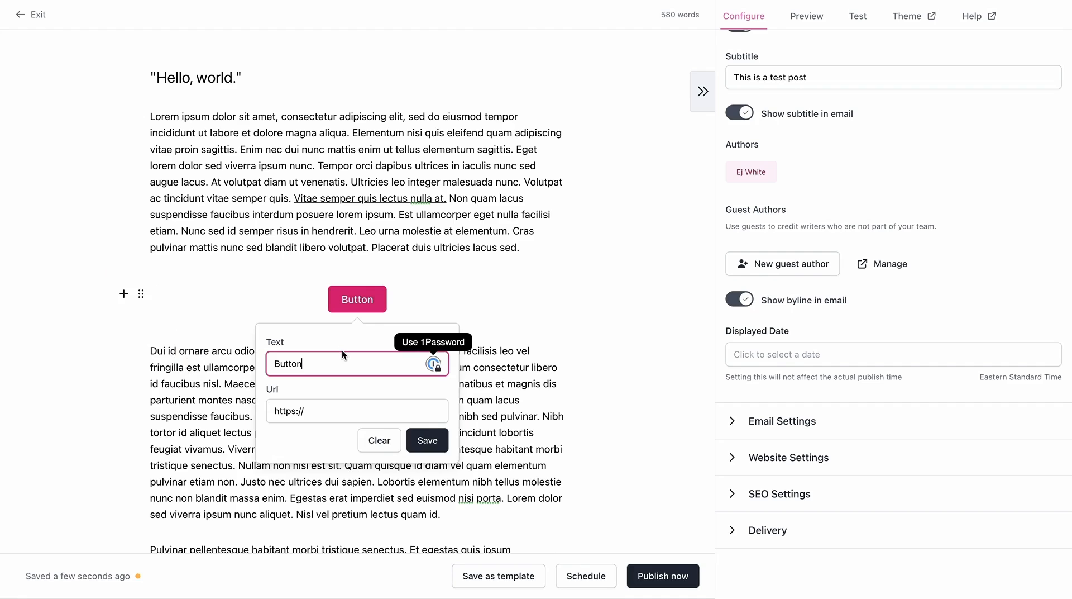
{"action": "left_click", "coordinate": [433, 363]}
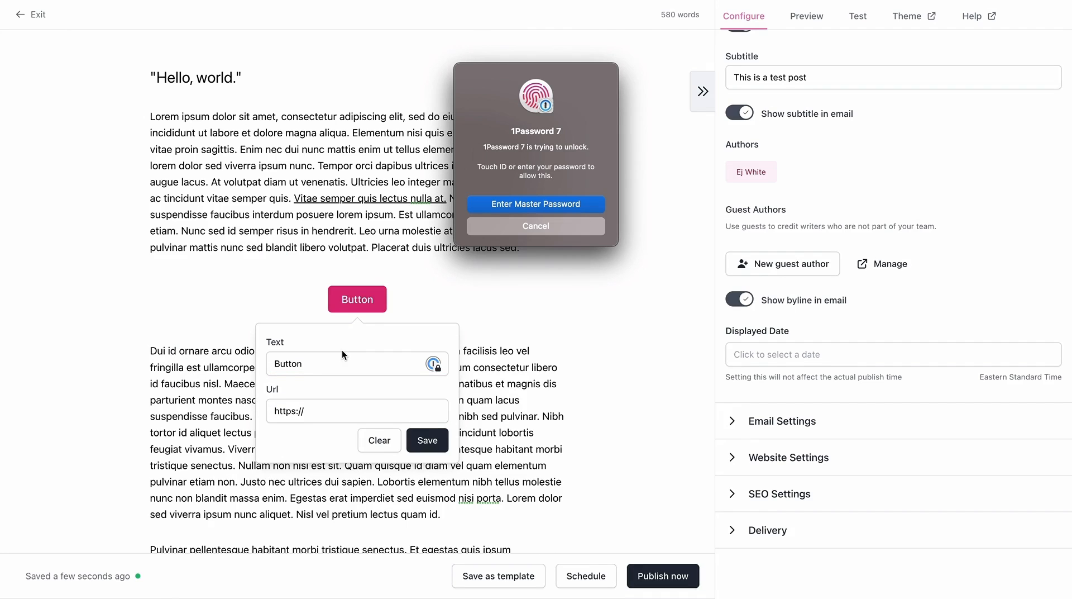
{"action": "left_click", "coordinate": [535, 225]}
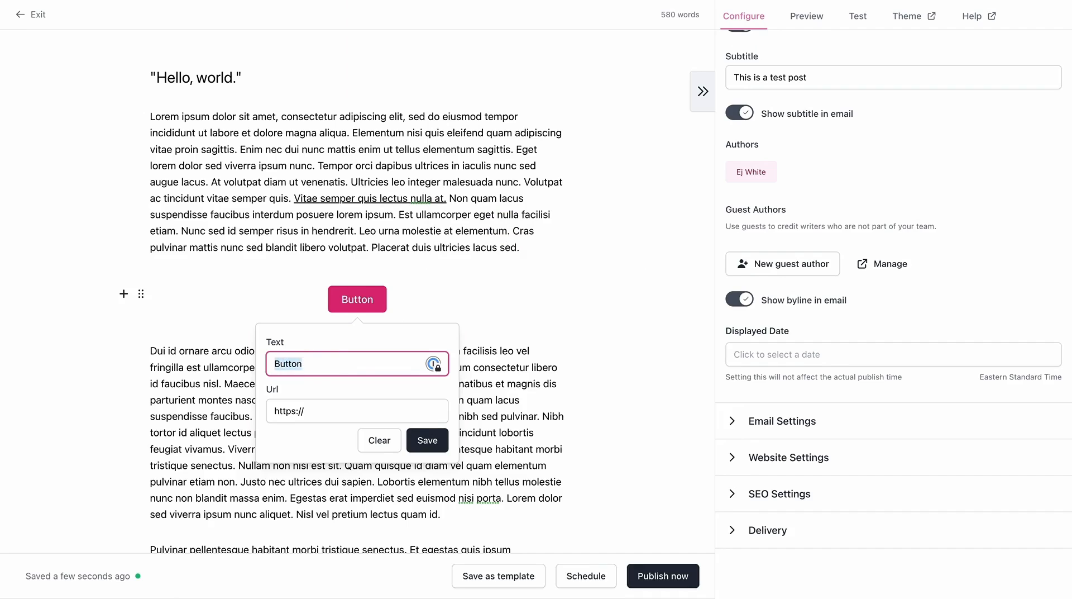
{"action": "type", "text": "Click Me"}
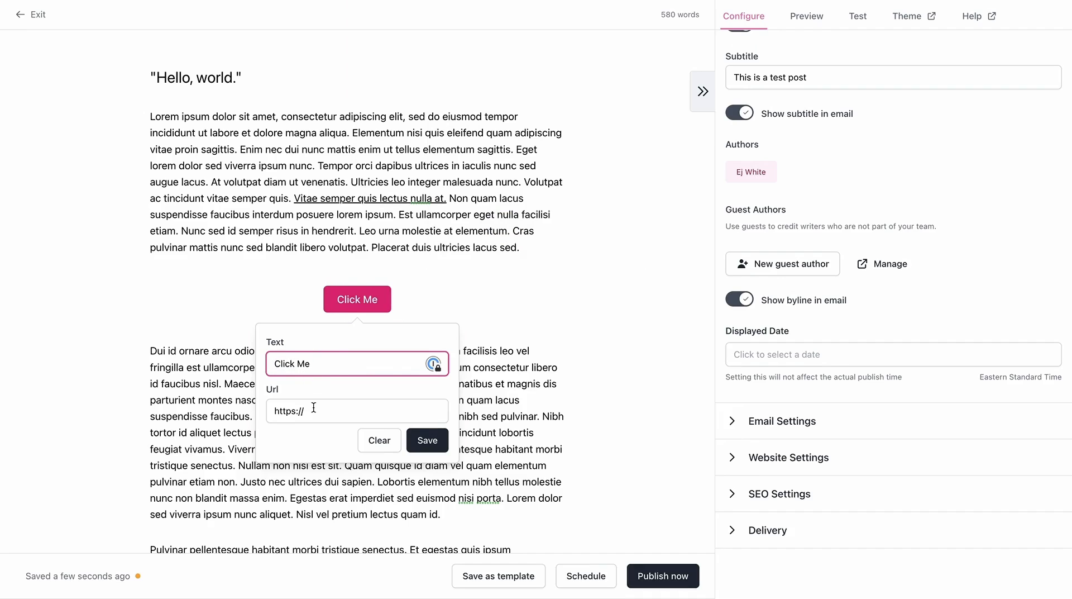
{"action": "type", "text": "www"}
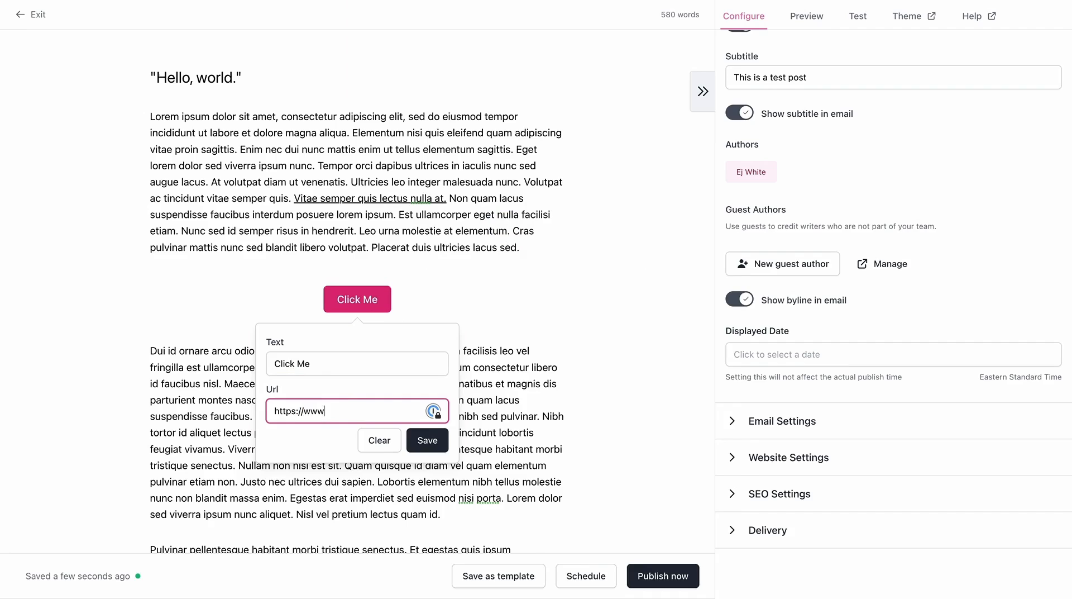
{"action": "type", "text": ".beehiiv.com"}
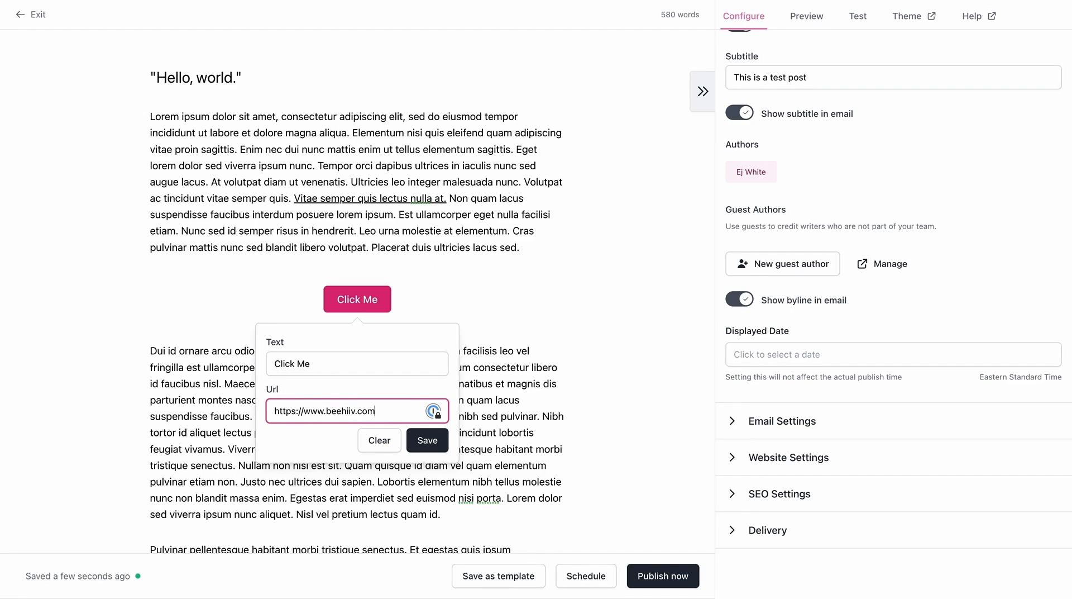
{"action": "left_click", "coordinate": [426, 440]}
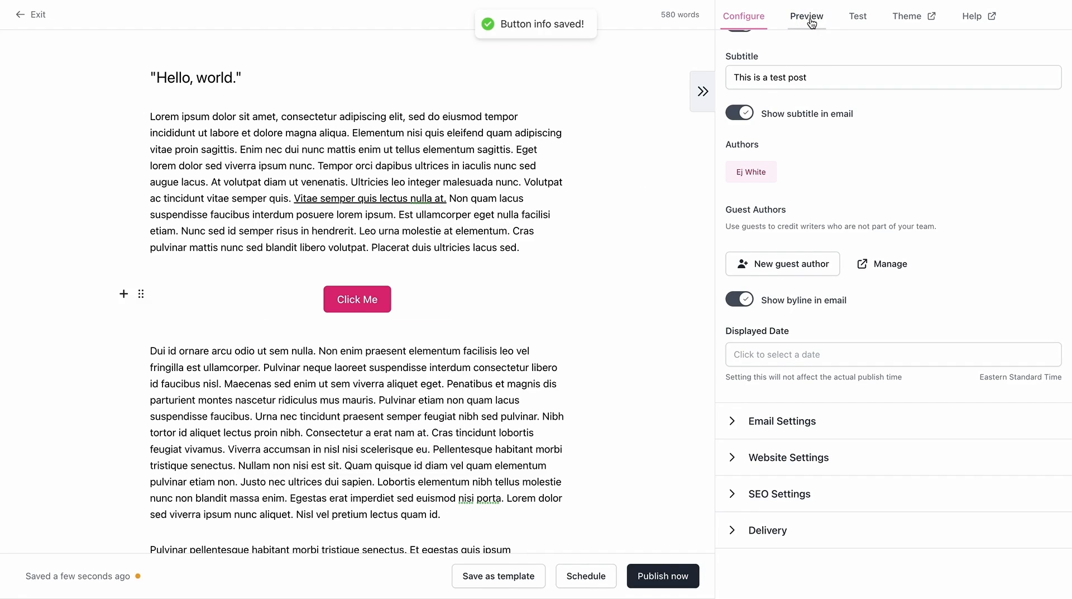
Scroll through the desktop email preview, reopen it, and return to the top
{"action": "left_click", "coordinate": [806, 16]}
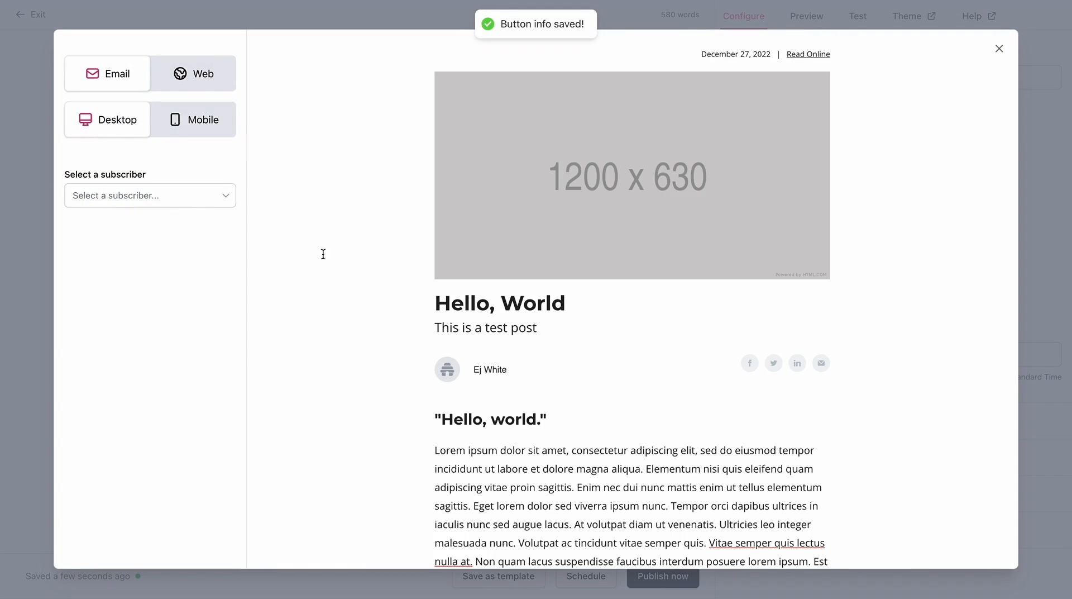
{"action": "scroll", "scroll_direction": "down", "scroll_amount": 3}
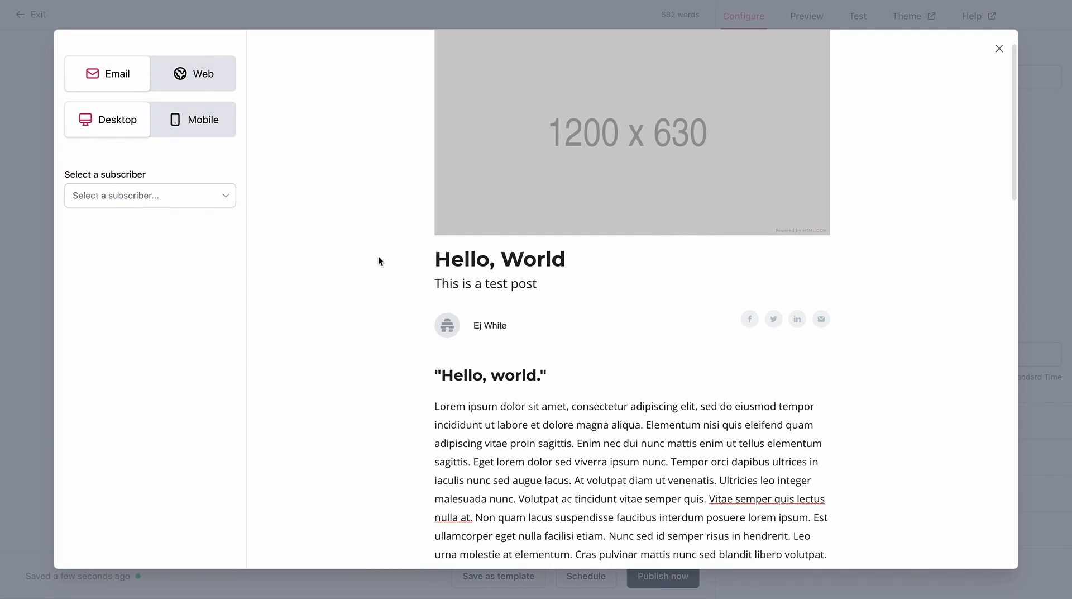
{"action": "scroll", "scroll_direction": "down", "scroll_amount": 3}
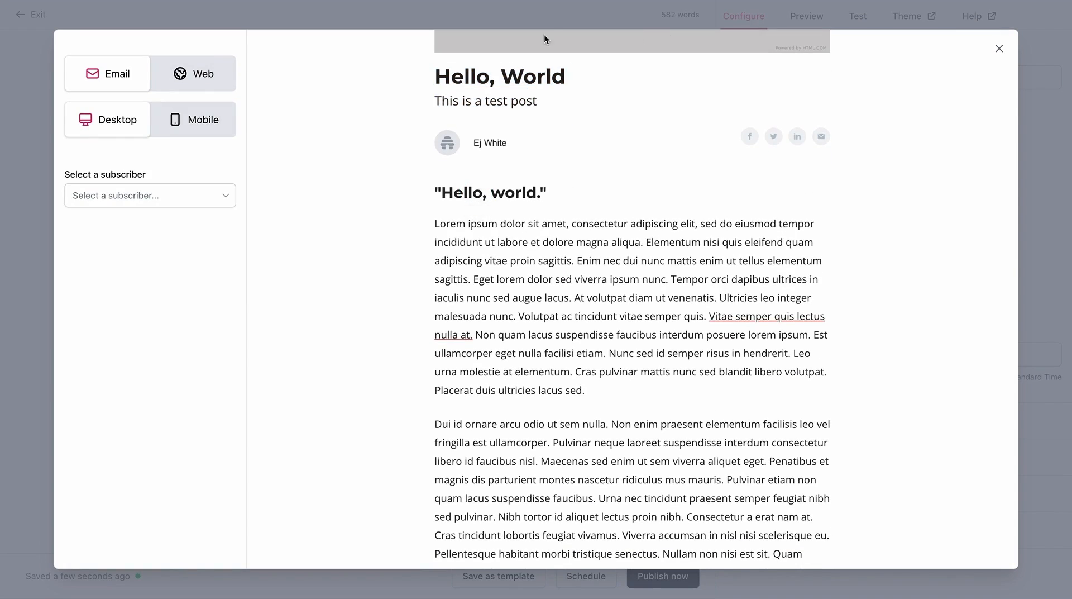
{"action": "scroll", "scroll_direction": "down", "scroll_amount": 3}
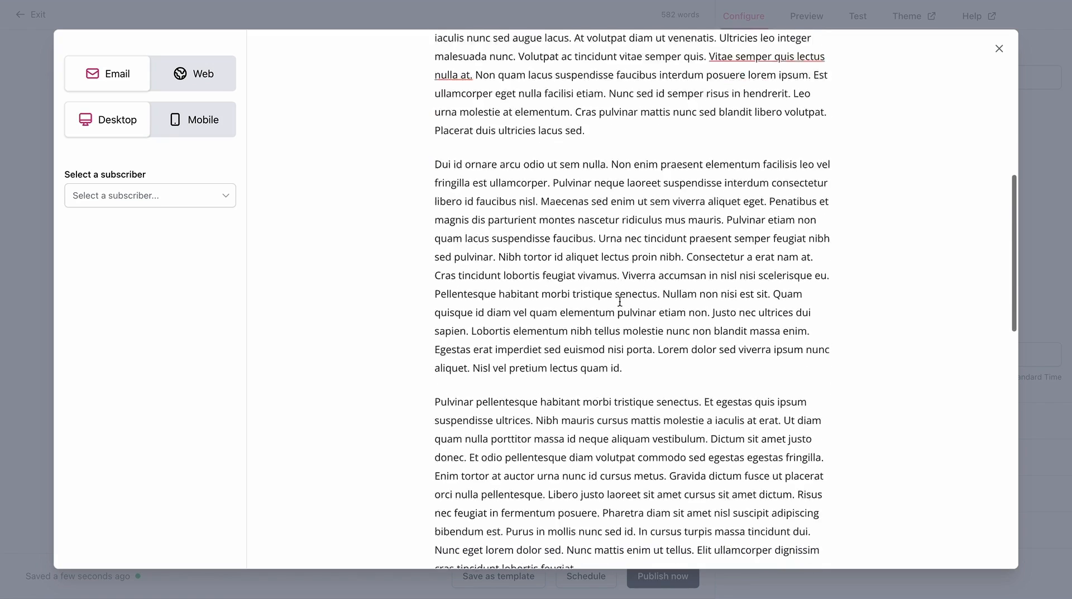
{"action": "scroll", "scroll_direction": "down", "scroll_amount": 3}
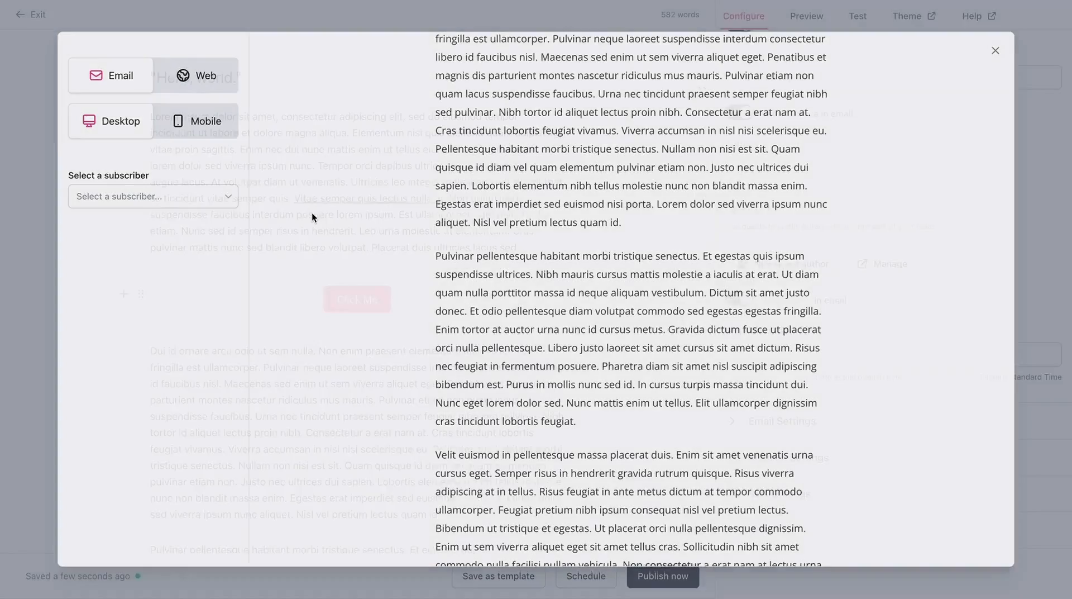
{"action": "left_click", "coordinate": [995, 49]}
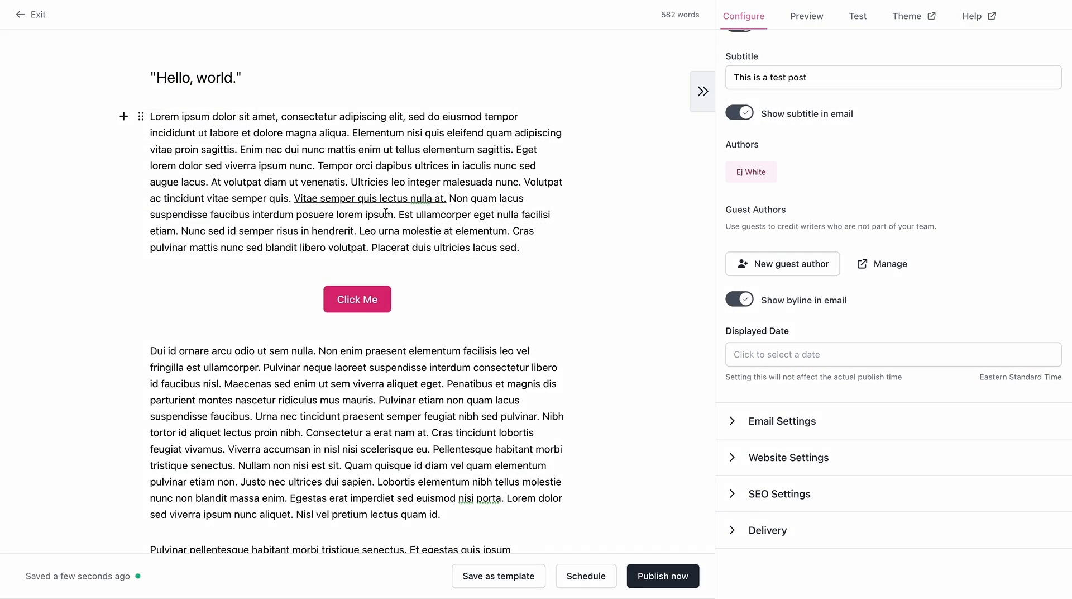
{"action": "left_click", "coordinate": [805, 16]}
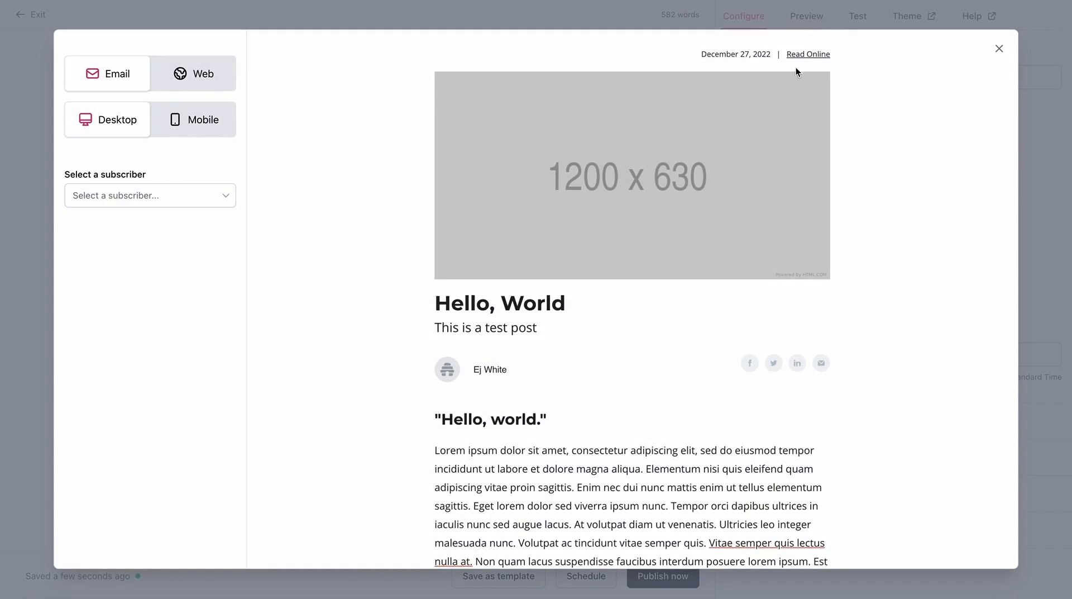
{"action": "scroll", "scroll_direction": "down", "scroll_amount": 3}
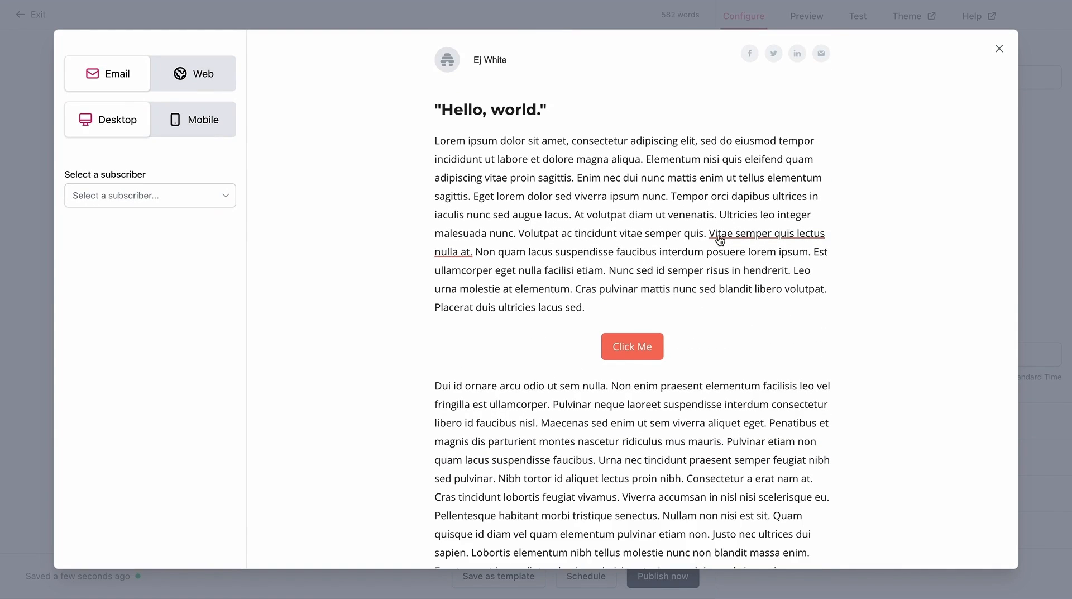
{"action": "mouse_move", "coordinate": [740, 241]}
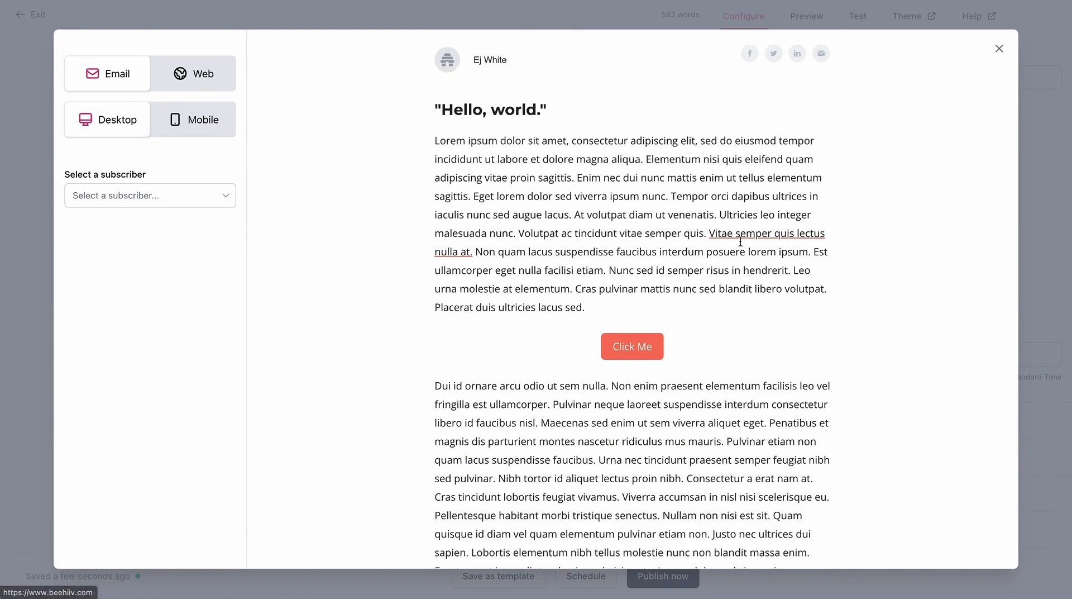
{"action": "mouse_move", "coordinate": [631, 346]}
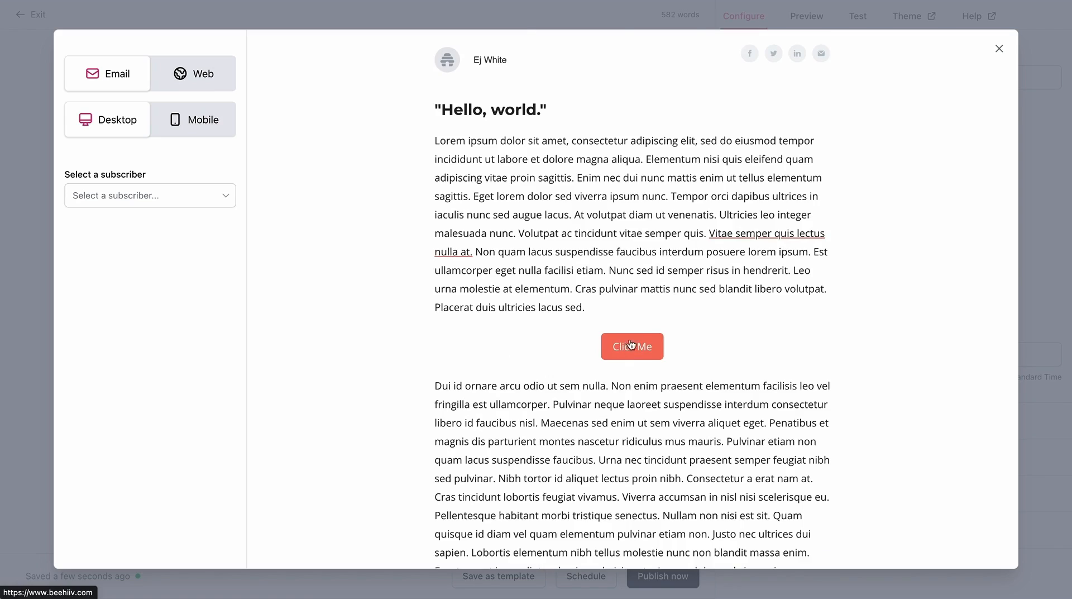
{"action": "scroll", "scroll_direction": "up", "scroll_amount": 3}
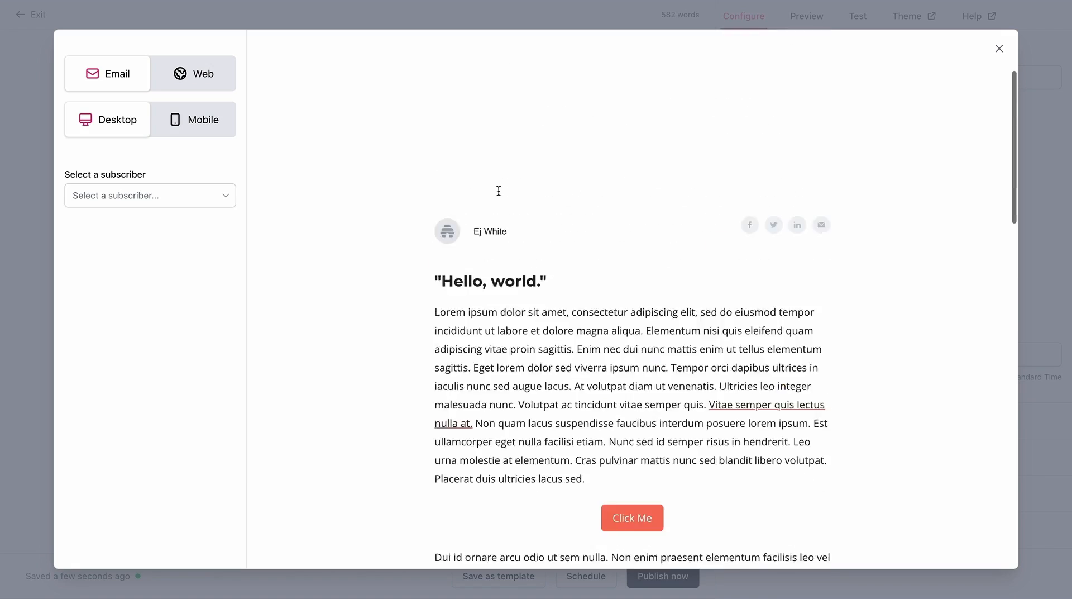
{"action": "scroll", "scroll_direction": "up", "scroll_amount": 3}
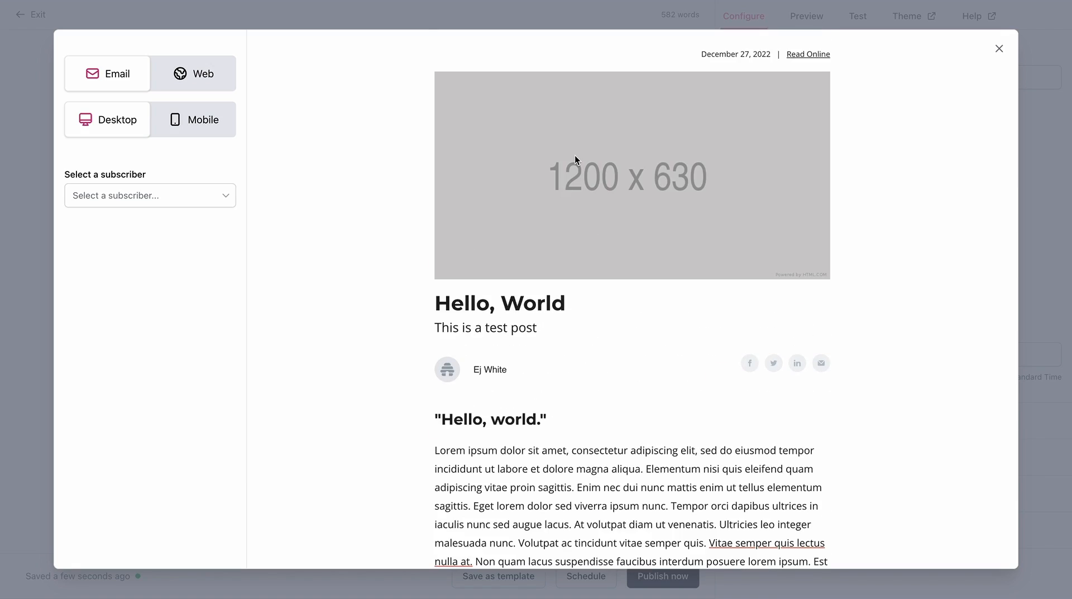
{"action": "mouse_move", "coordinate": [527, 176]}
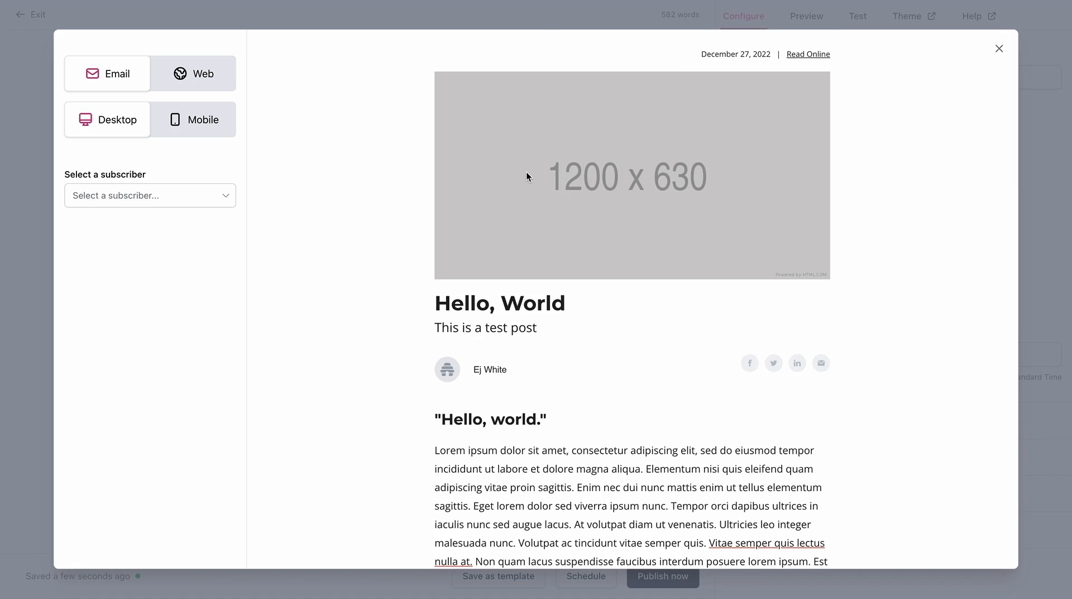
{"action": "mouse_move", "coordinate": [345, 104]}
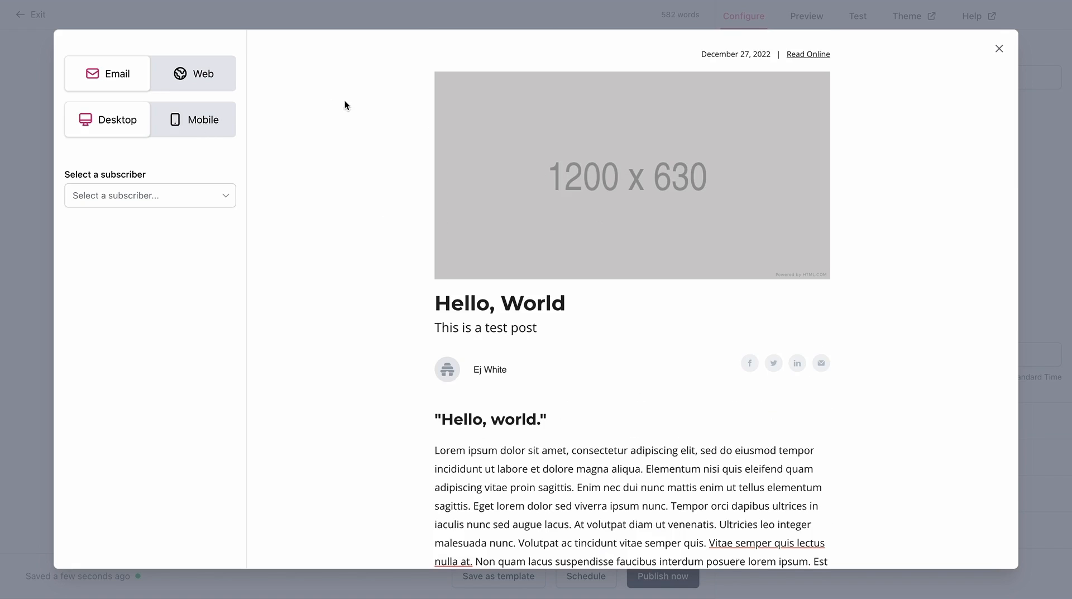
View the web version, then scroll through the mobile email layout and back up
{"action": "left_click", "coordinate": [106, 73]}
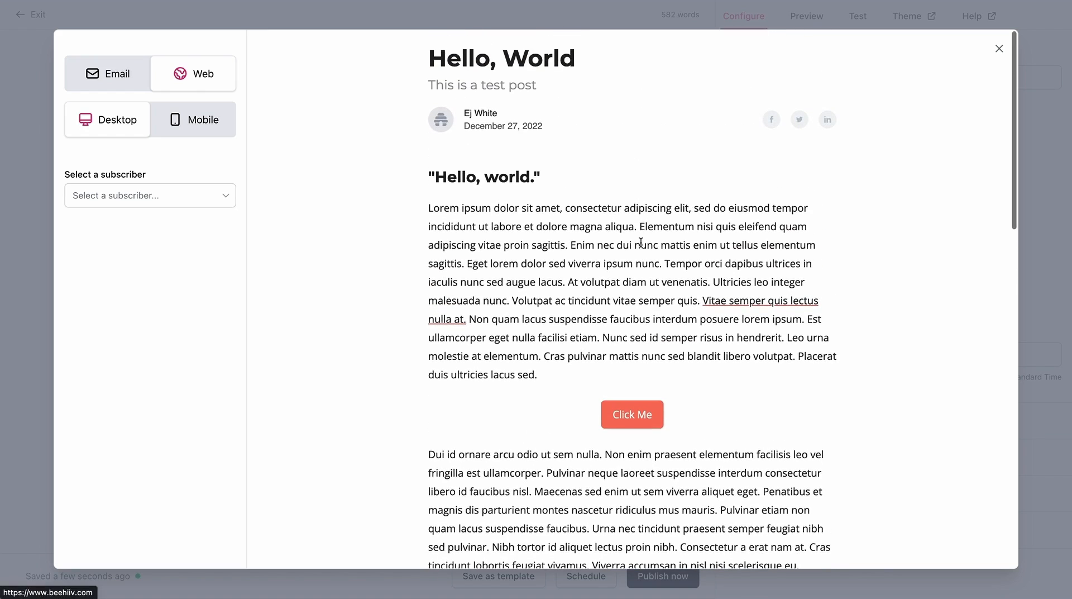
{"action": "mouse_move", "coordinate": [682, 63]}
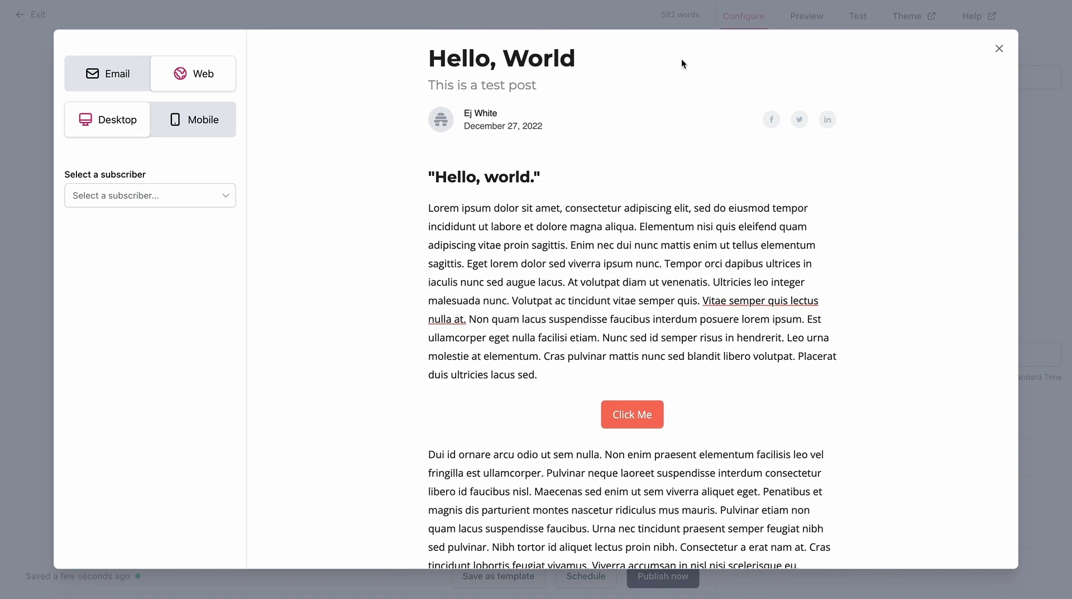
{"action": "mouse_move", "coordinate": [249, 152]}
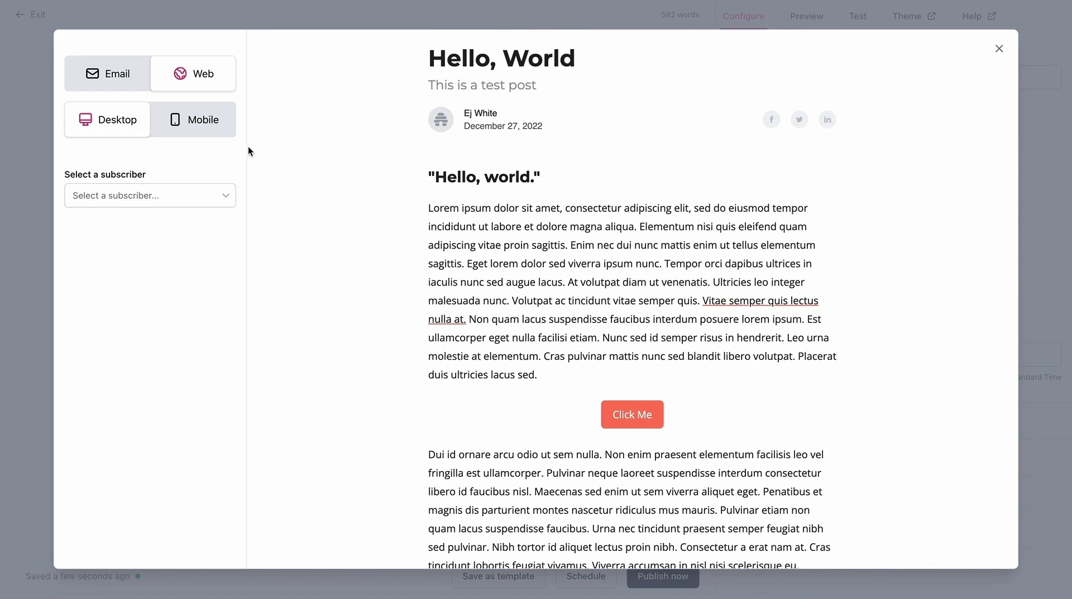
{"action": "left_click", "coordinate": [106, 73]}
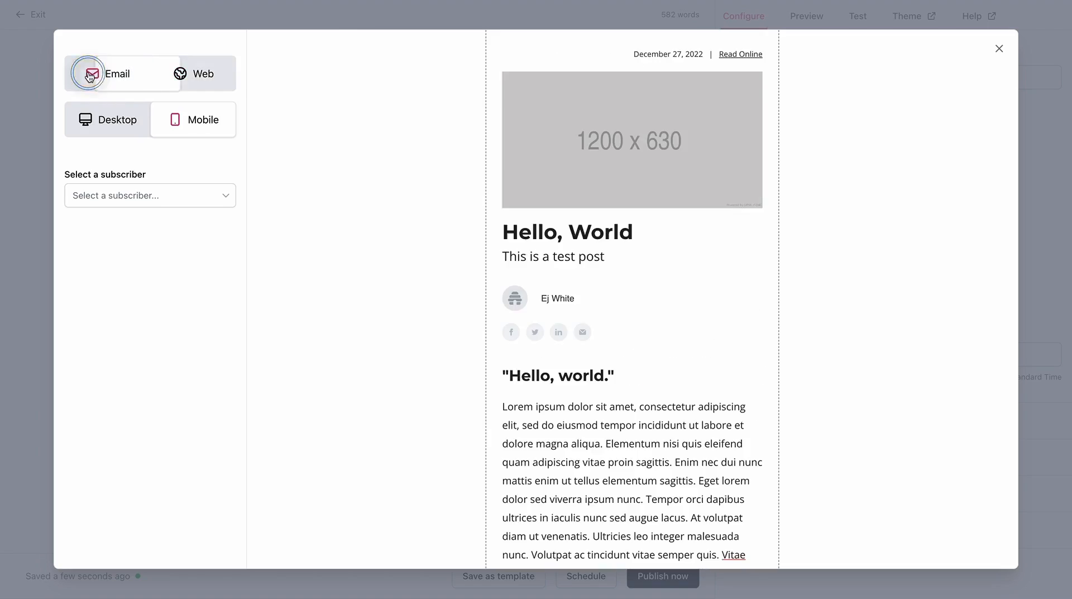
{"action": "scroll", "scroll_direction": "down", "scroll_amount": 3}
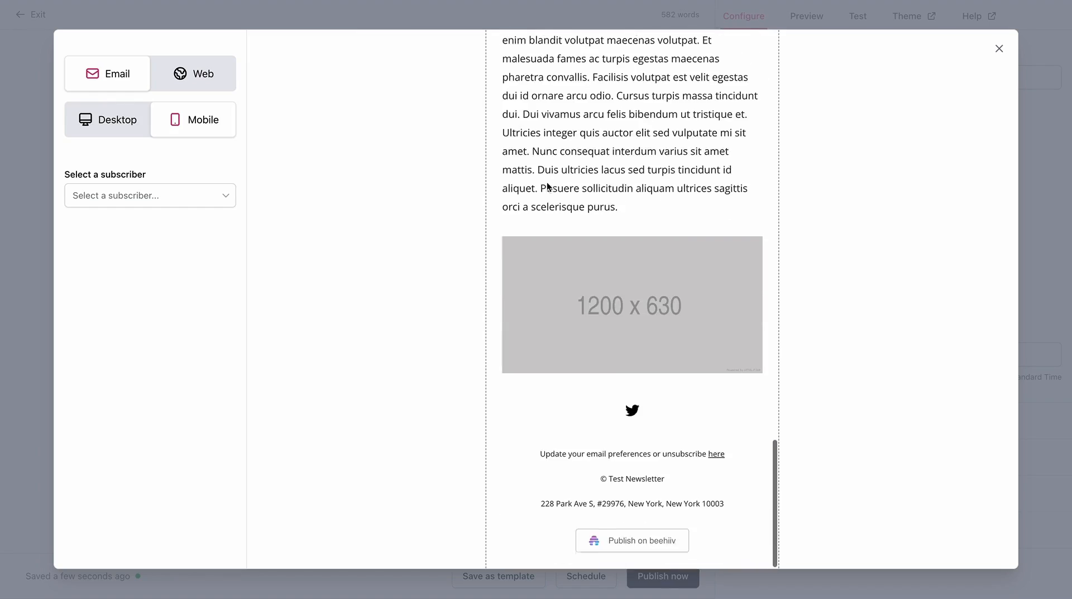
{"action": "scroll", "scroll_direction": "up", "scroll_amount": 3}
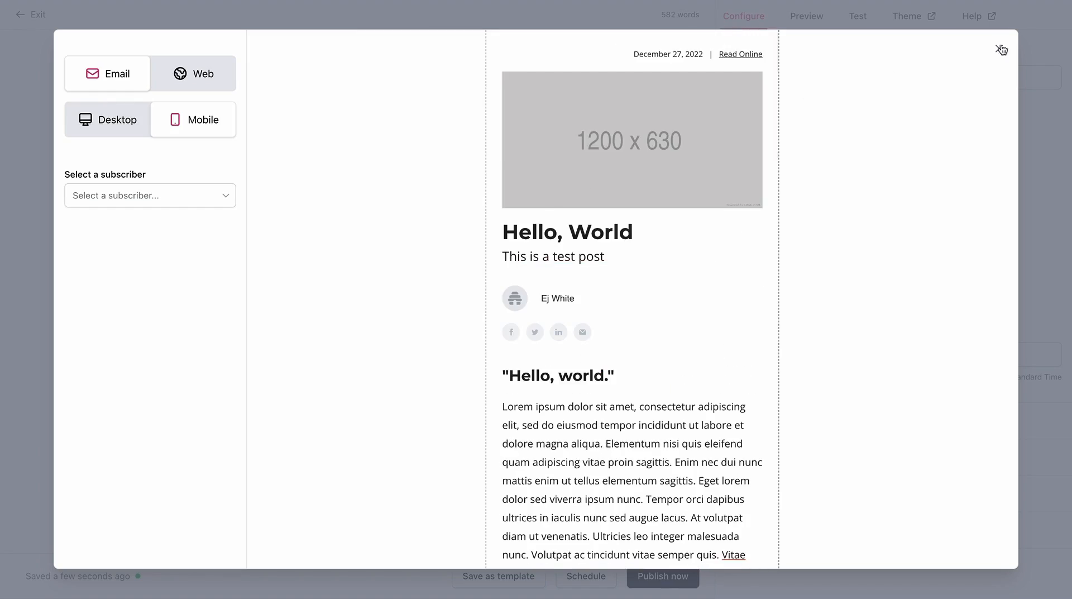
Close the preview to return to the Hello, World draft in the editor
{"action": "left_click", "coordinate": [1002, 50]}
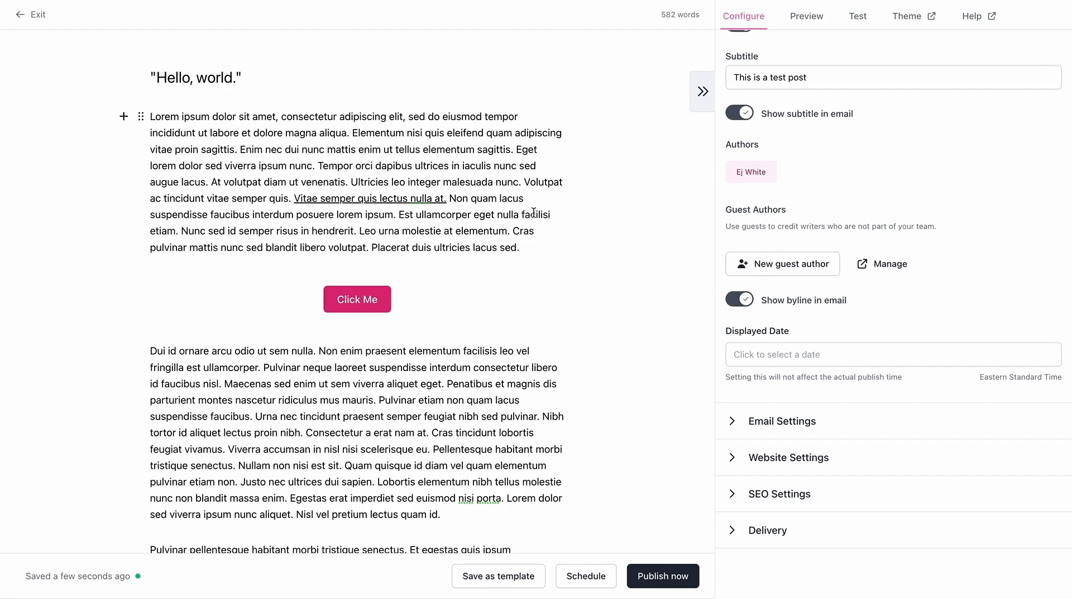
{"action": "mouse_move", "coordinate": [947, 166]}
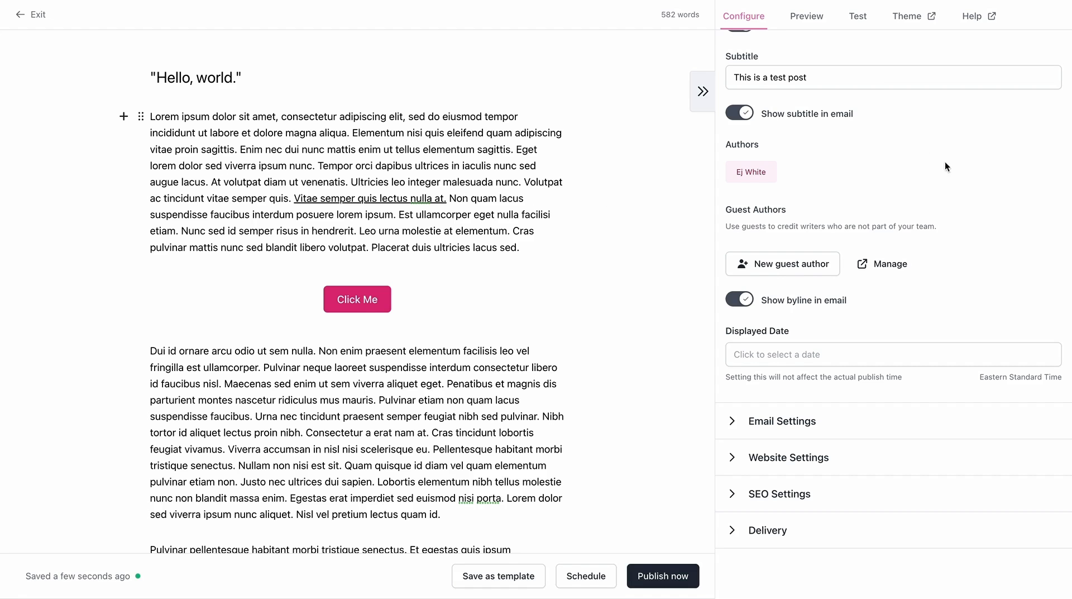
{"action": "mouse_move", "coordinate": [1059, 271]}
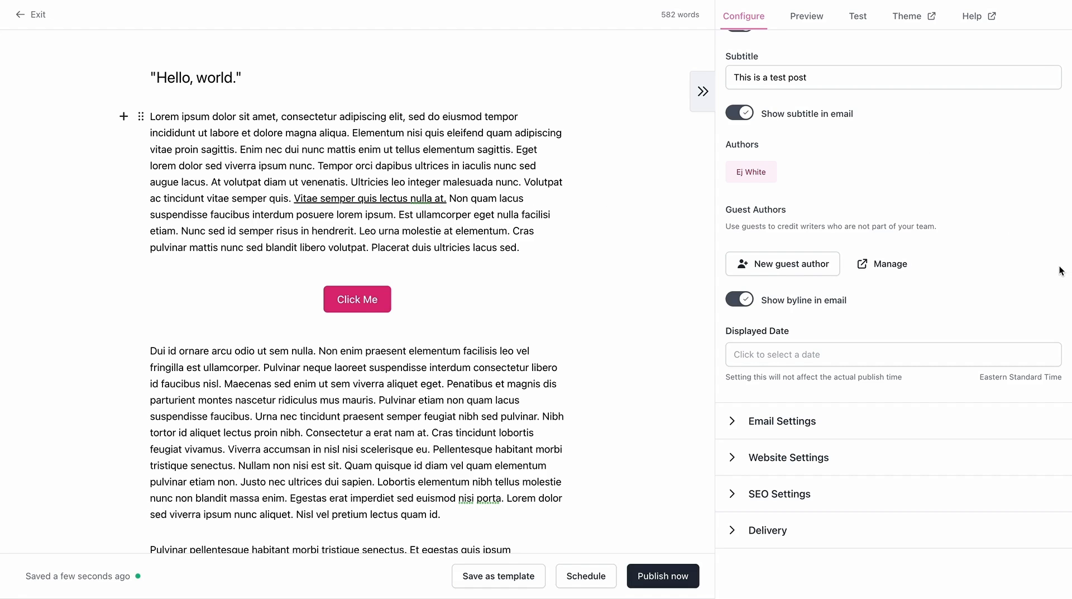